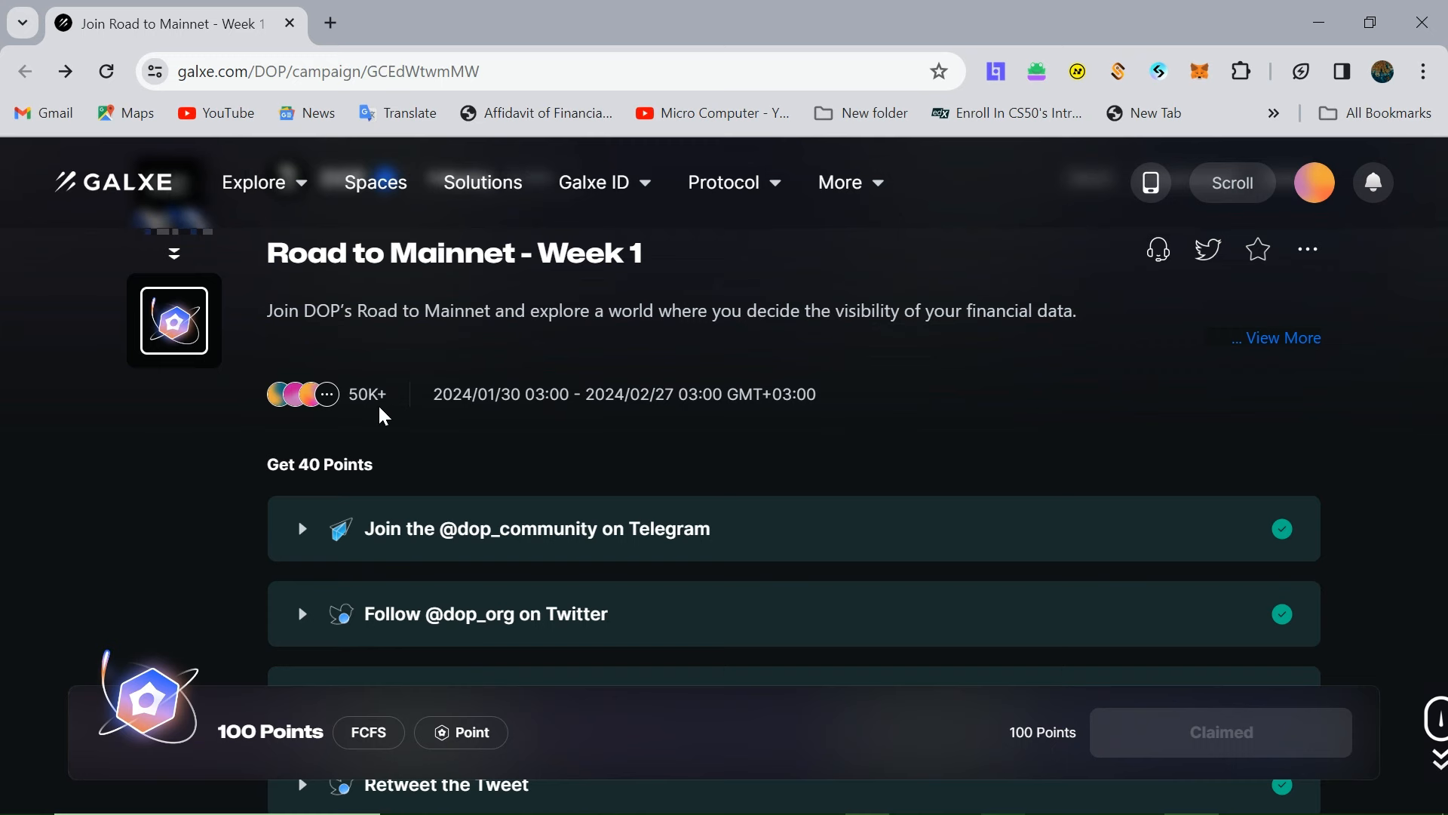
{"action": "mouse_move", "coordinate": [134, 487]}
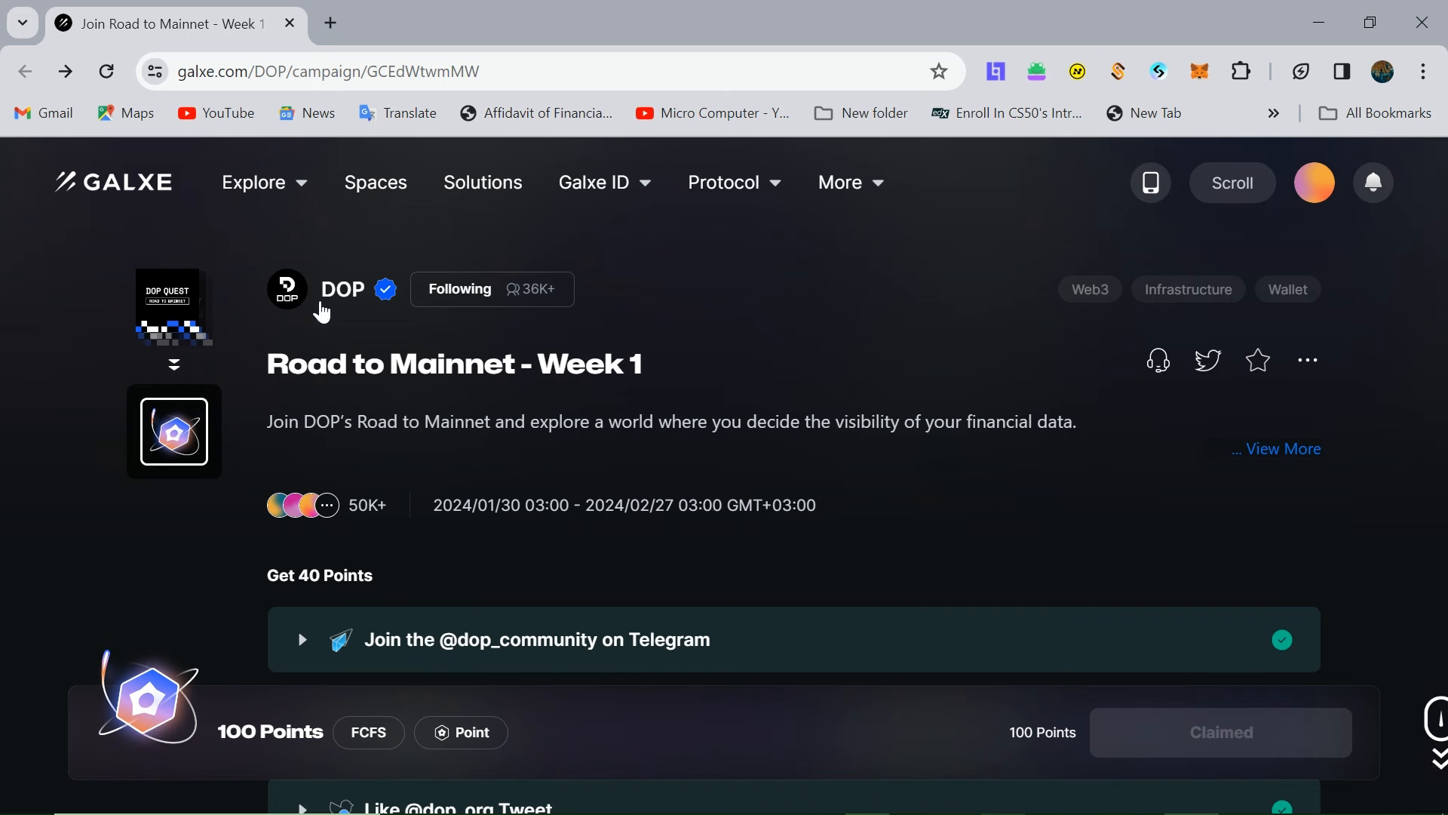
{"action": "mouse_move", "coordinate": [730, 356]}
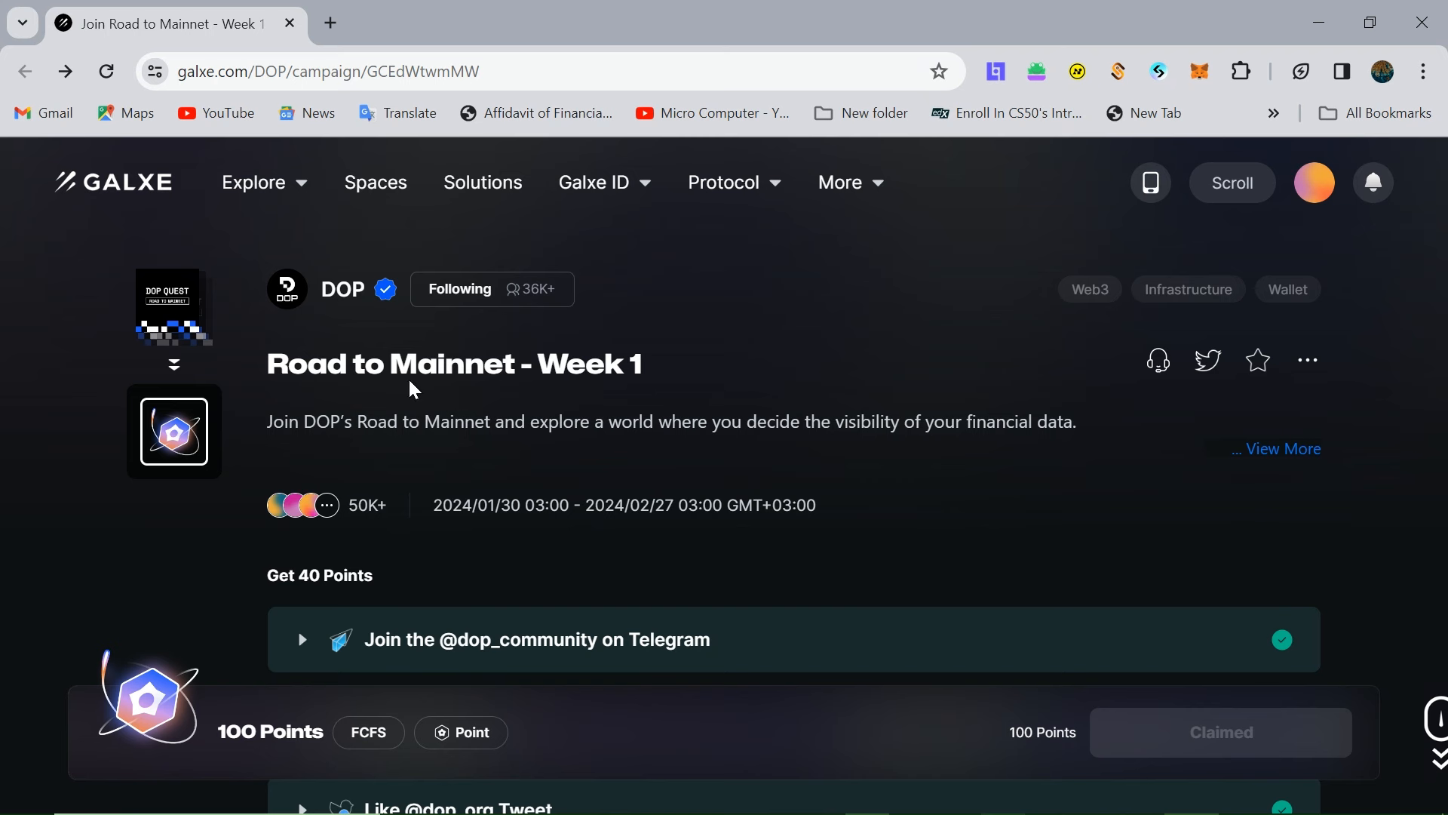
{"action": "mouse_move", "coordinate": [647, 360]}
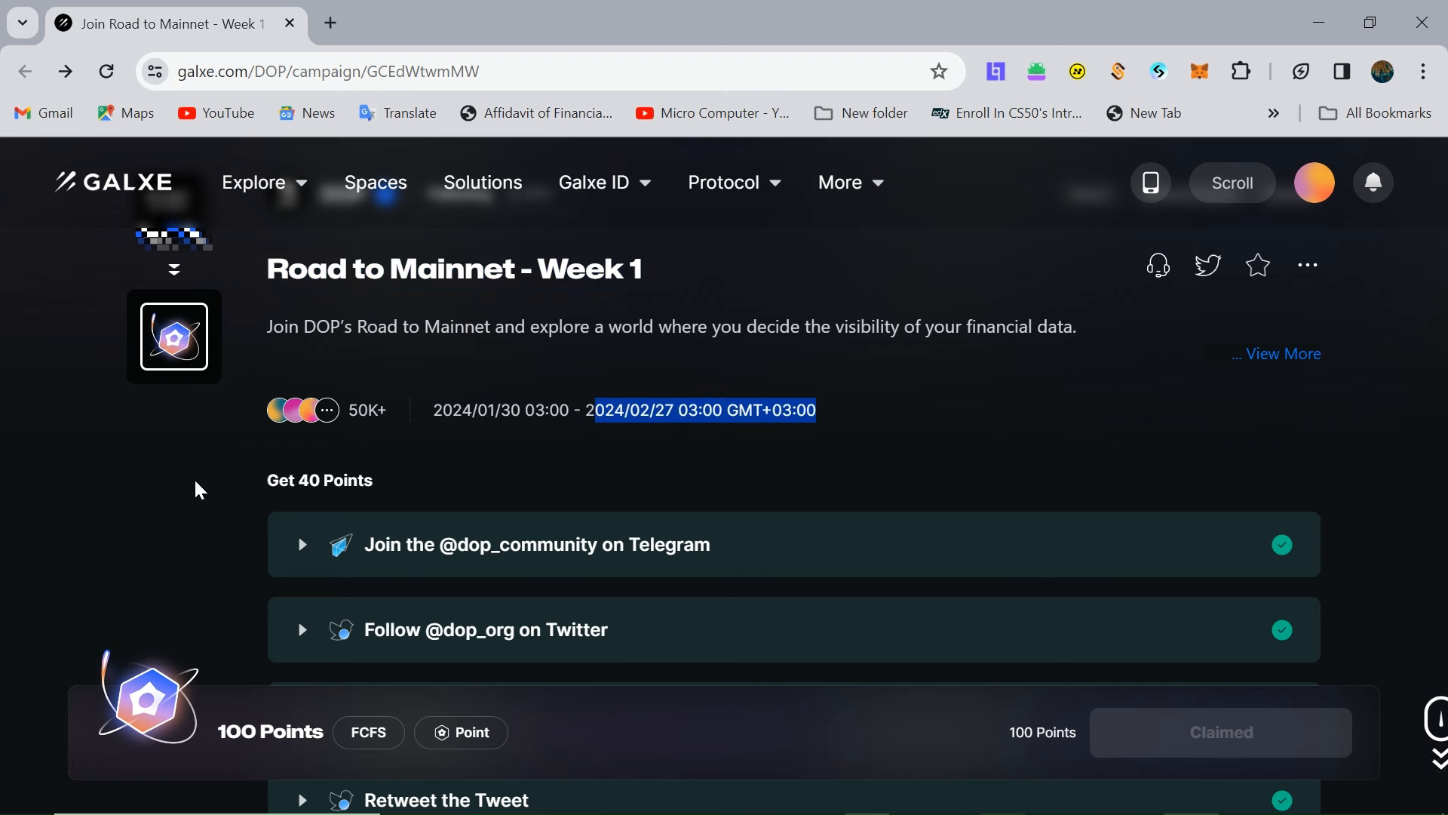
{"action": "scroll", "scroll_direction": "down", "scroll_amount": 3}
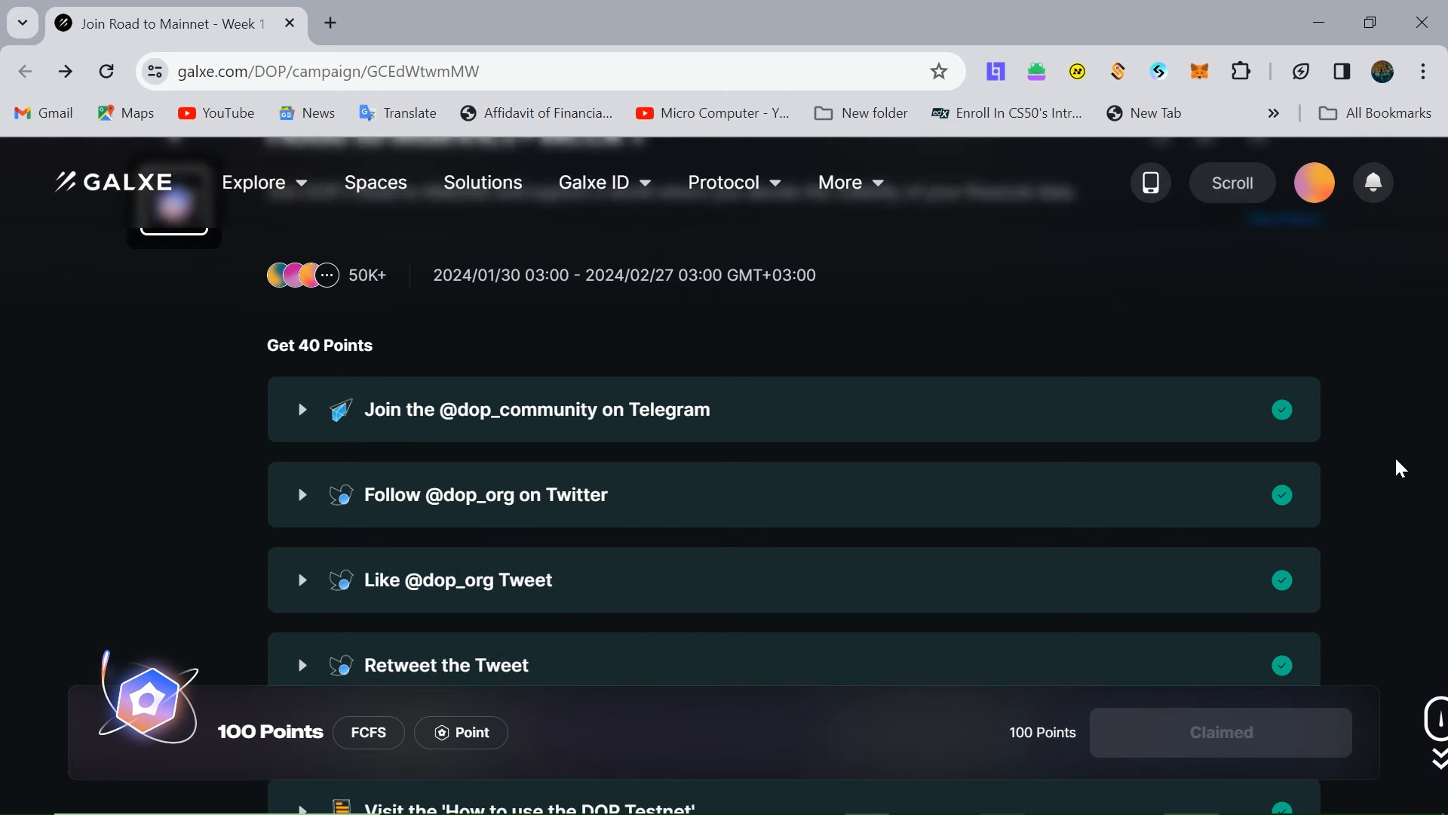
{"action": "scroll", "scroll_direction": "down", "scroll_amount": 3}
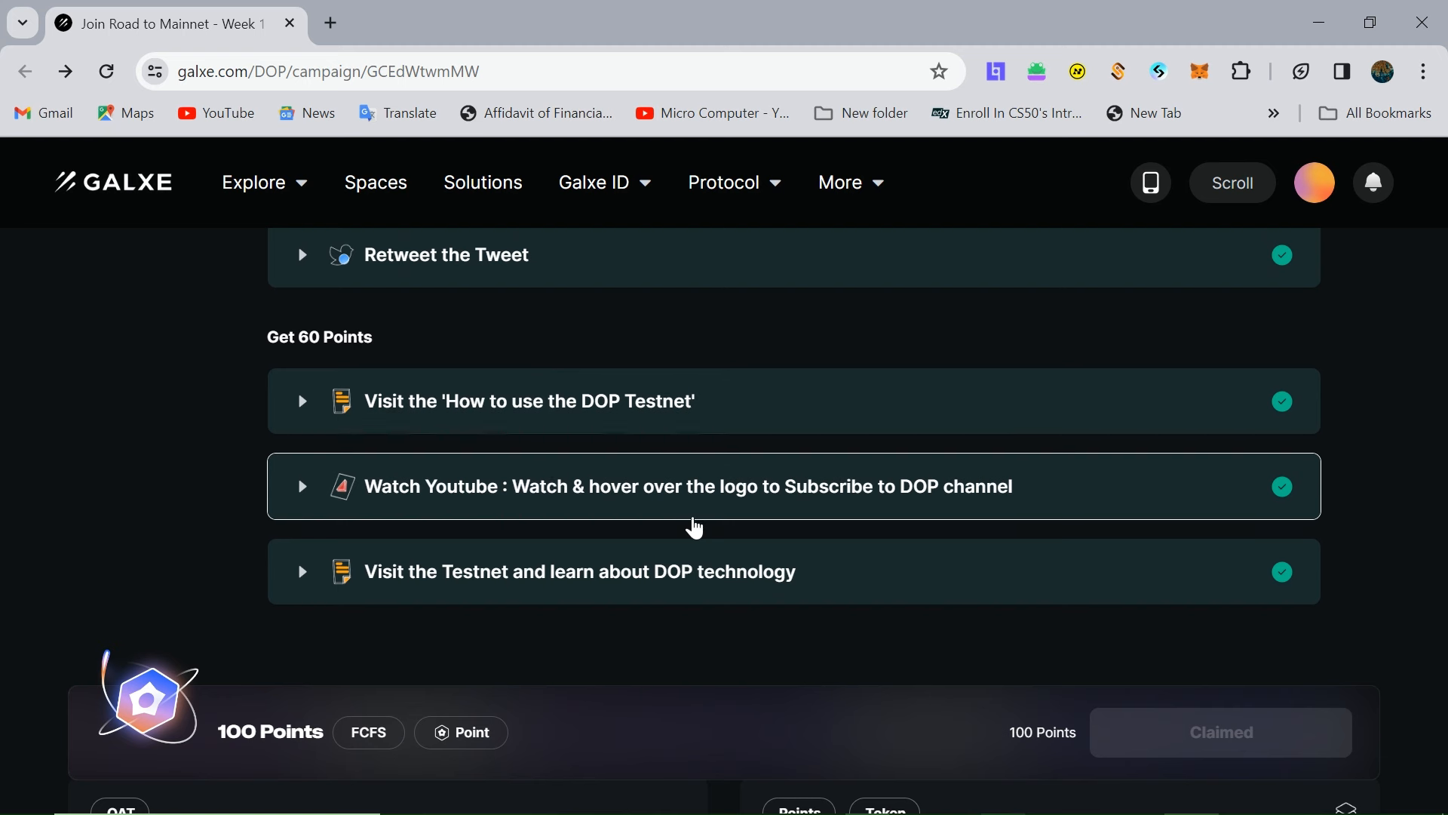
{"action": "mouse_move", "coordinate": [365, 431]}
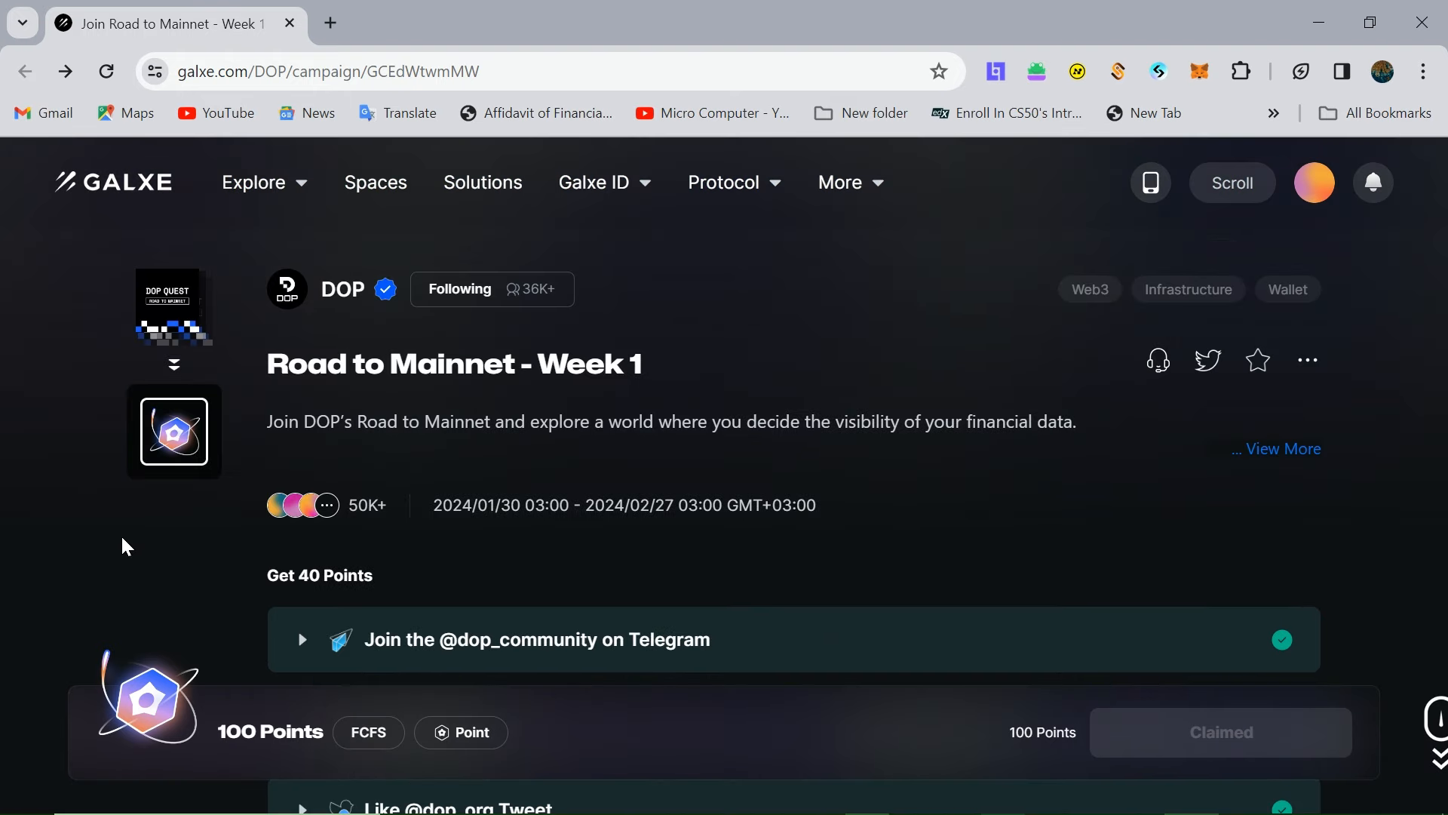
{"action": "mouse_move", "coordinate": [393, 399]}
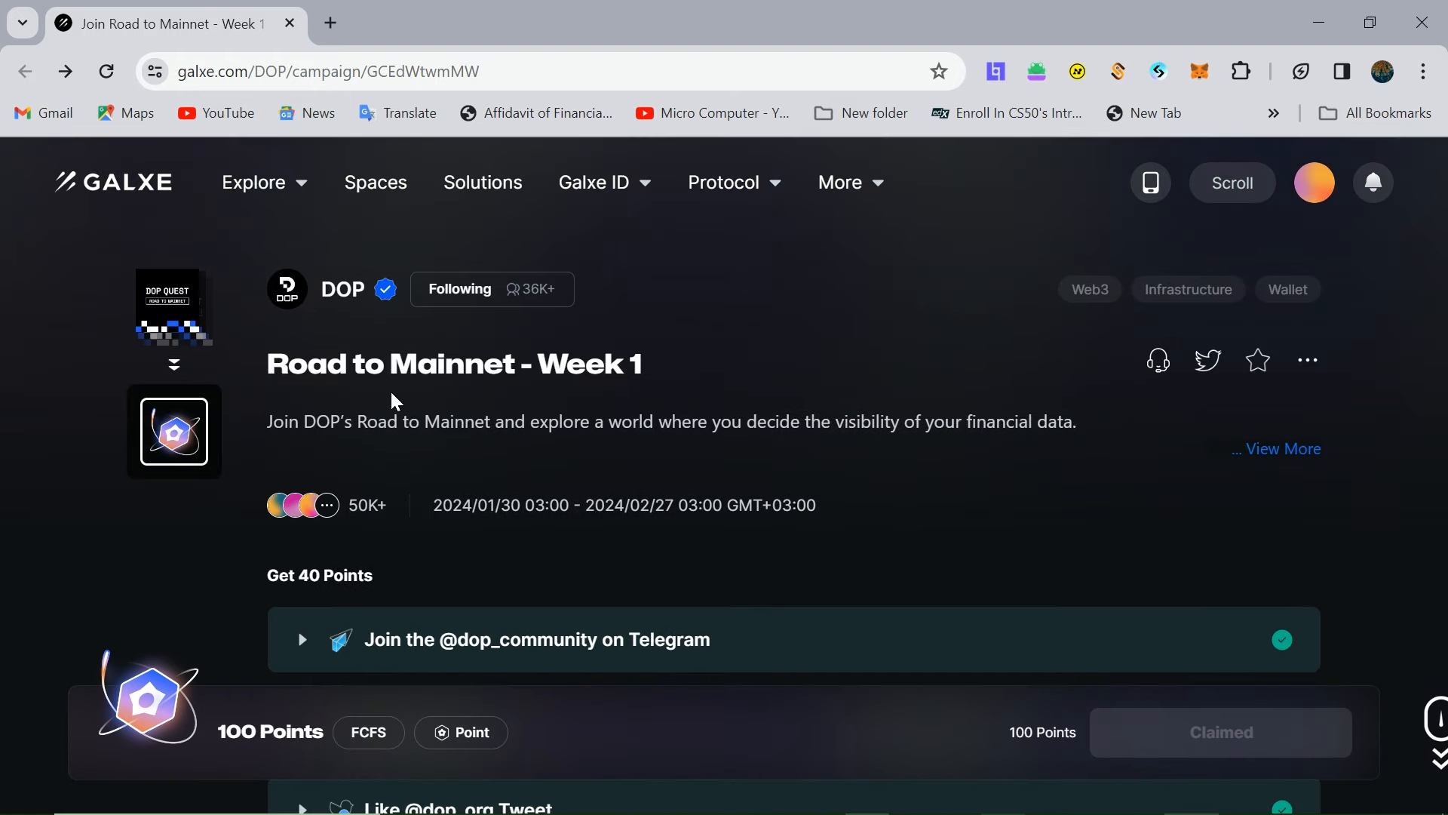
{"action": "mouse_move", "coordinate": [256, 387]}
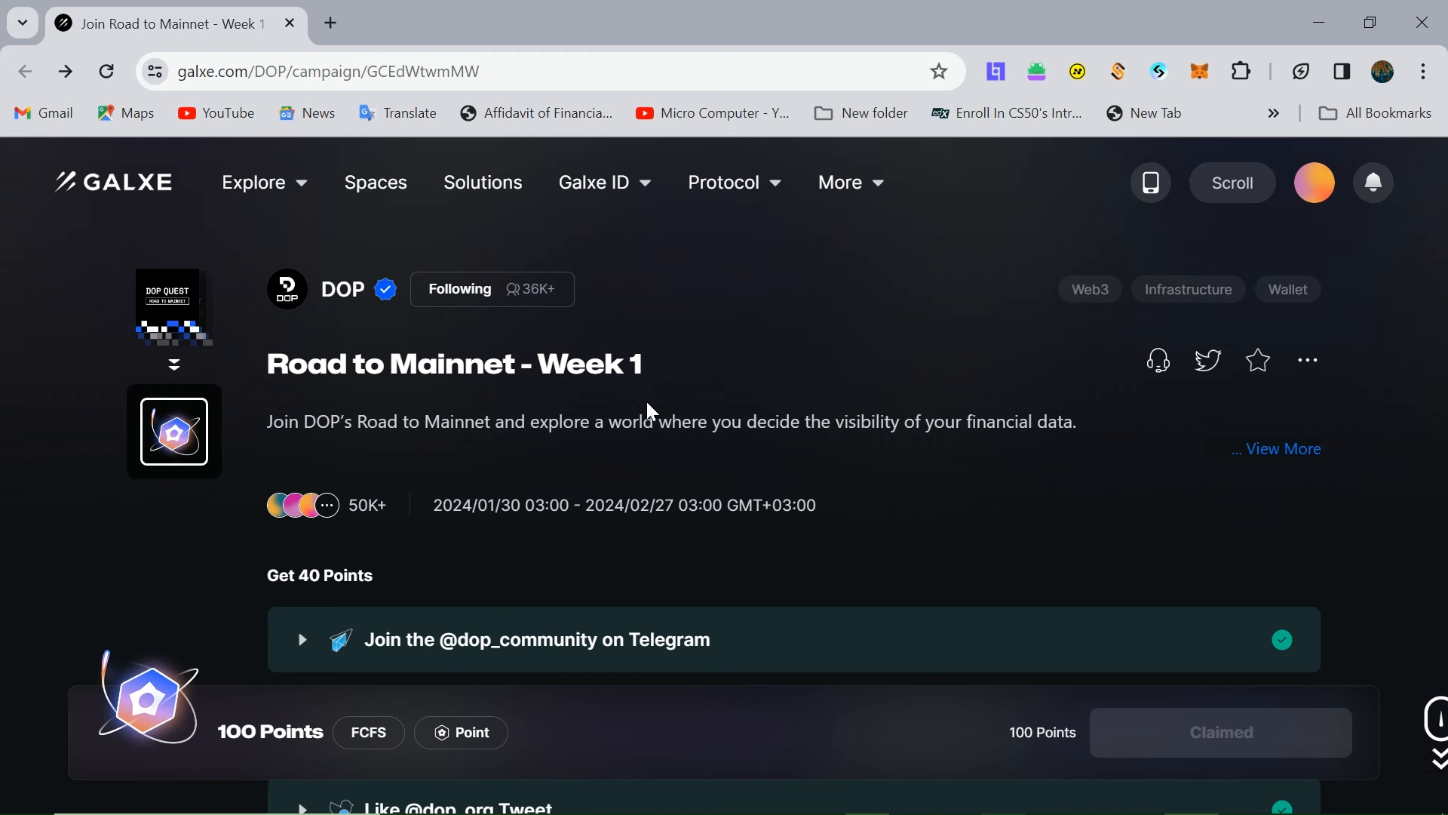
{"action": "mouse_move", "coordinate": [956, 428]}
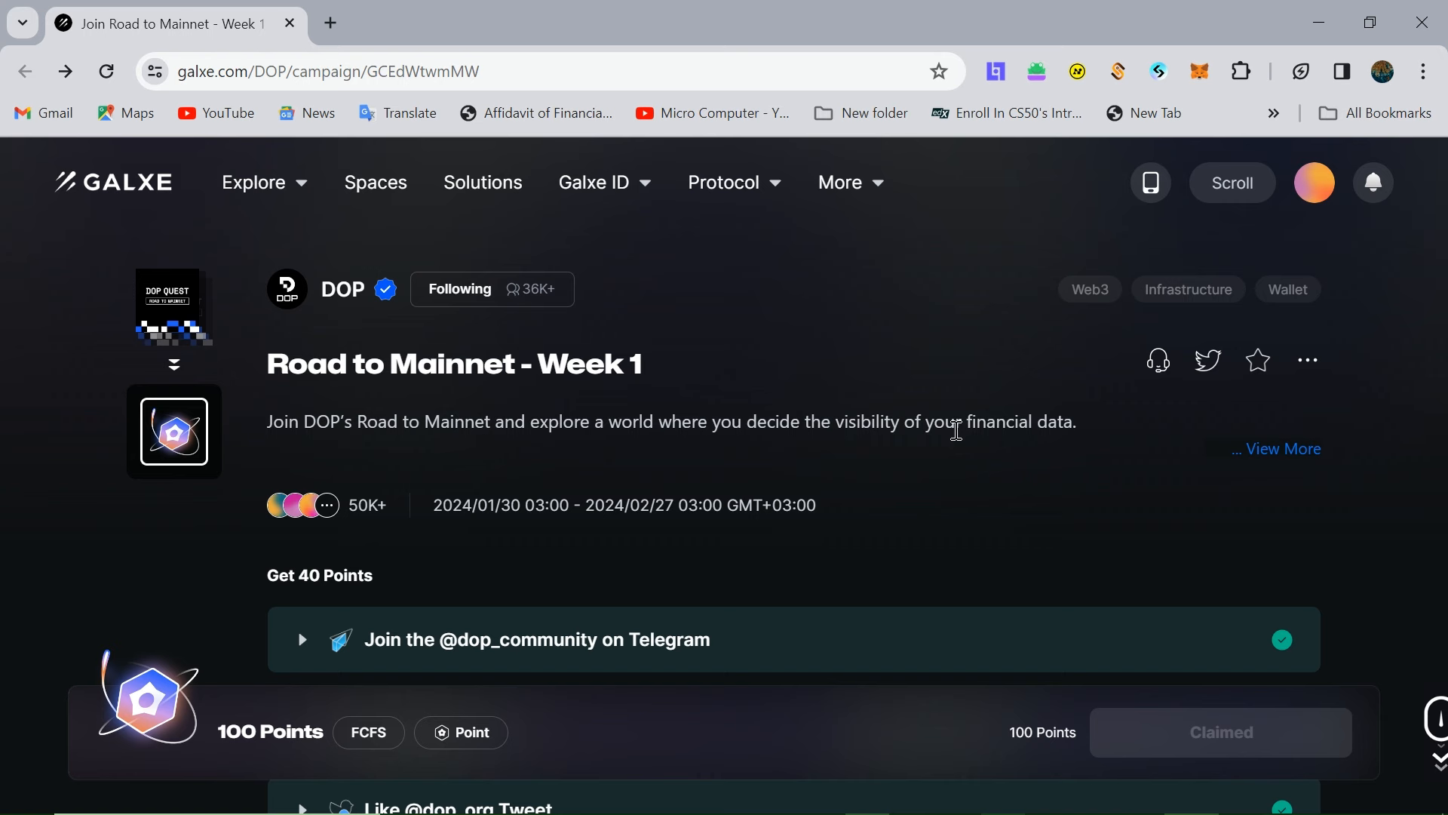
{"action": "scroll", "scroll_direction": "down", "scroll_amount": 3}
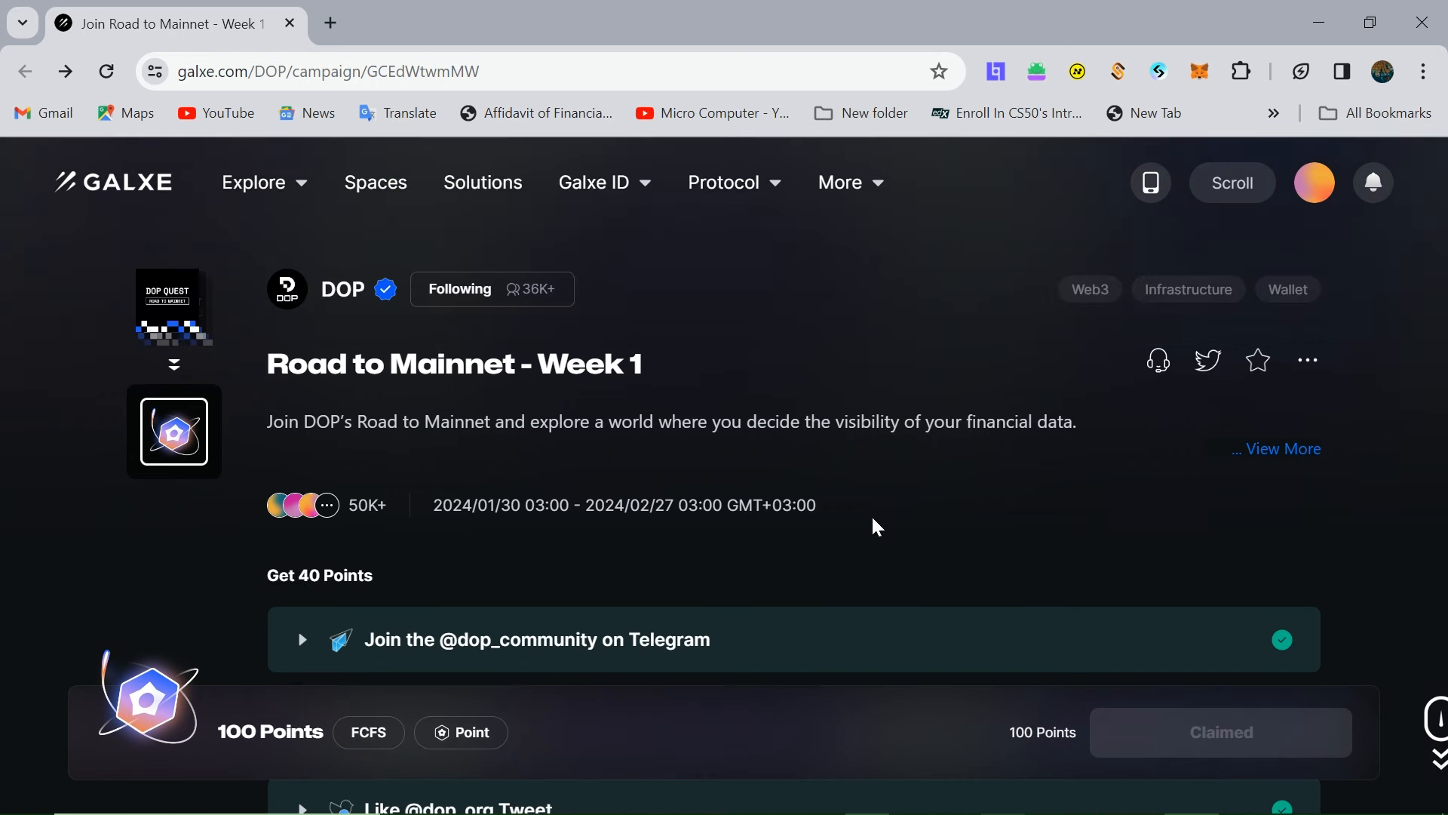
{"action": "mouse_move", "coordinate": [1430, 465]}
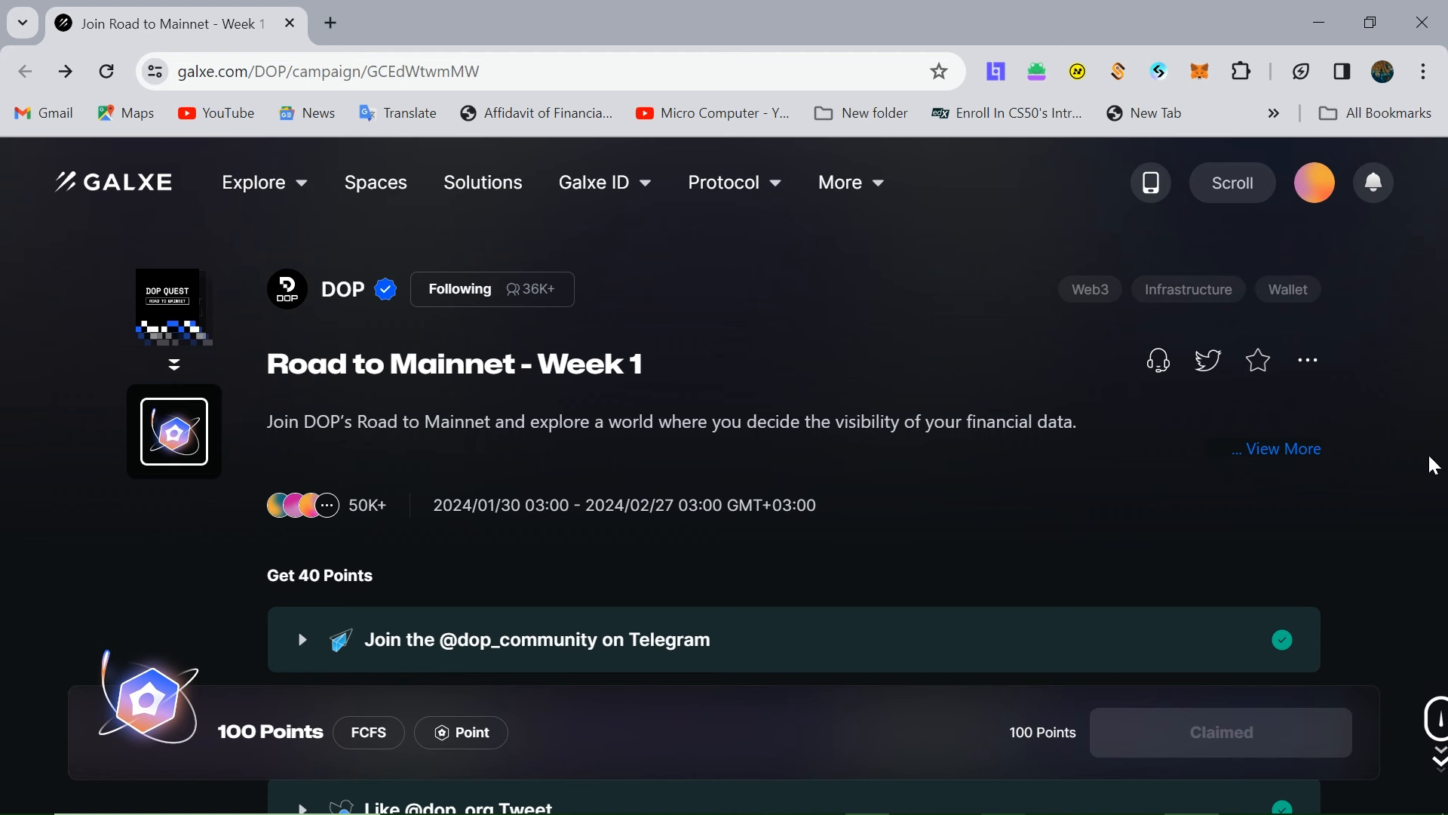
{"action": "mouse_move", "coordinate": [1418, 471]}
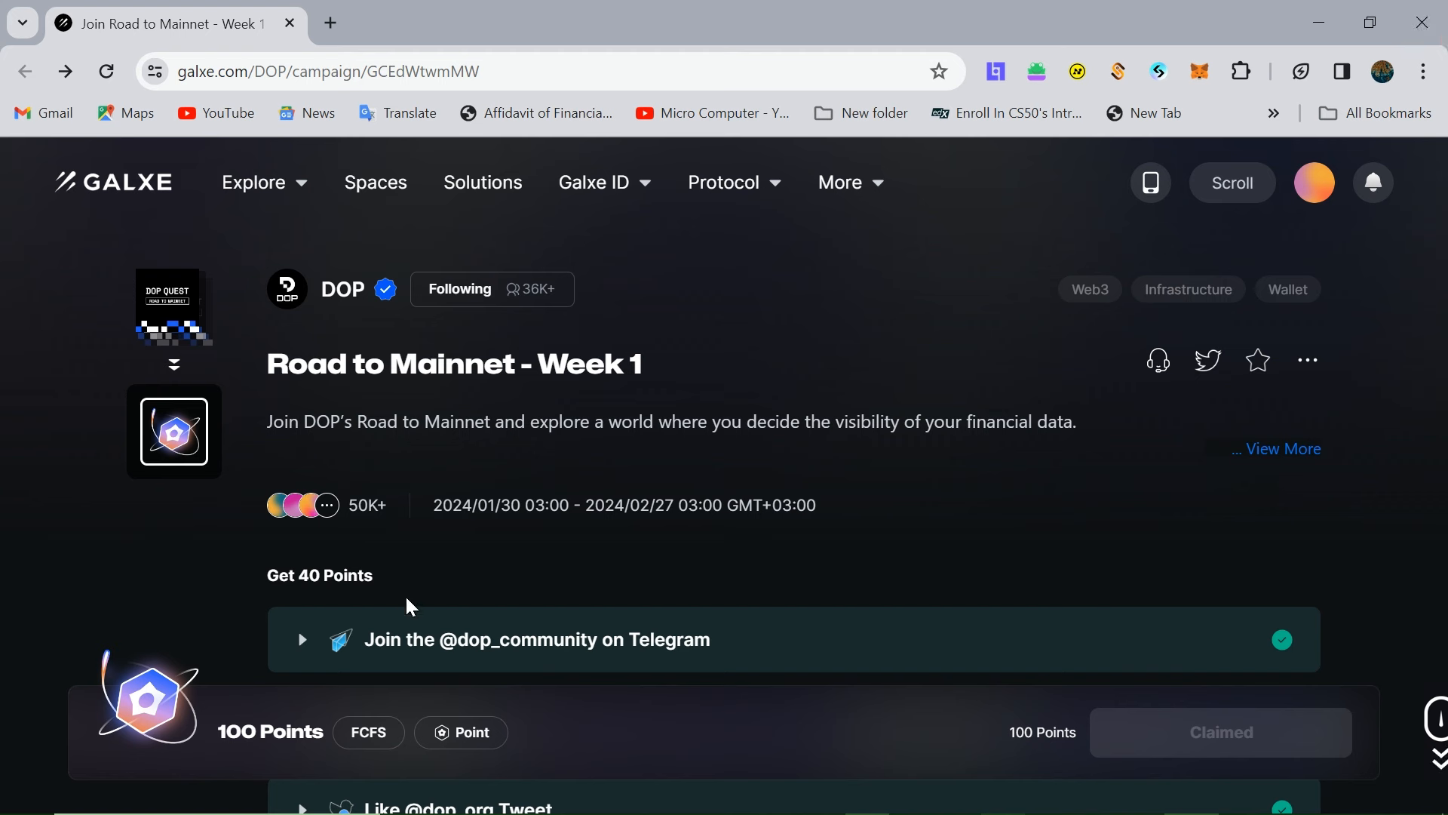
{"action": "mouse_move", "coordinate": [194, 533]}
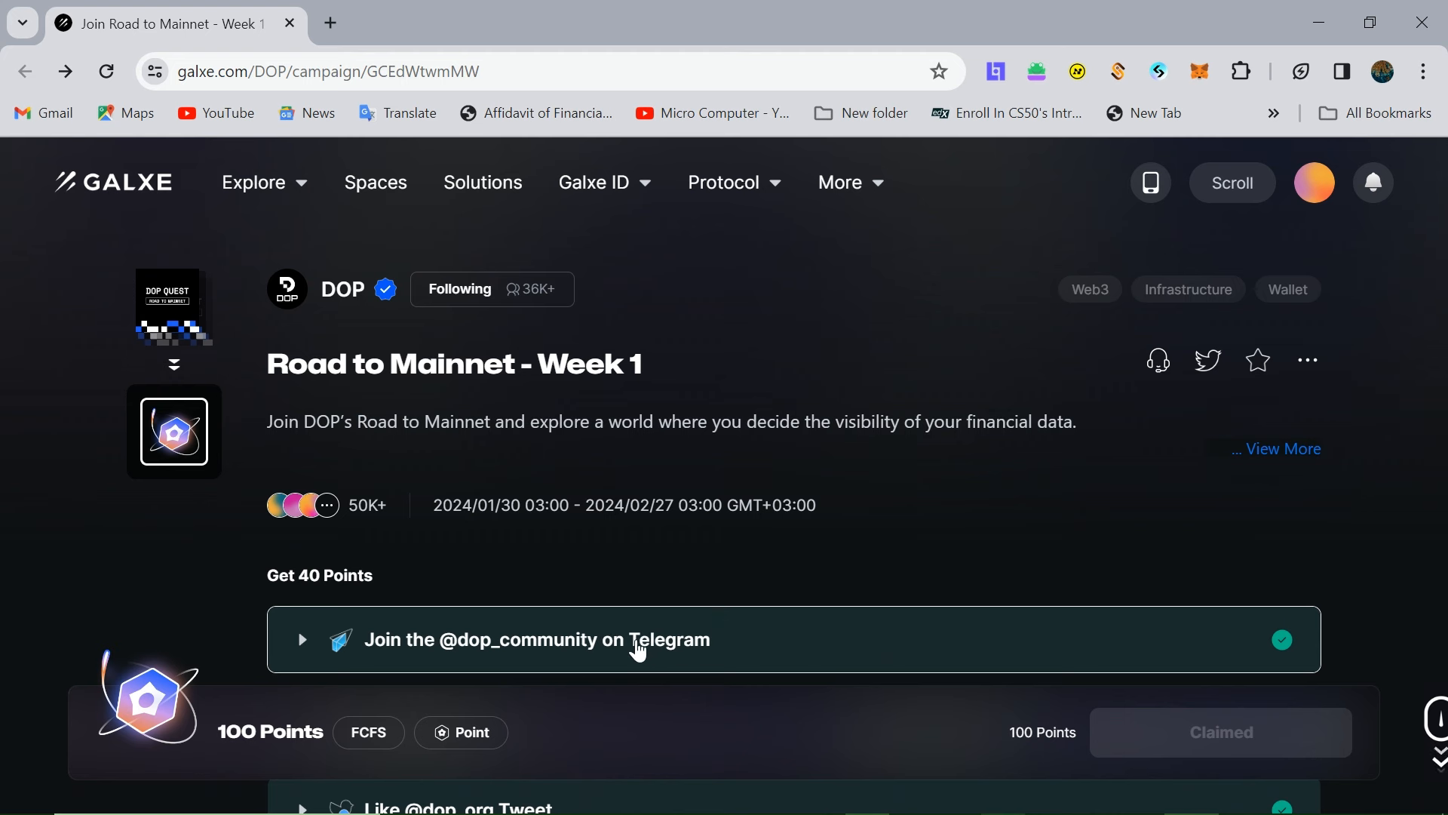
{"action": "mouse_move", "coordinate": [688, 644]}
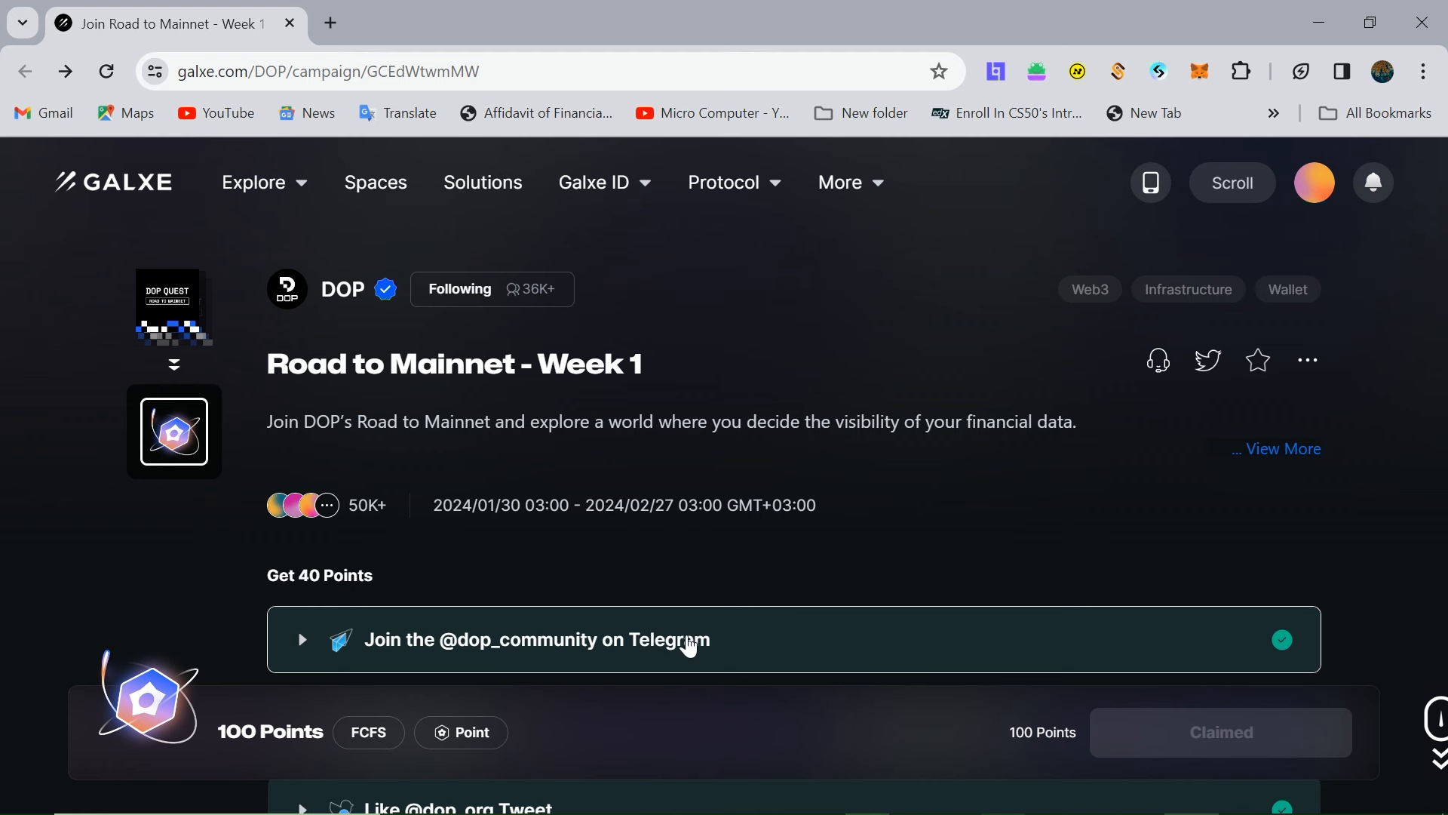
{"action": "mouse_move", "coordinate": [683, 643]}
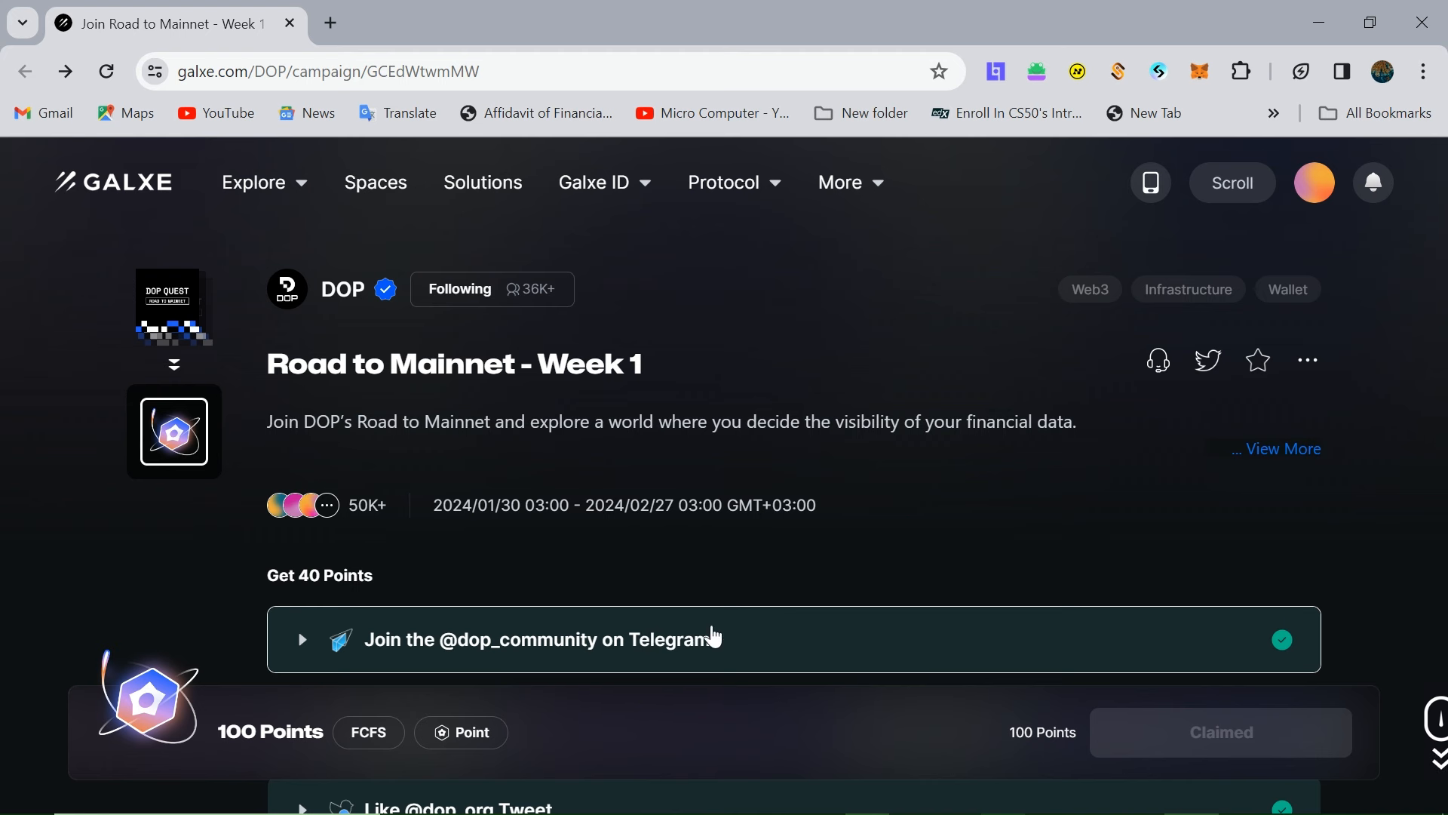
{"action": "mouse_move", "coordinate": [974, 635]}
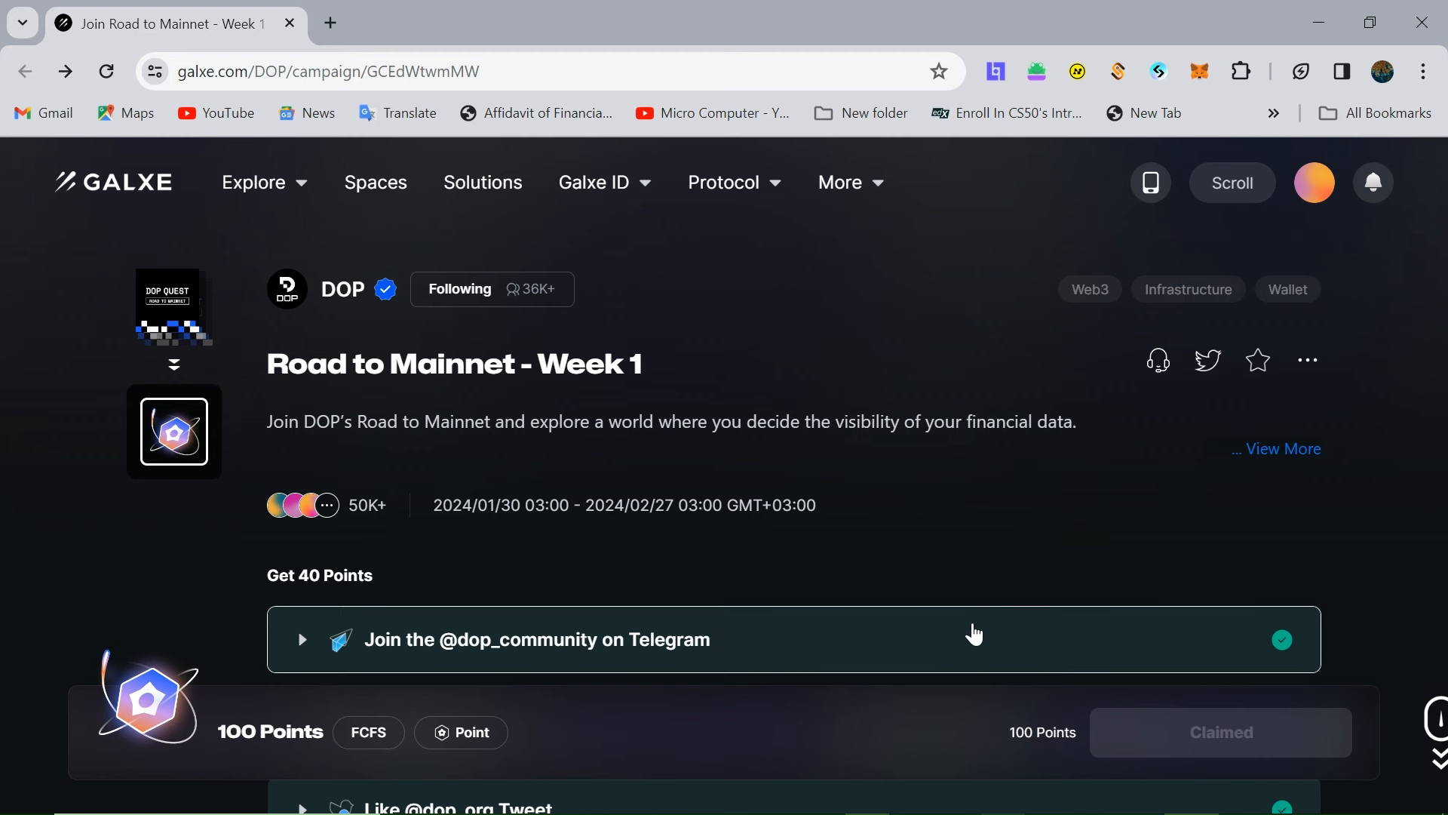
{"action": "mouse_move", "coordinate": [1377, 532]}
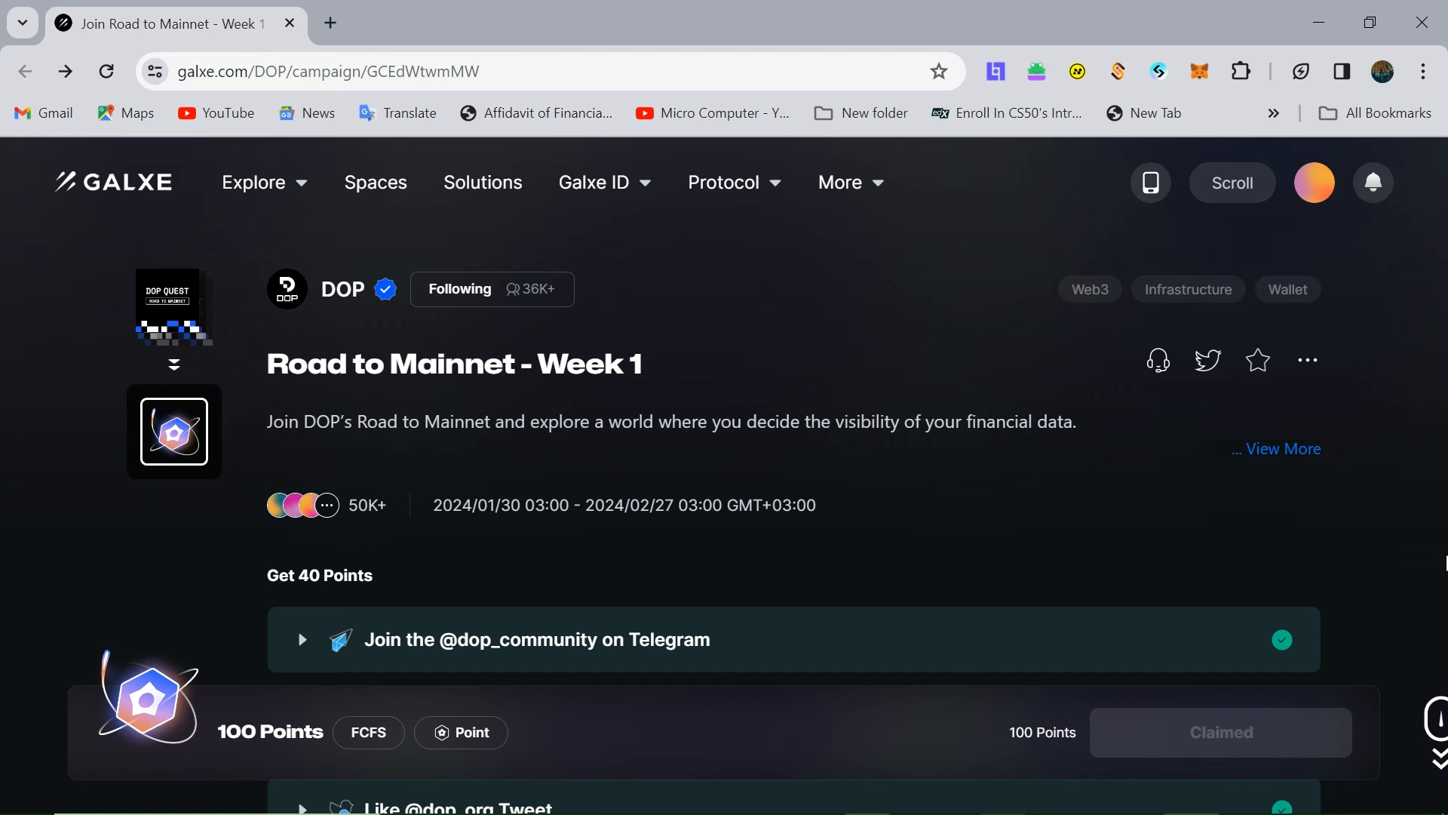
{"action": "mouse_move", "coordinate": [903, 586]}
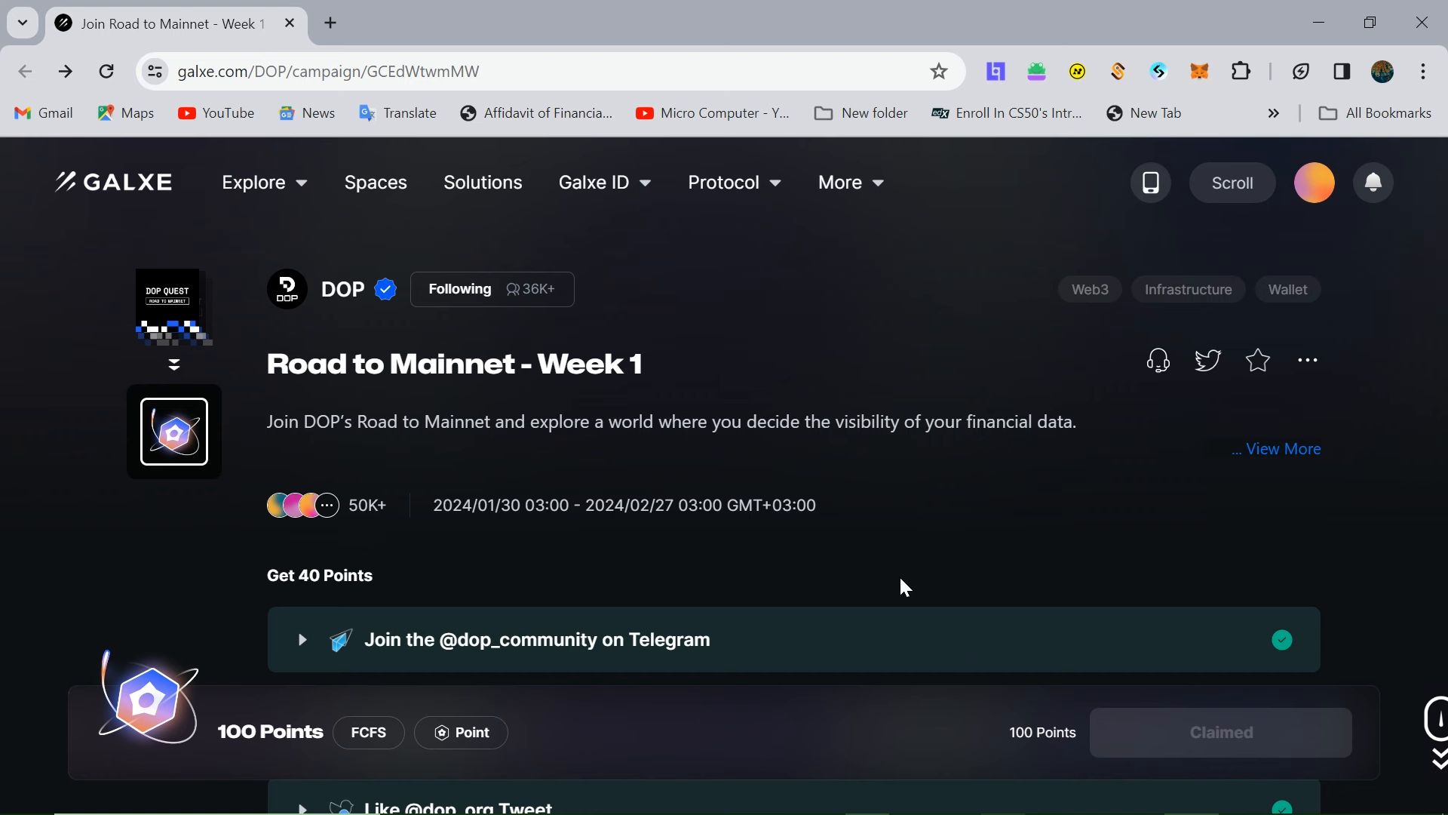
{"action": "scroll", "scroll_direction": "down", "scroll_amount": 3}
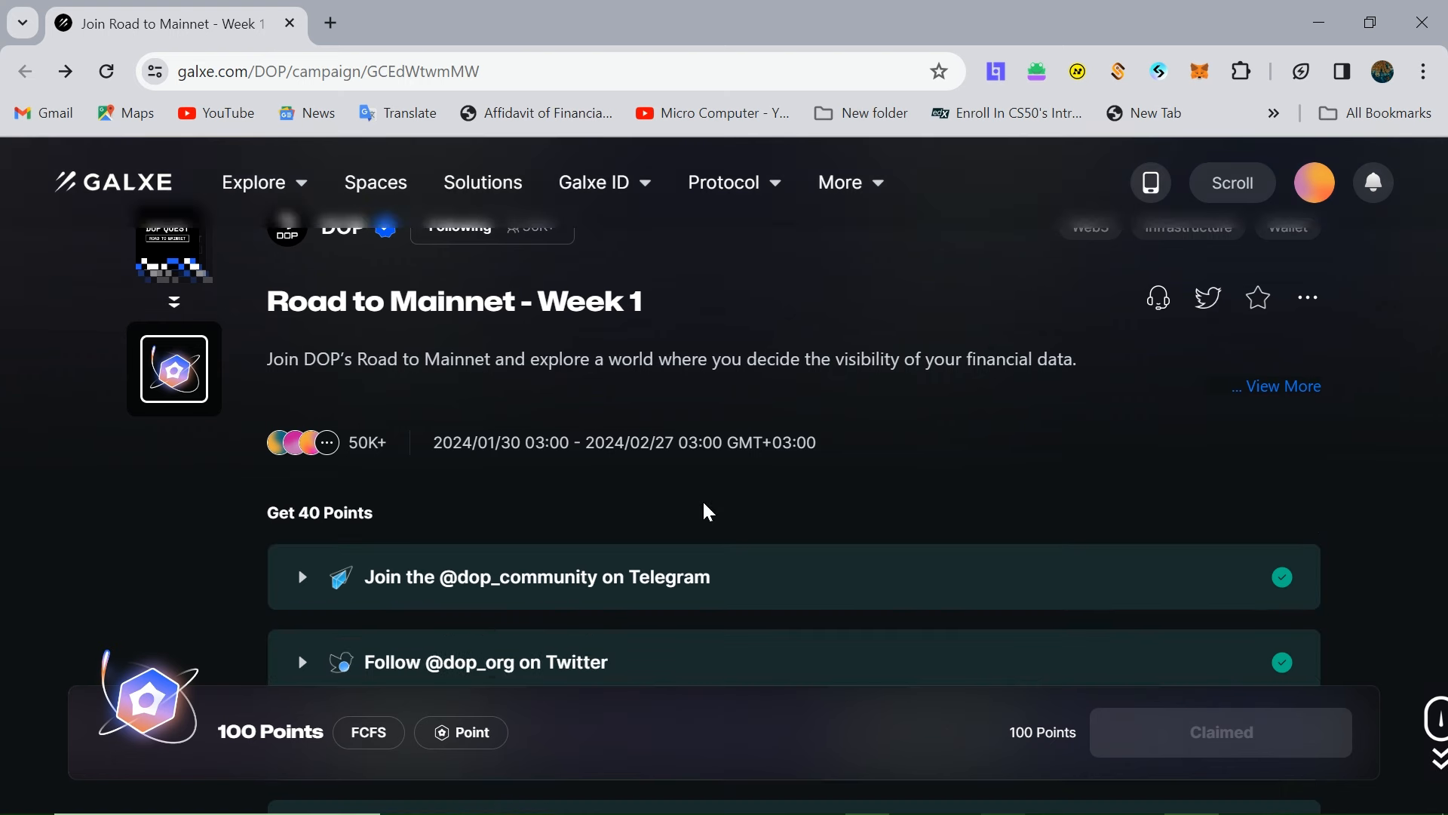
{"action": "mouse_move", "coordinate": [437, 605]}
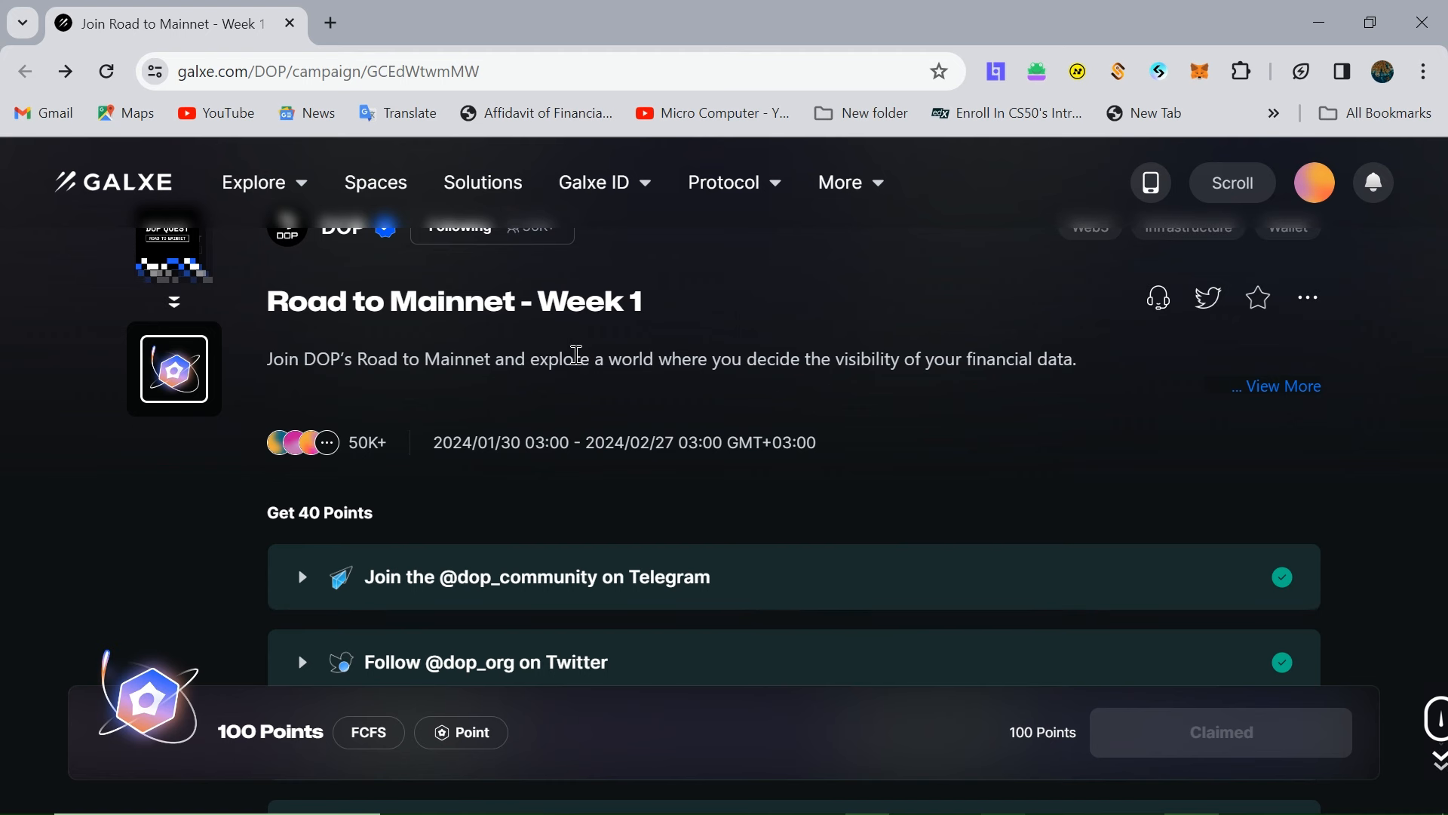
{"action": "mouse_move", "coordinate": [1327, 547]}
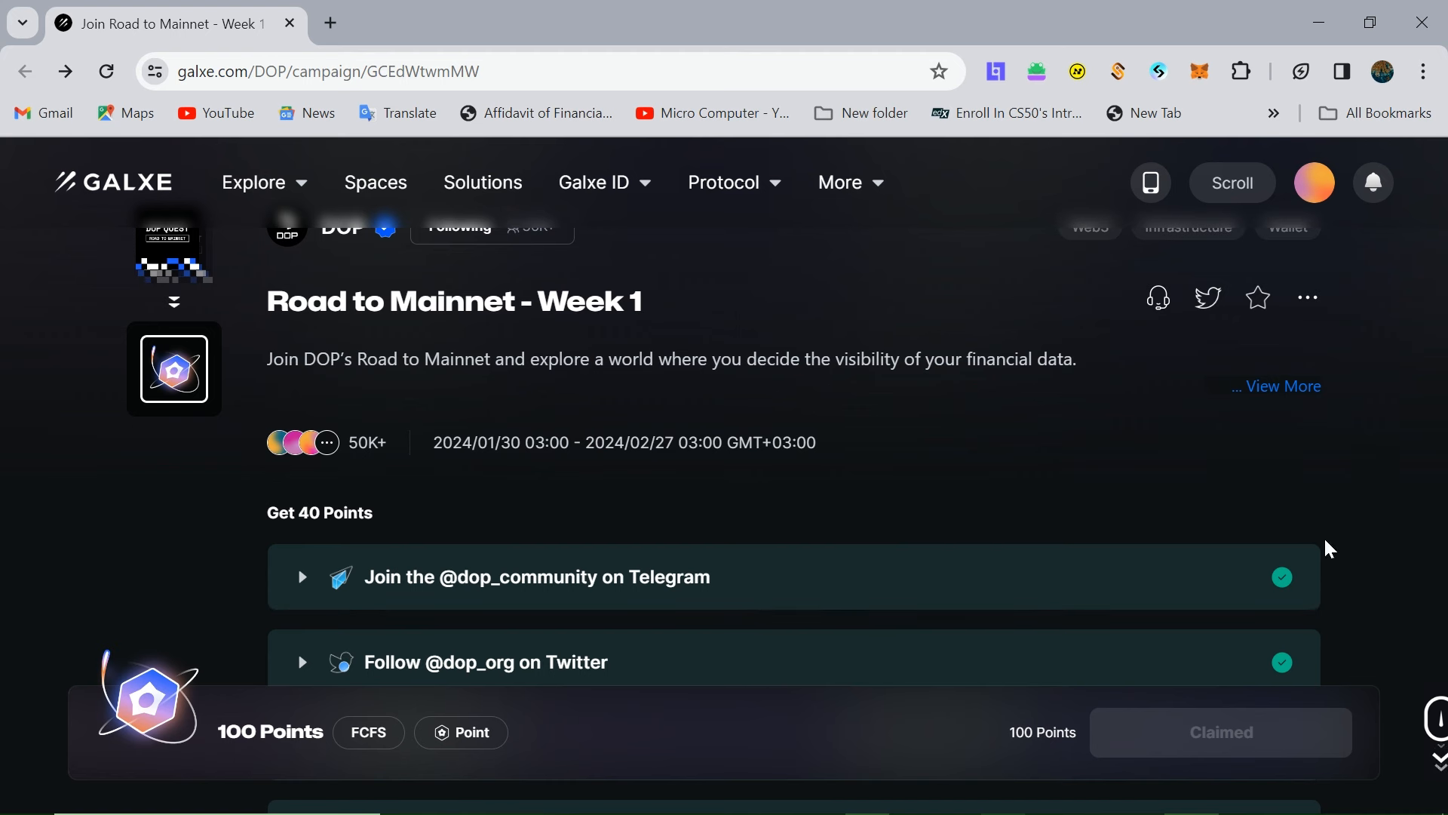
{"action": "mouse_move", "coordinate": [1442, 506]}
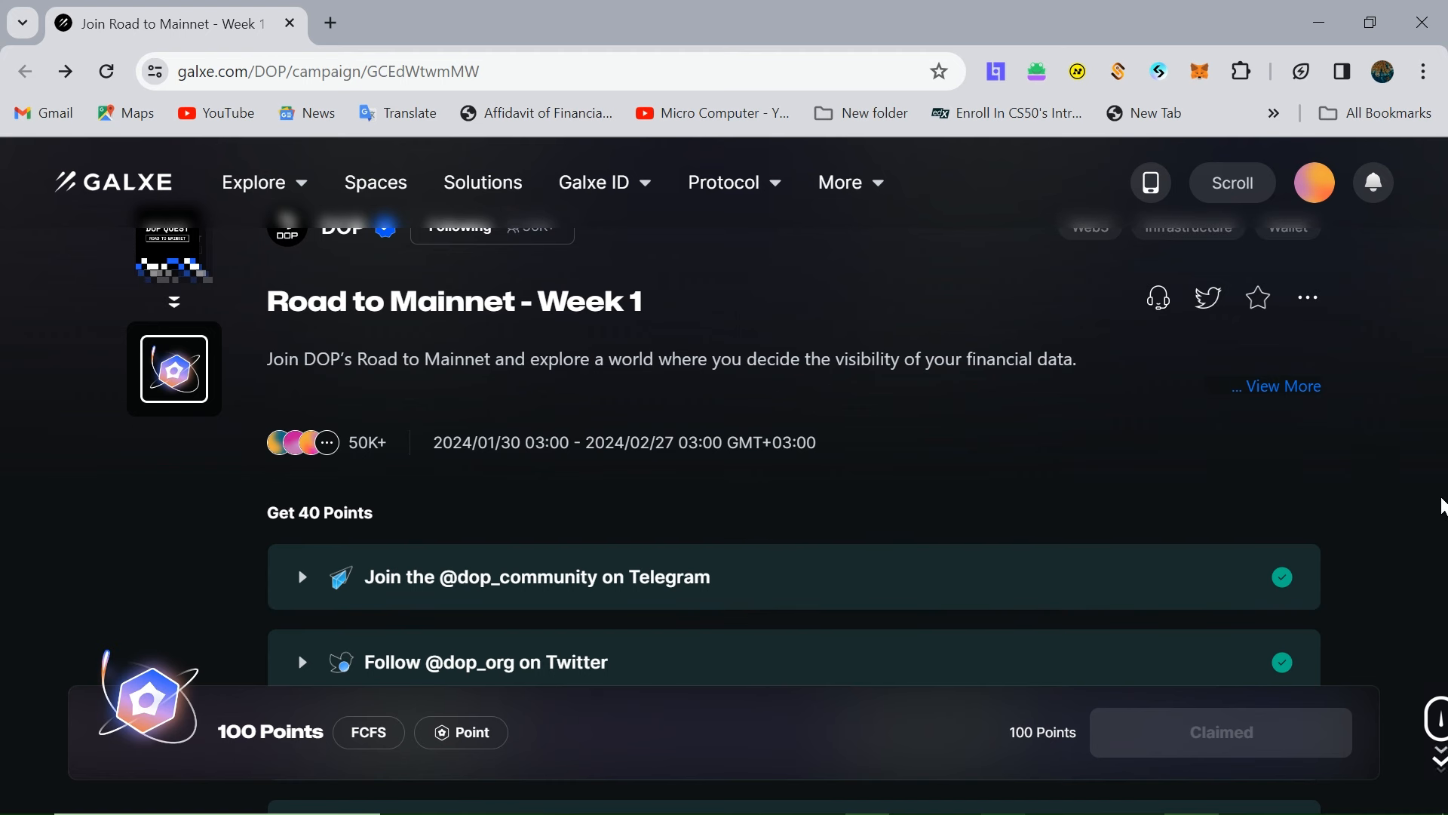
{"action": "mouse_move", "coordinate": [1246, 602]}
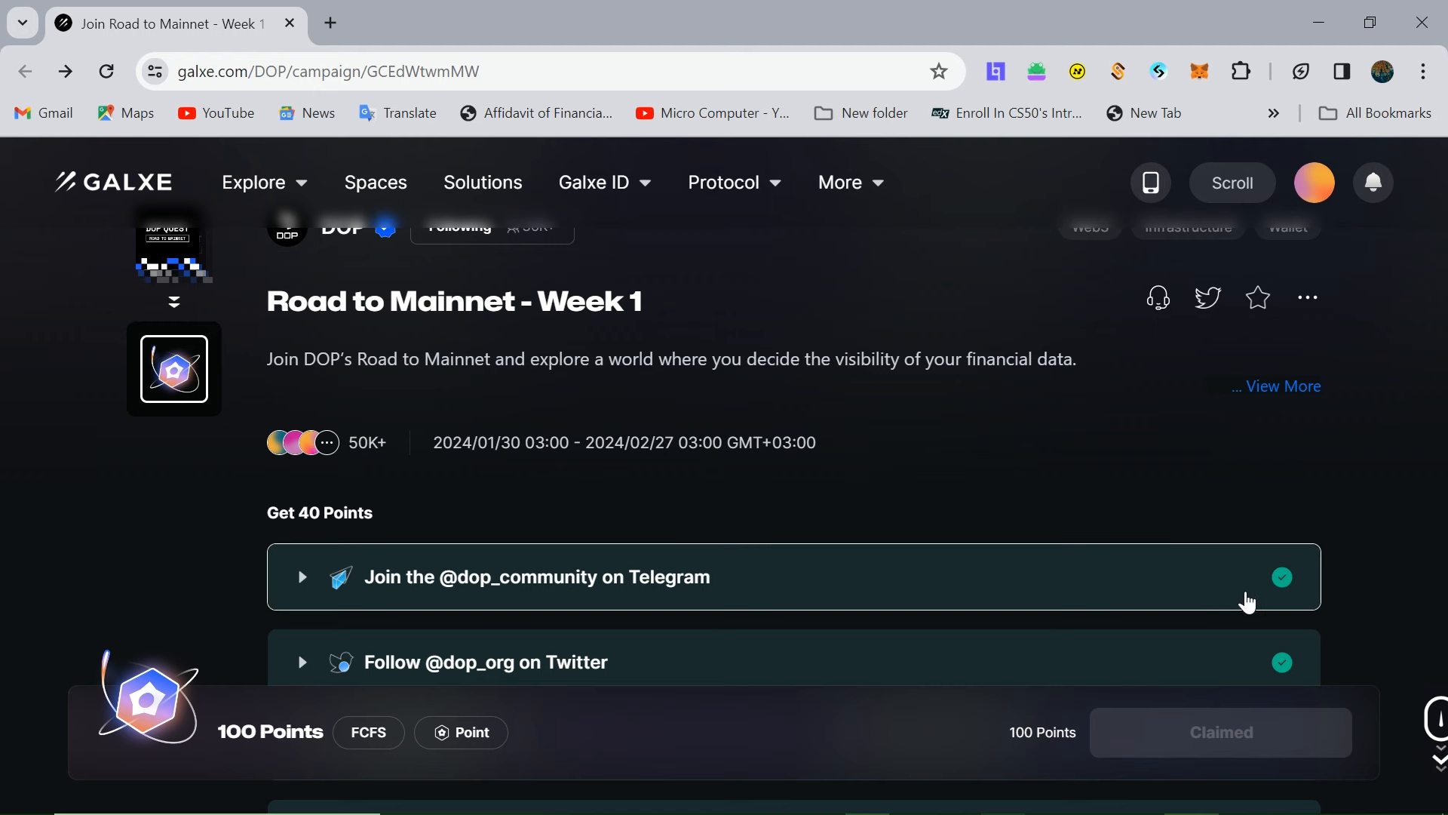
{"action": "mouse_move", "coordinate": [1437, 536]}
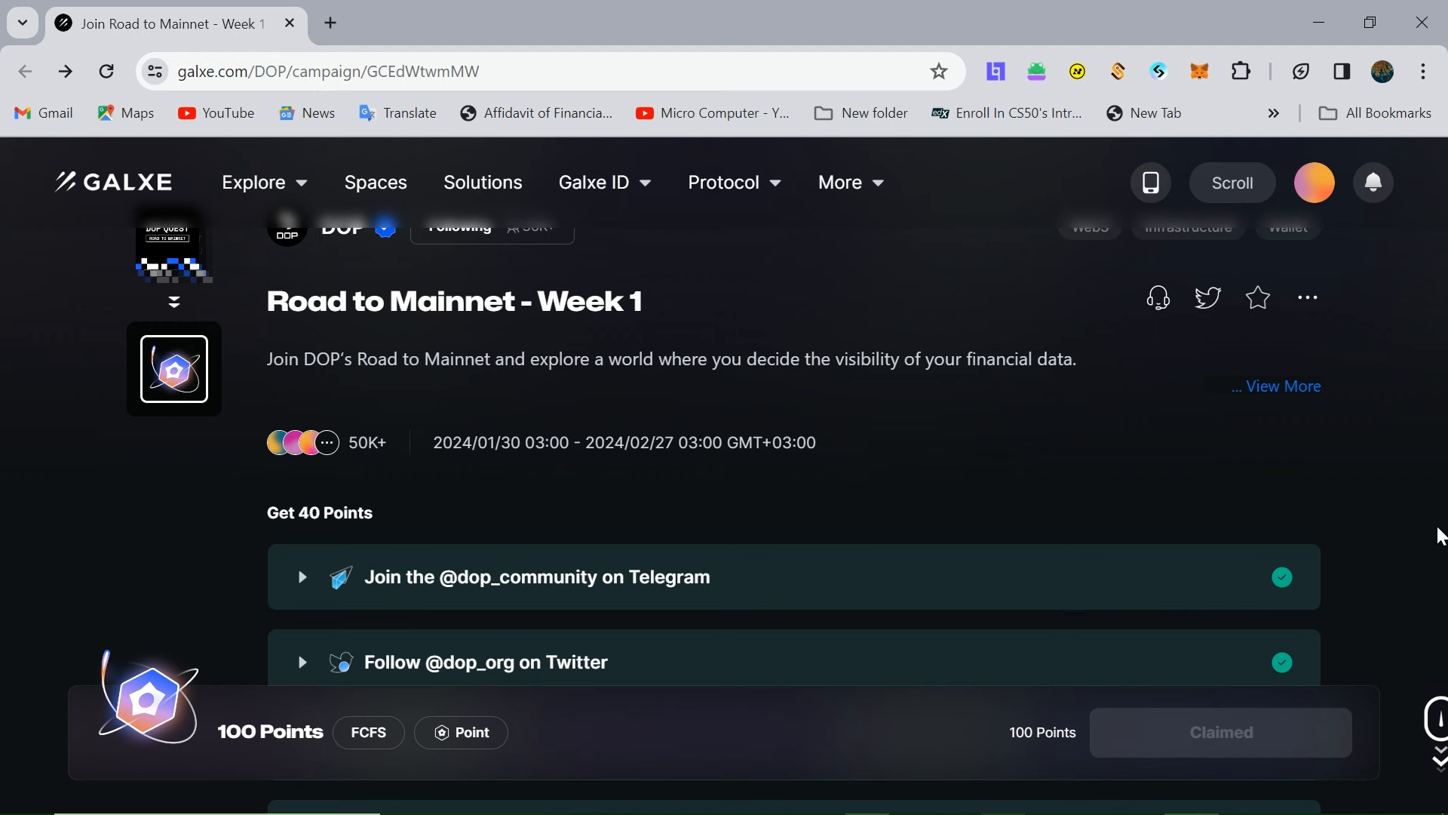
{"action": "scroll", "scroll_direction": "down", "scroll_amount": 3}
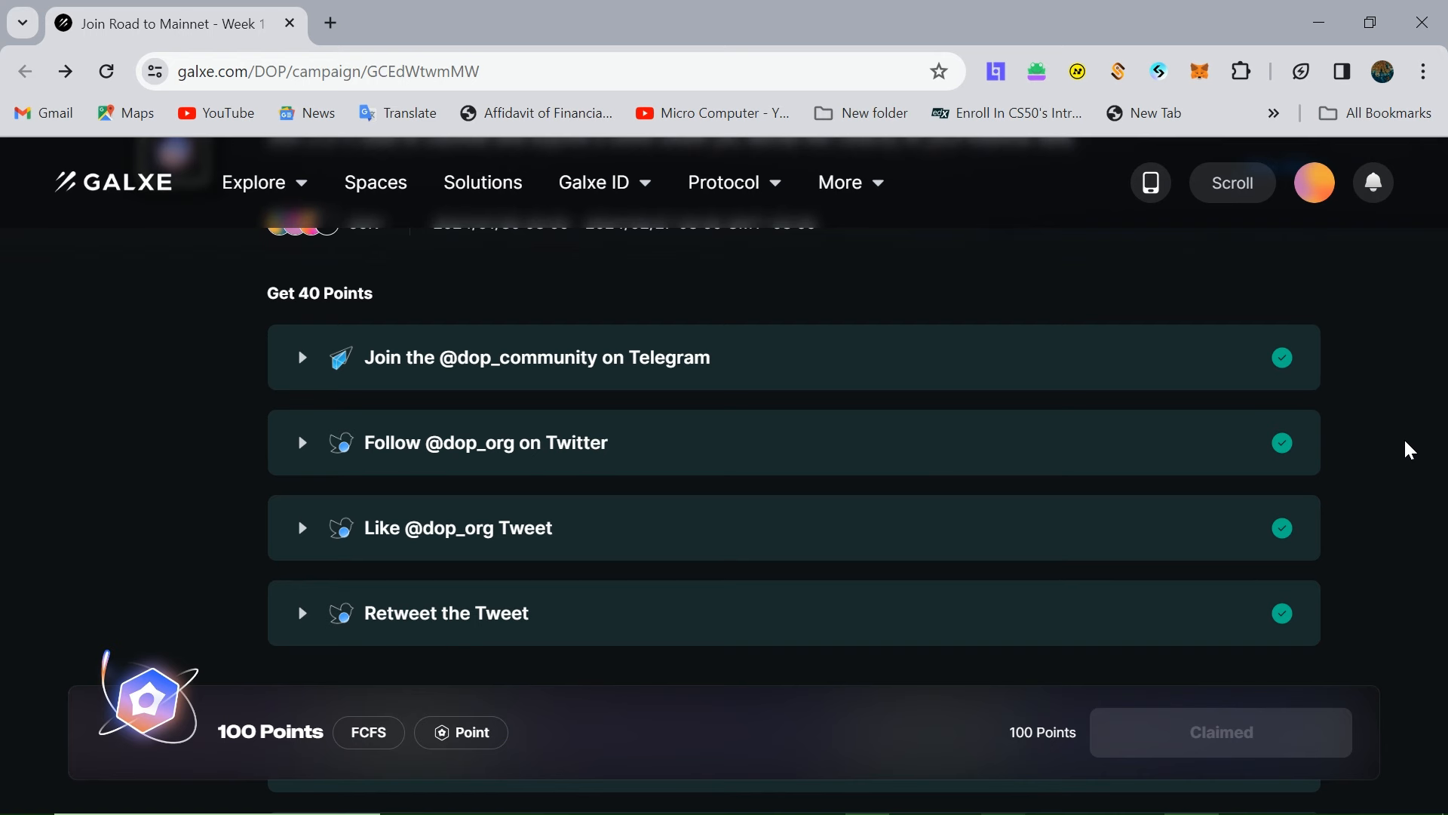
{"action": "scroll", "scroll_direction": "down", "scroll_amount": 3}
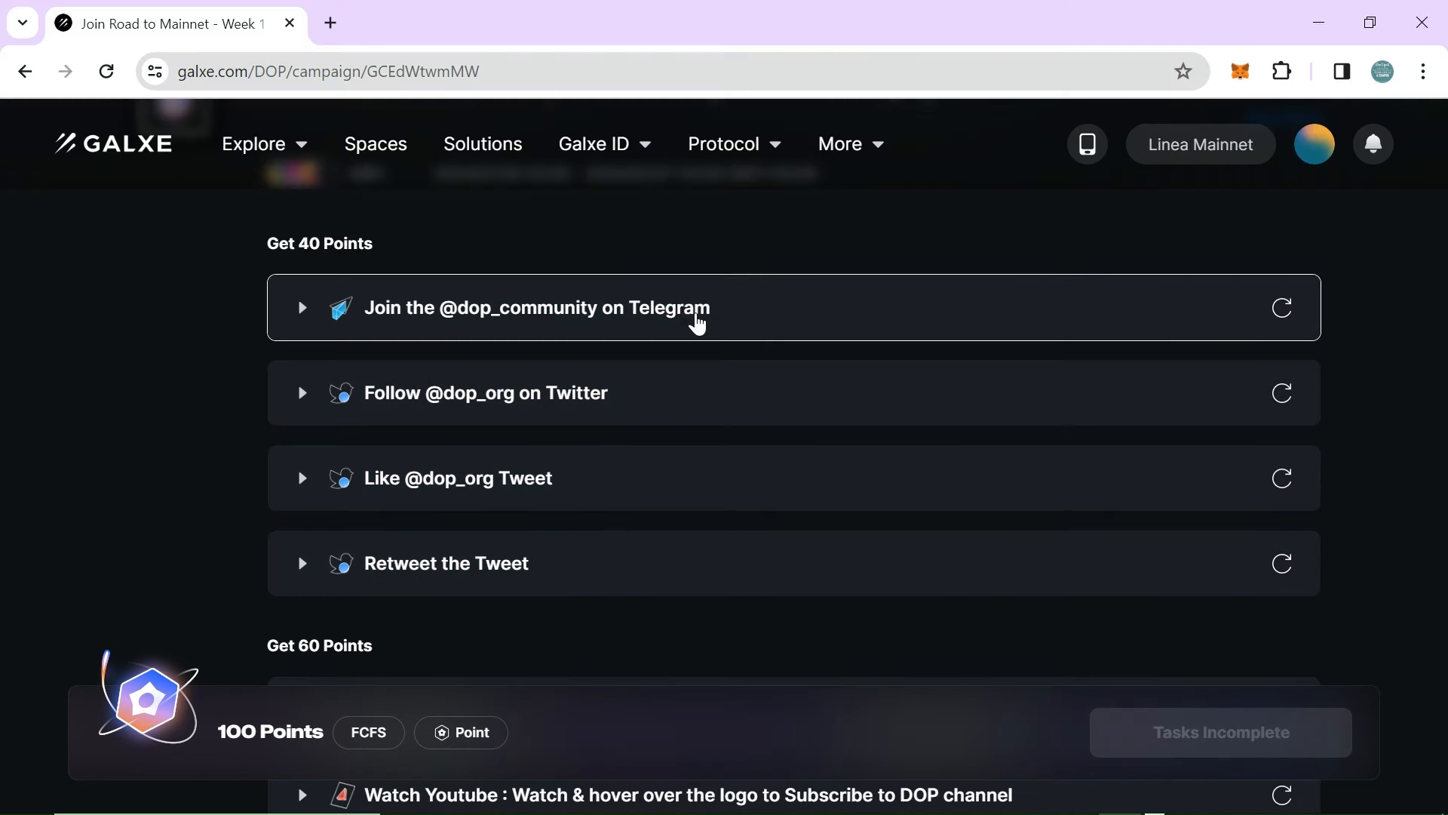
{"action": "mouse_move", "coordinate": [652, 318]}
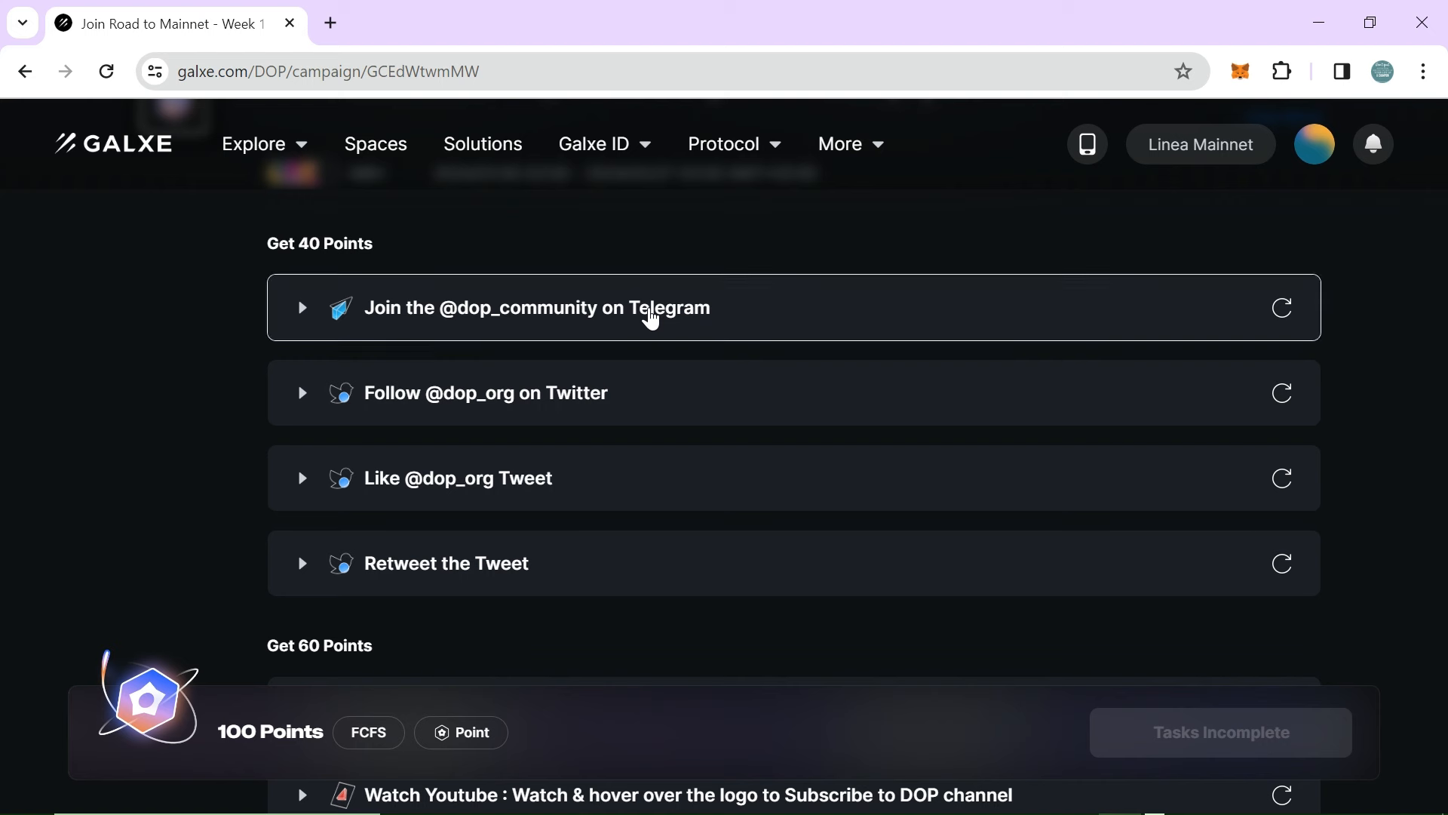
{"action": "left_click", "coordinate": [535, 308]}
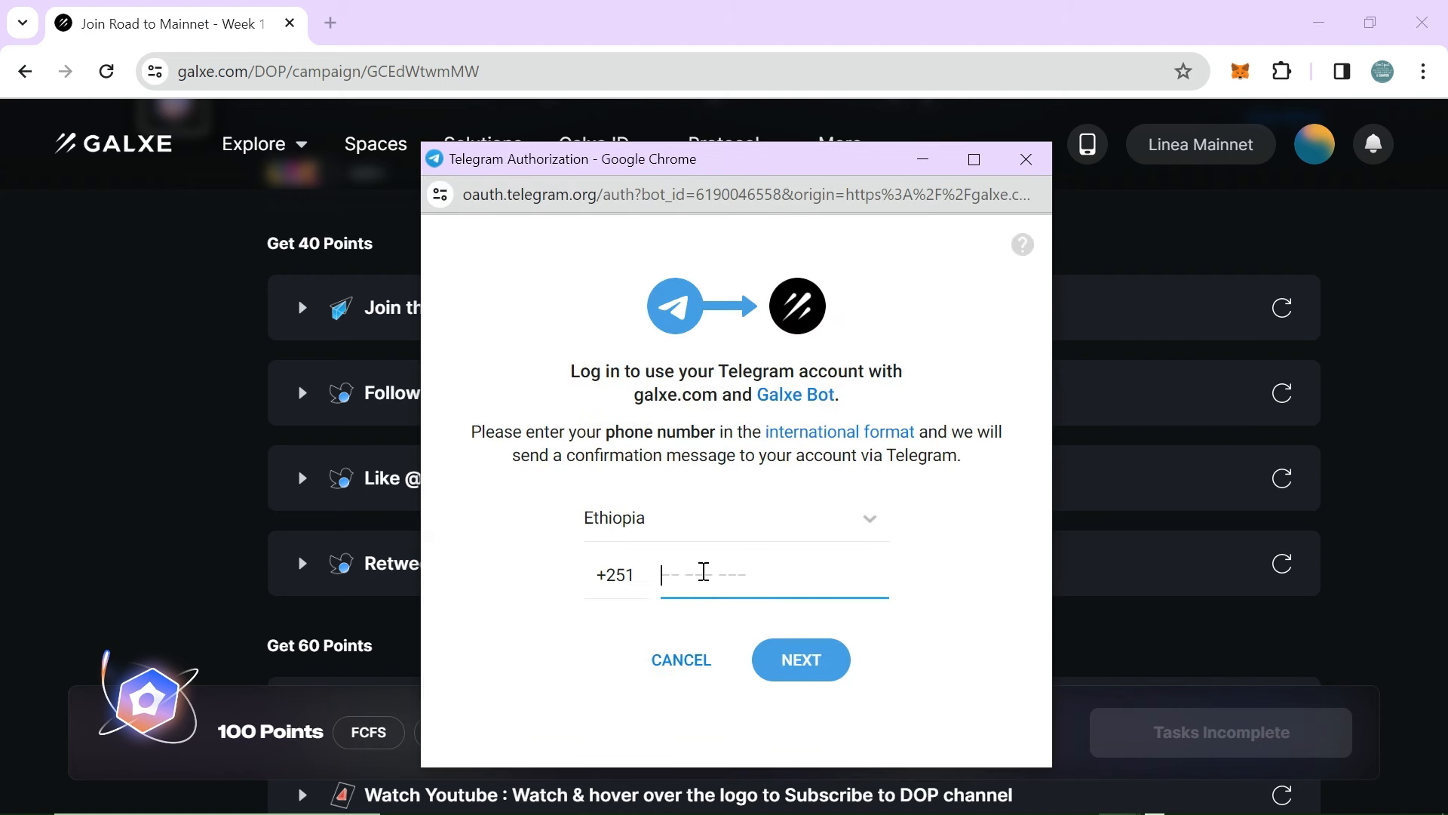
Step: Enter the phone number, confirm the galxe.com login in Telegram's service chat and accept Galxe Bot access
{"action": "type", "text": "907"}
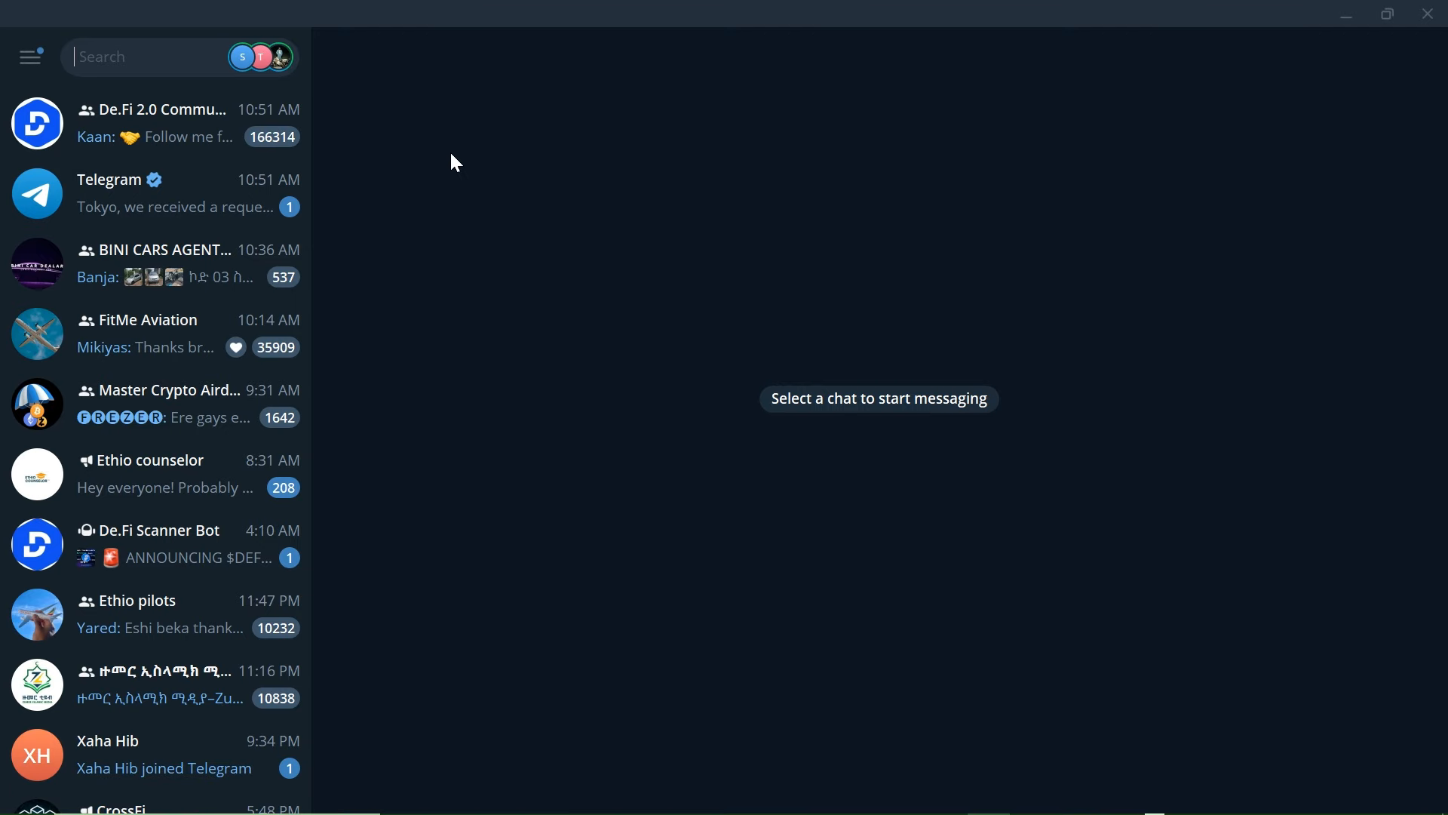
{"action": "left_click", "coordinate": [175, 191]}
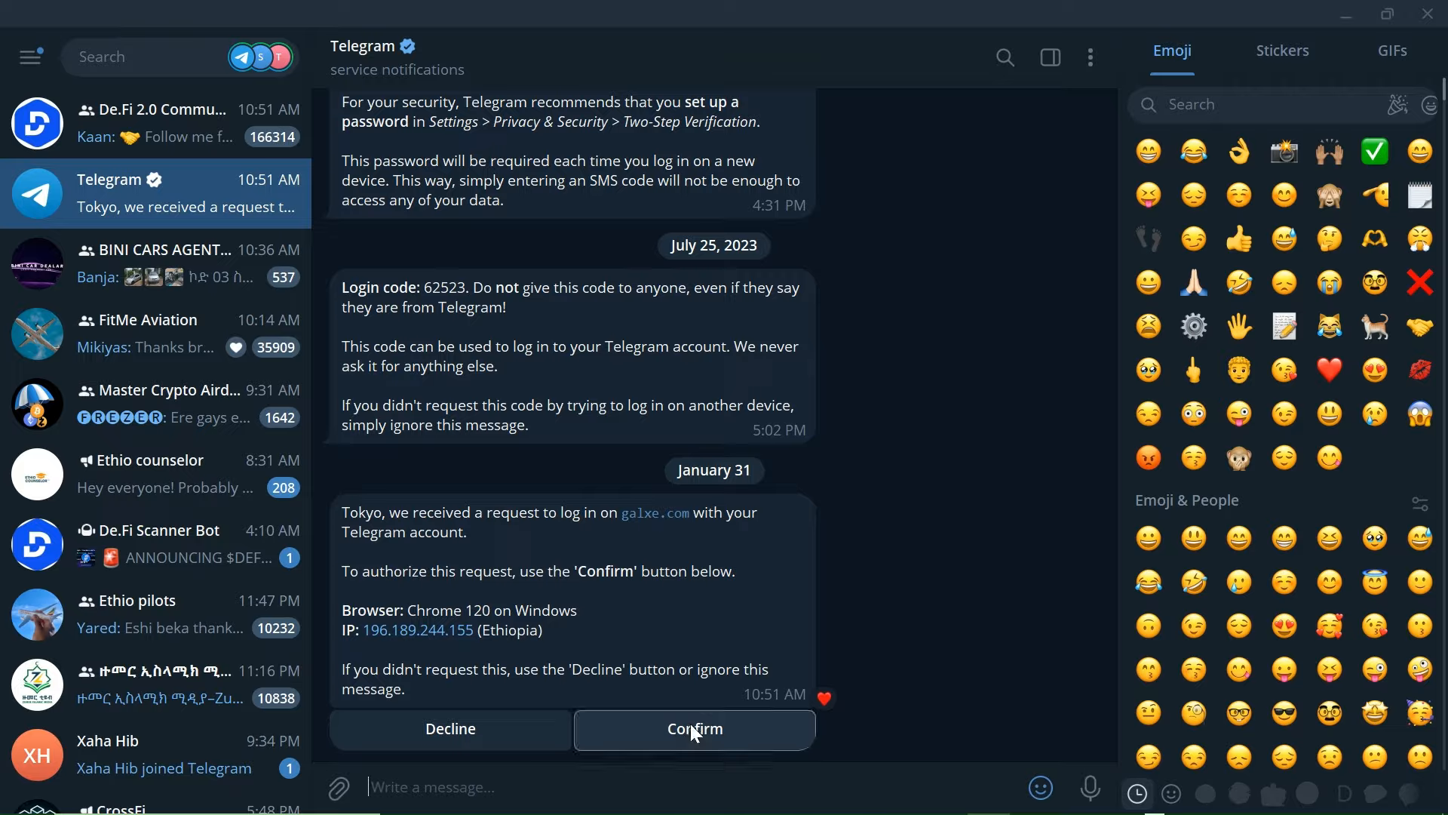
{"action": "left_click", "coordinate": [693, 728]}
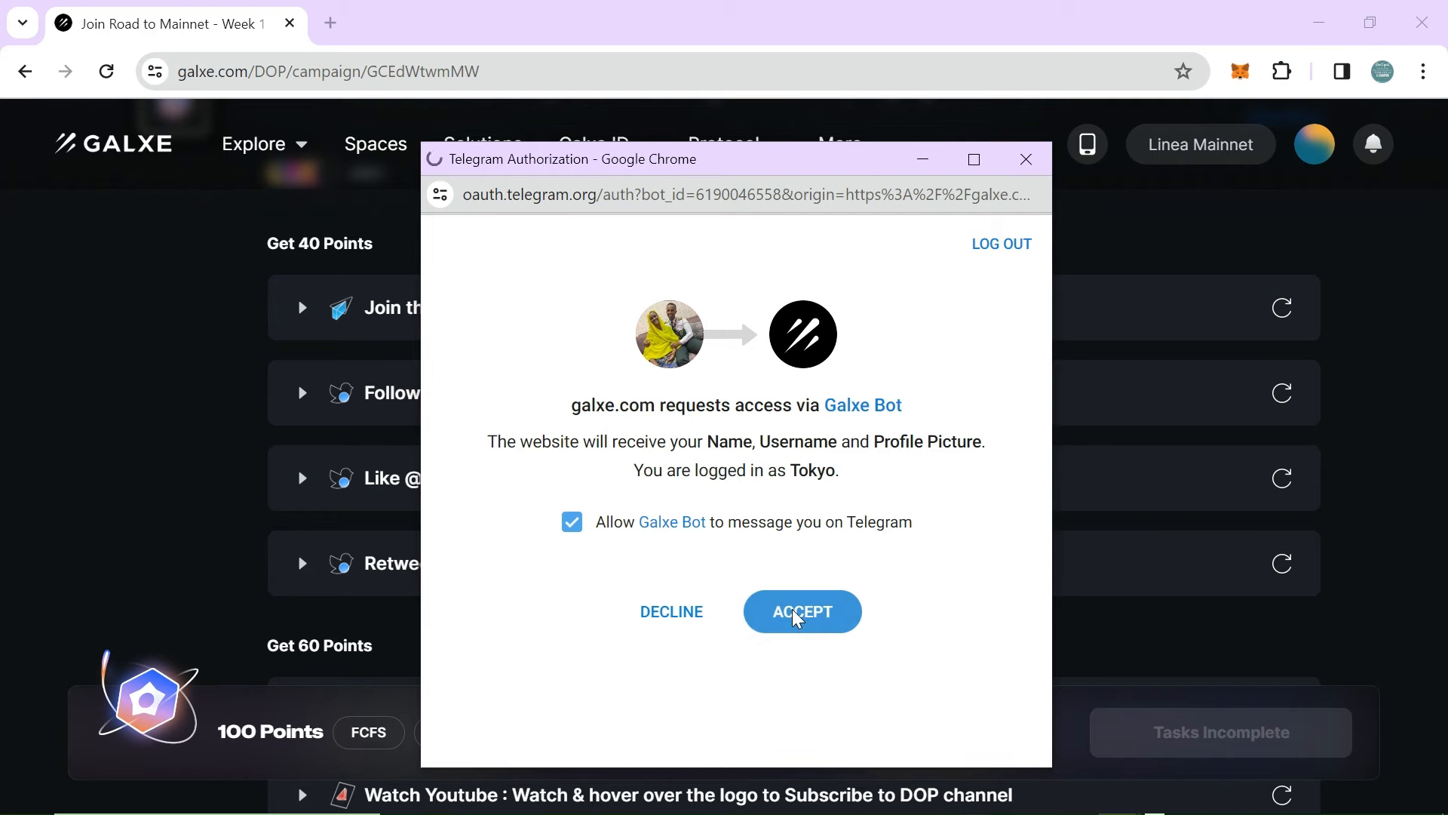
{"action": "left_click", "coordinate": [799, 611]}
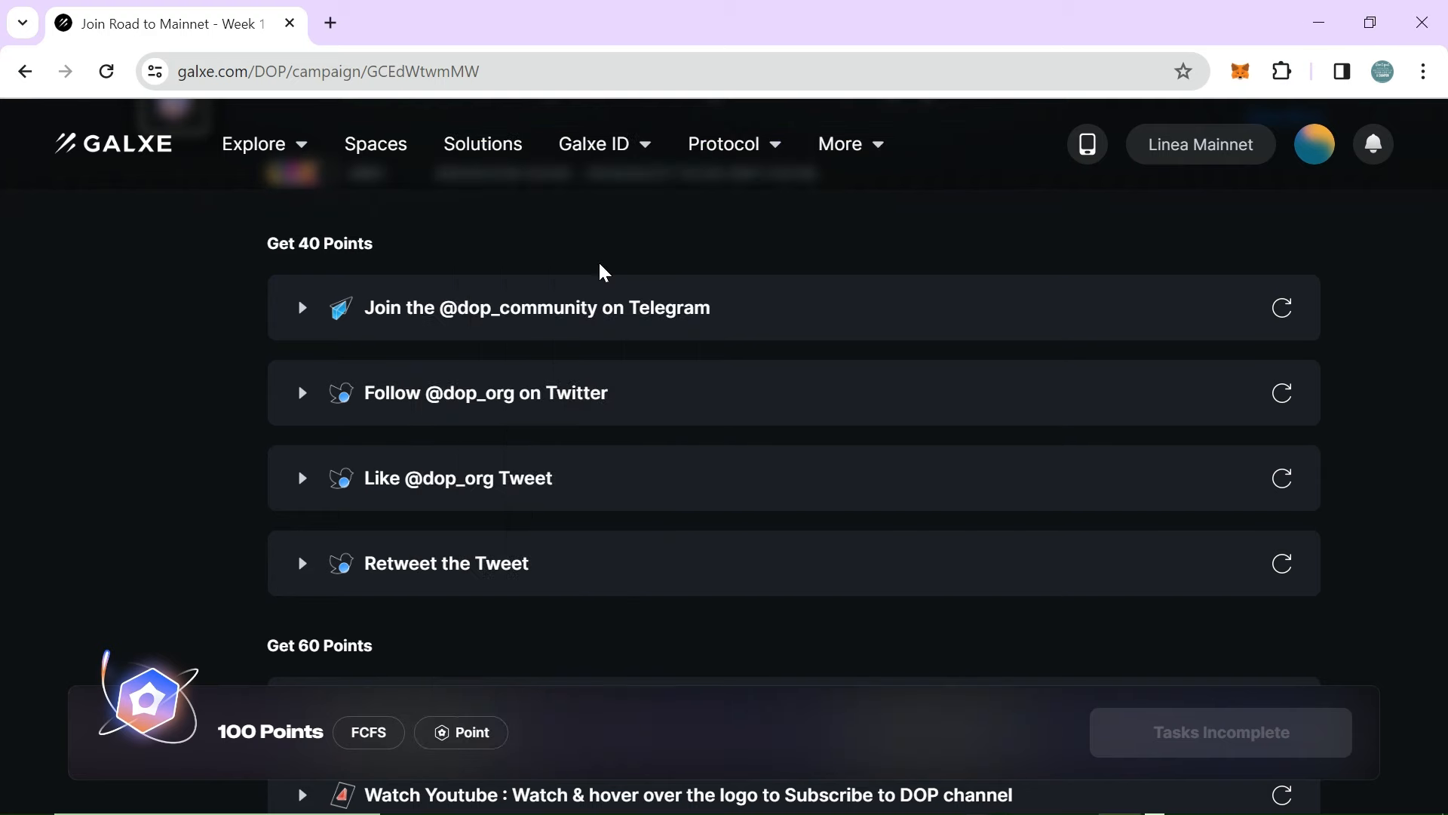
Step: Follow the Telegram task link, cancel the 'Open Telegram Desktop?' prompt and close the t.me window so it verifies
{"action": "left_click", "coordinate": [535, 306]}
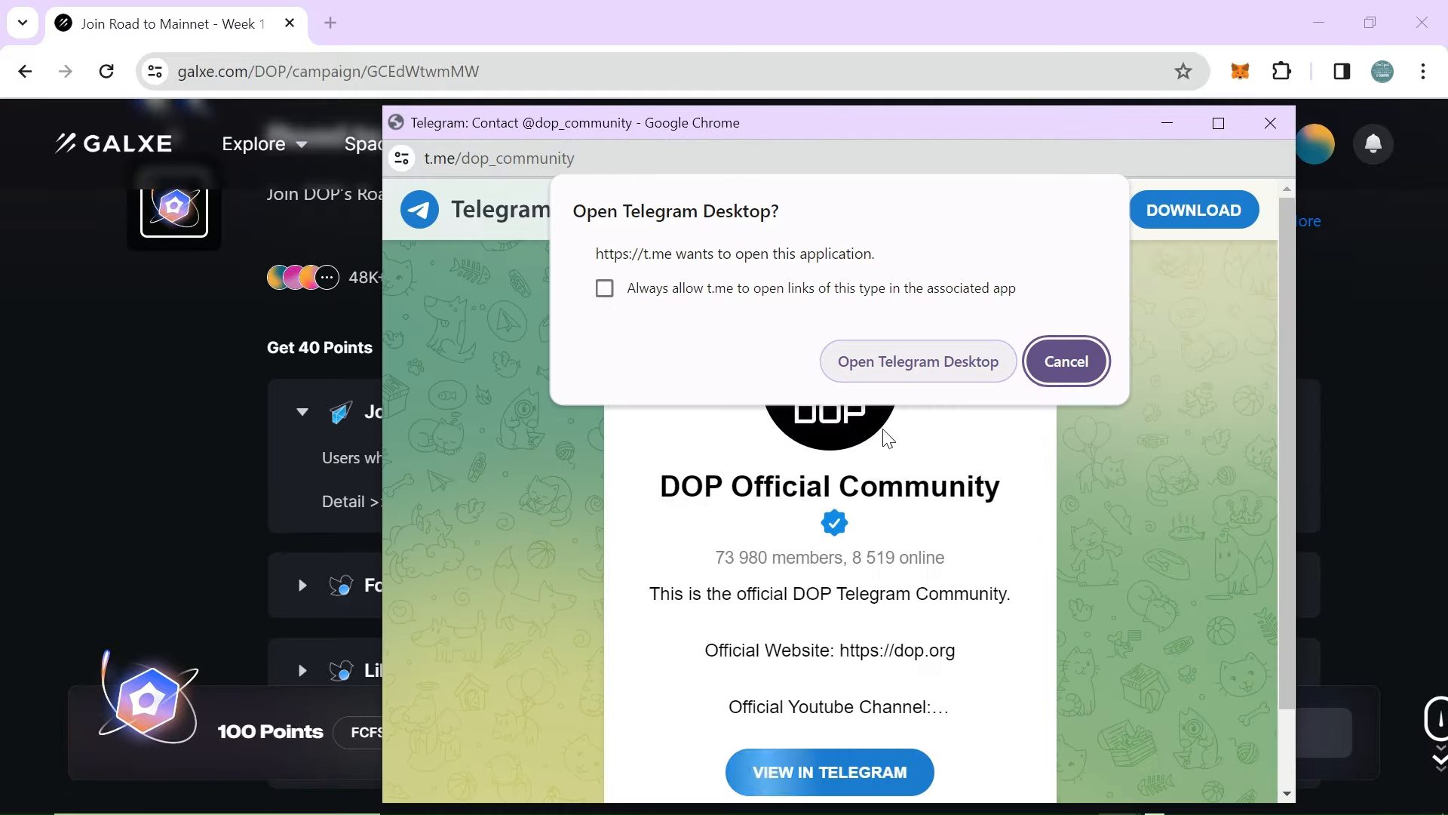
{"action": "left_click", "coordinate": [1063, 360]}
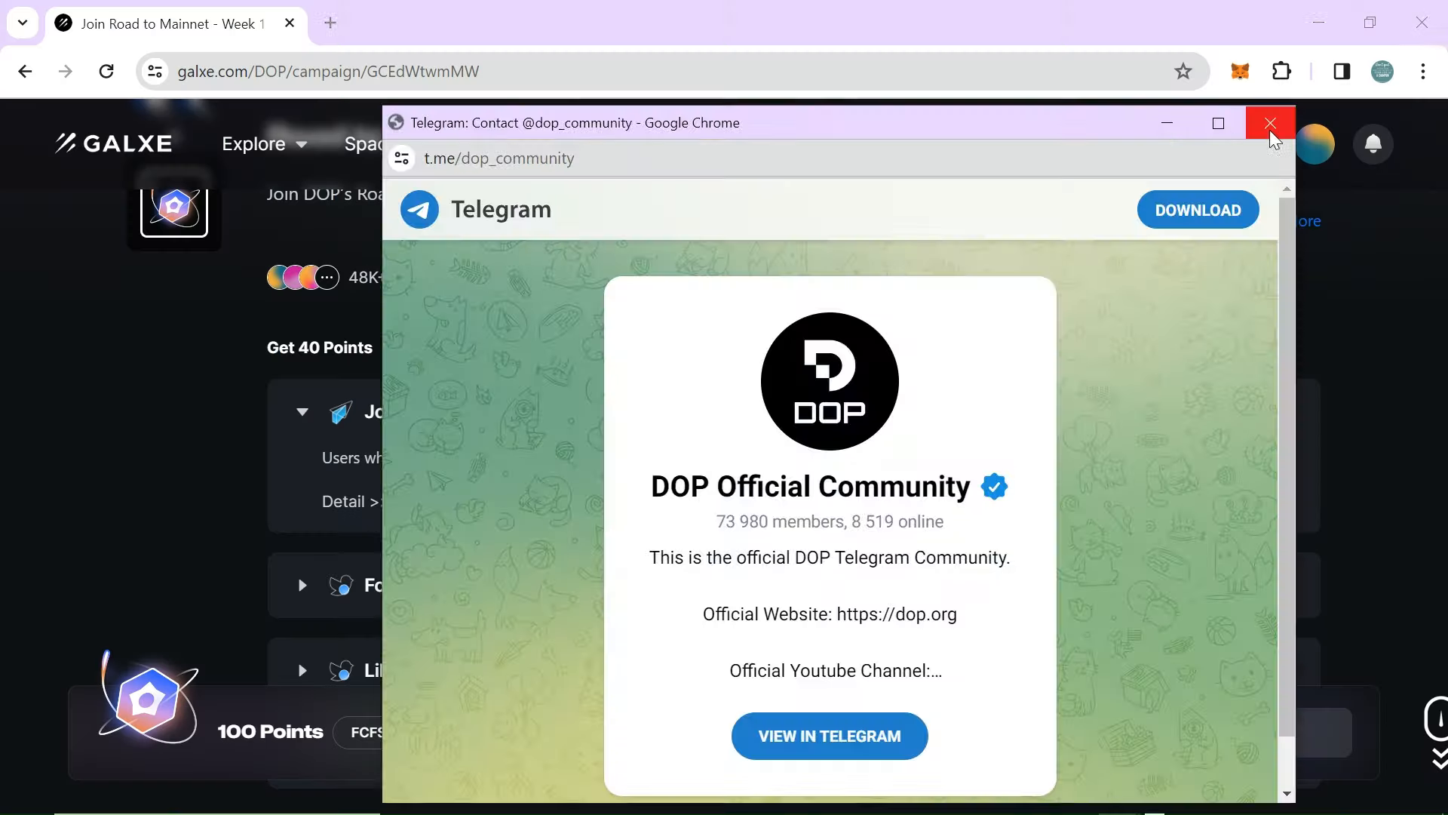
{"action": "left_click", "coordinate": [1270, 123]}
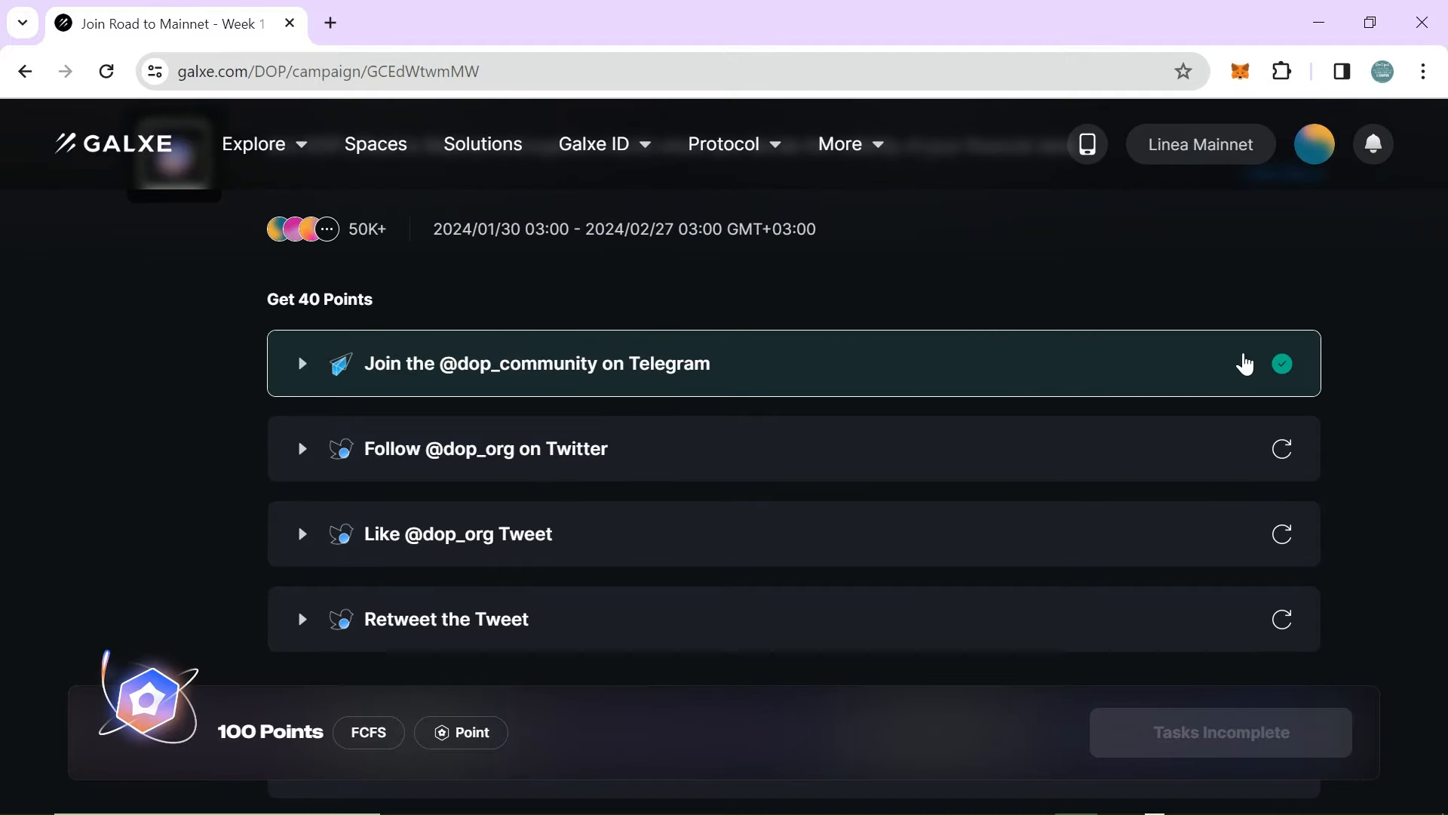
{"action": "scroll", "scroll_direction": "down", "scroll_amount": 3}
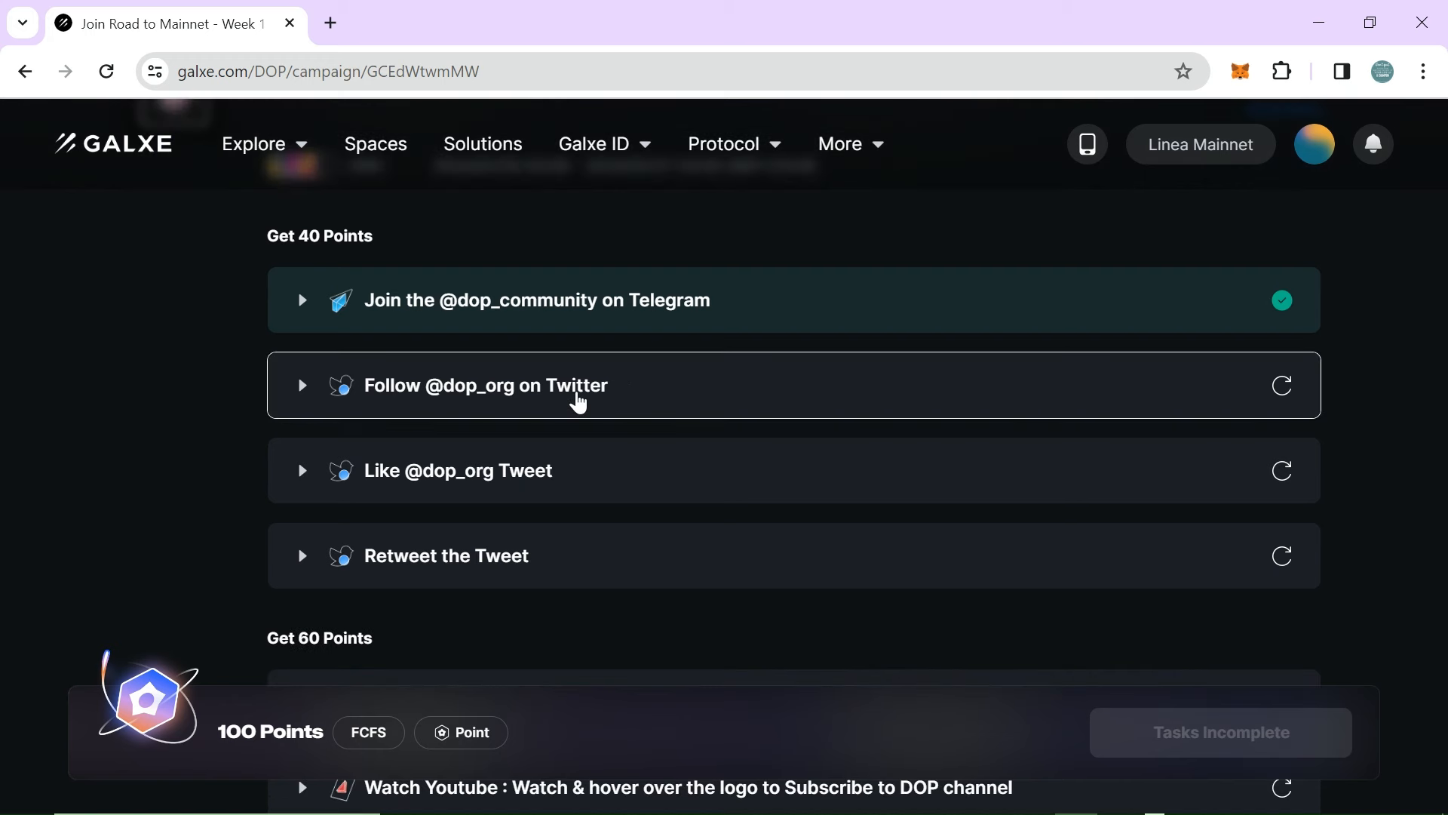
{"action": "mouse_move", "coordinate": [394, 480]}
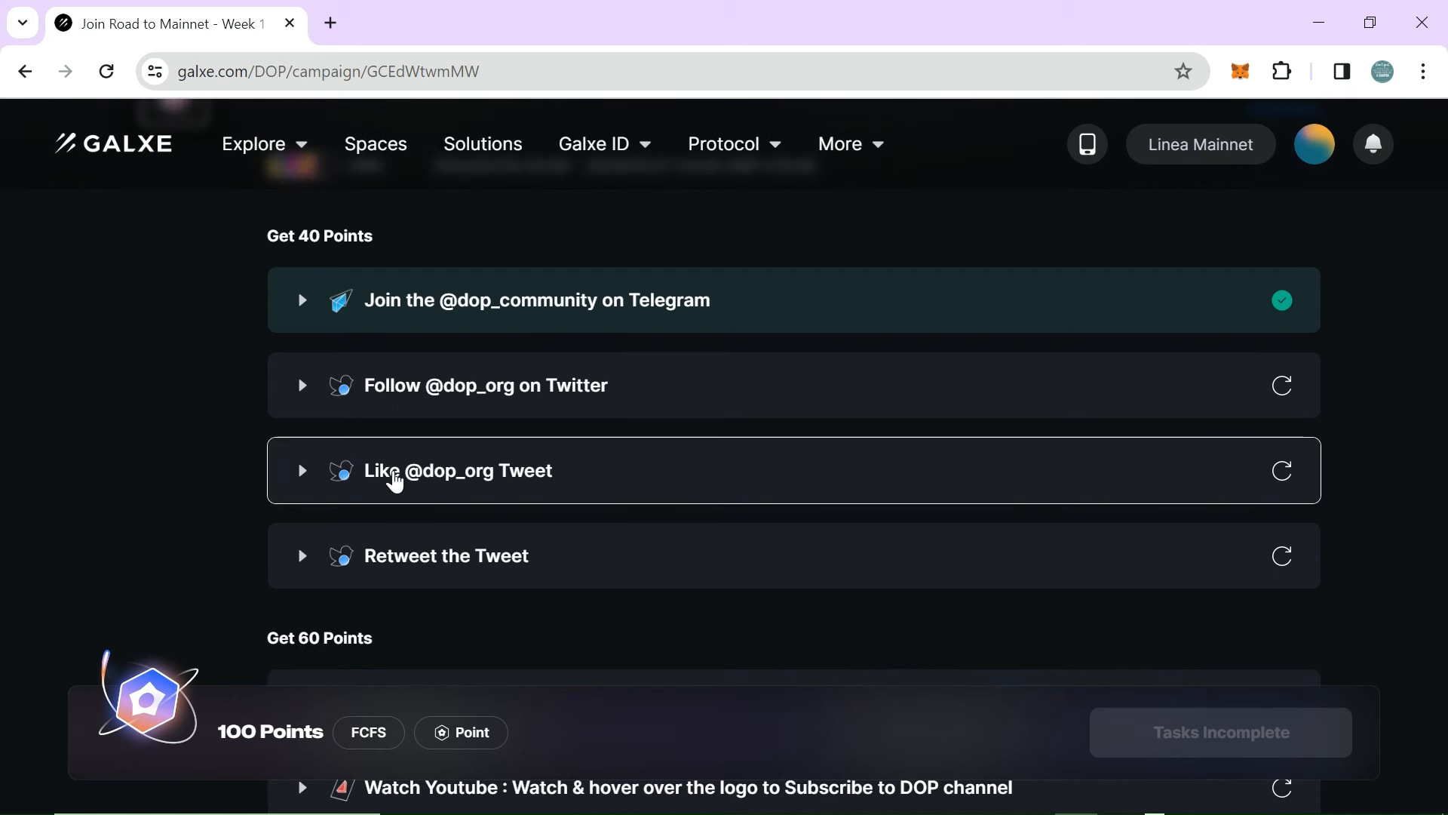
{"action": "mouse_move", "coordinate": [459, 398]}
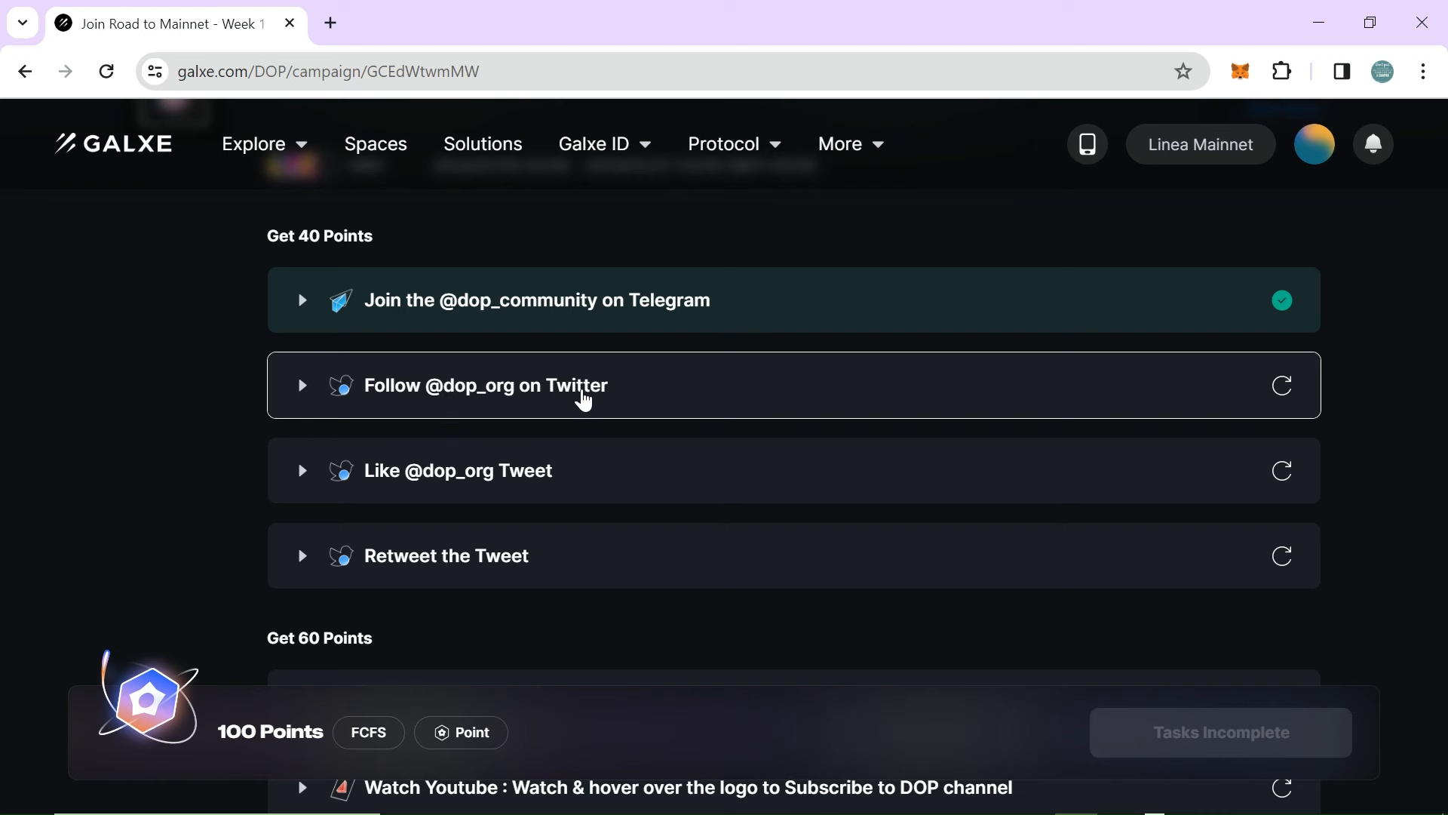
{"action": "mouse_move", "coordinate": [754, 501]}
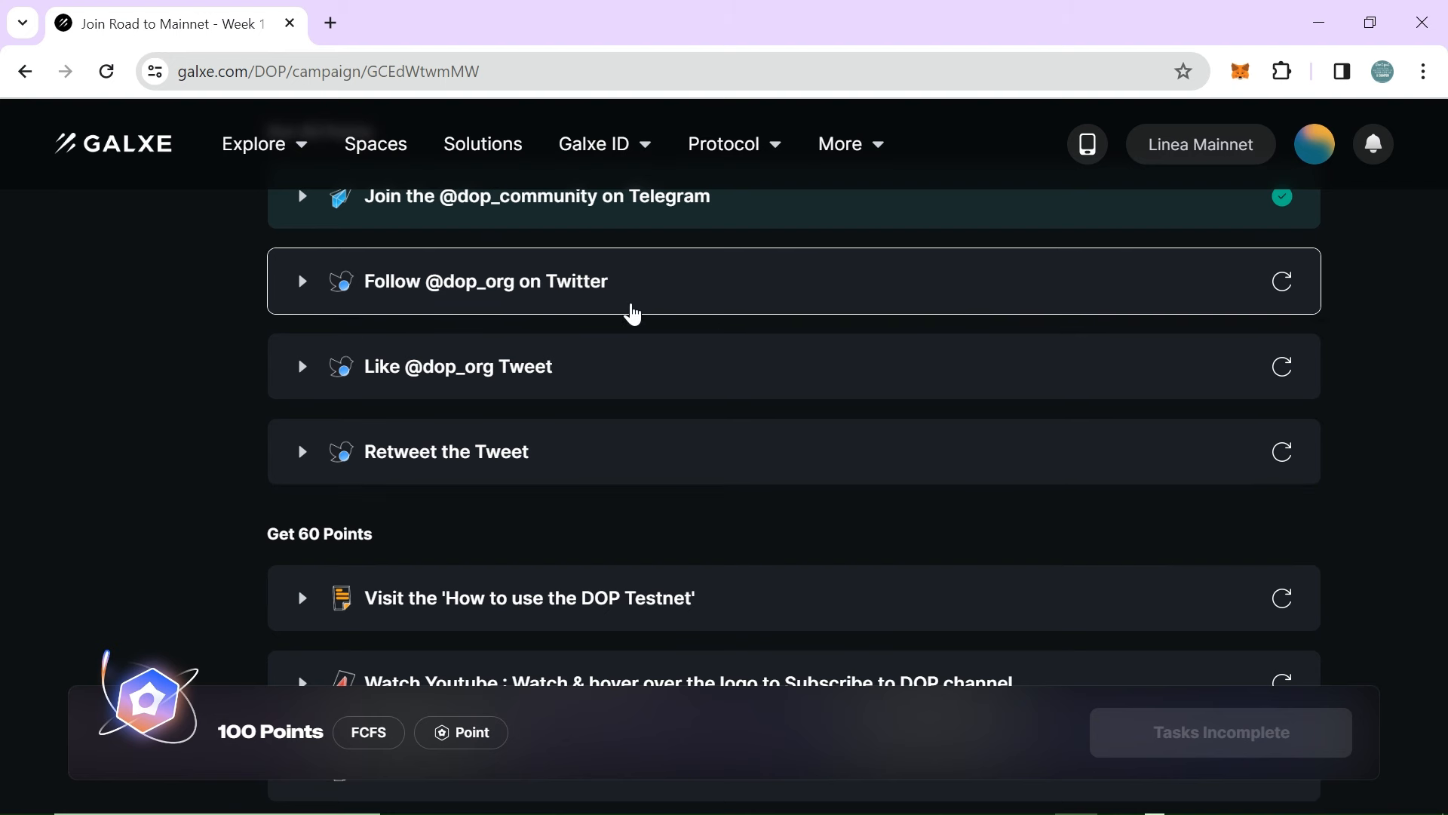
{"action": "mouse_move", "coordinate": [670, 297]}
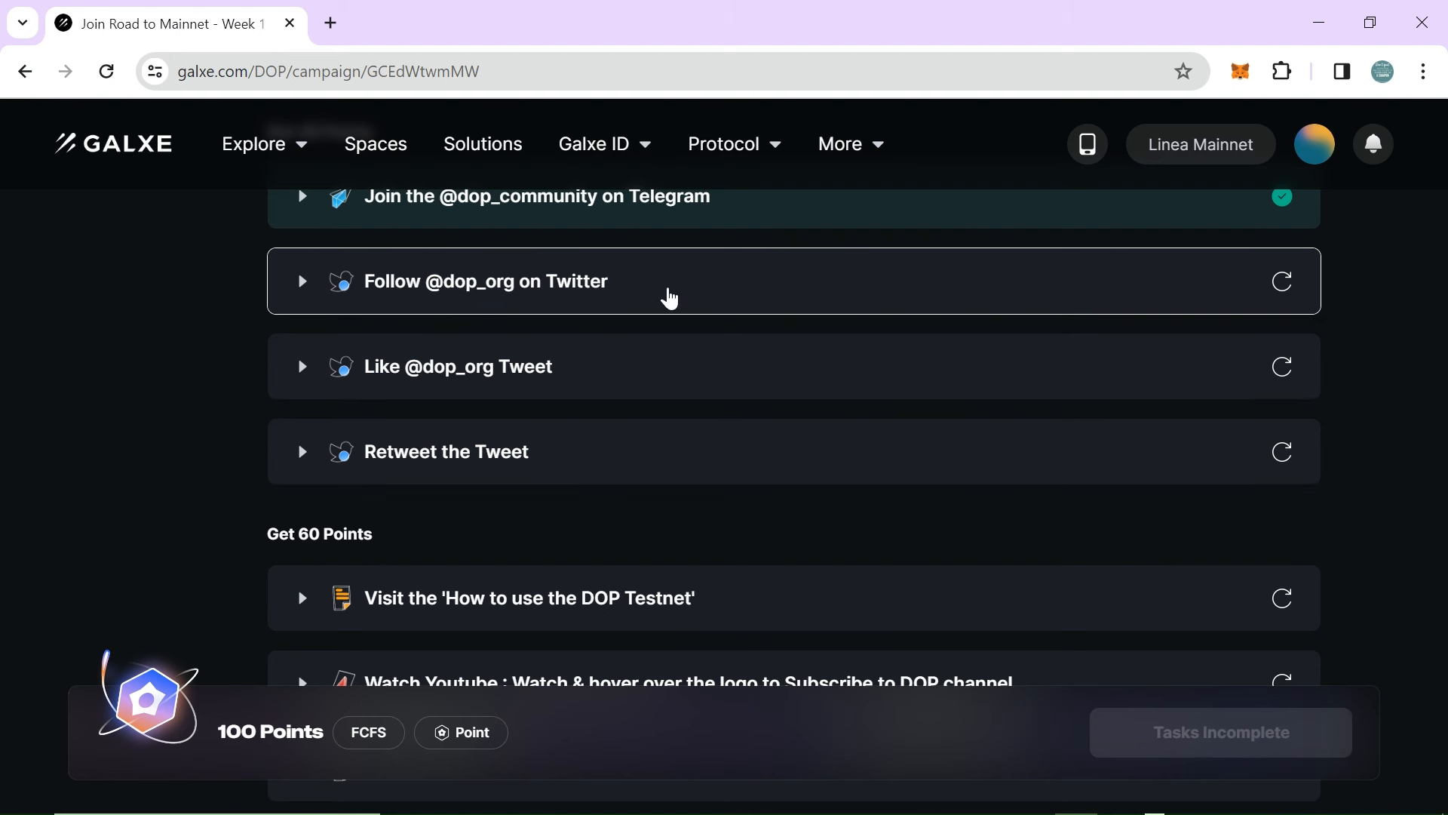
{"action": "mouse_move", "coordinate": [1282, 309]}
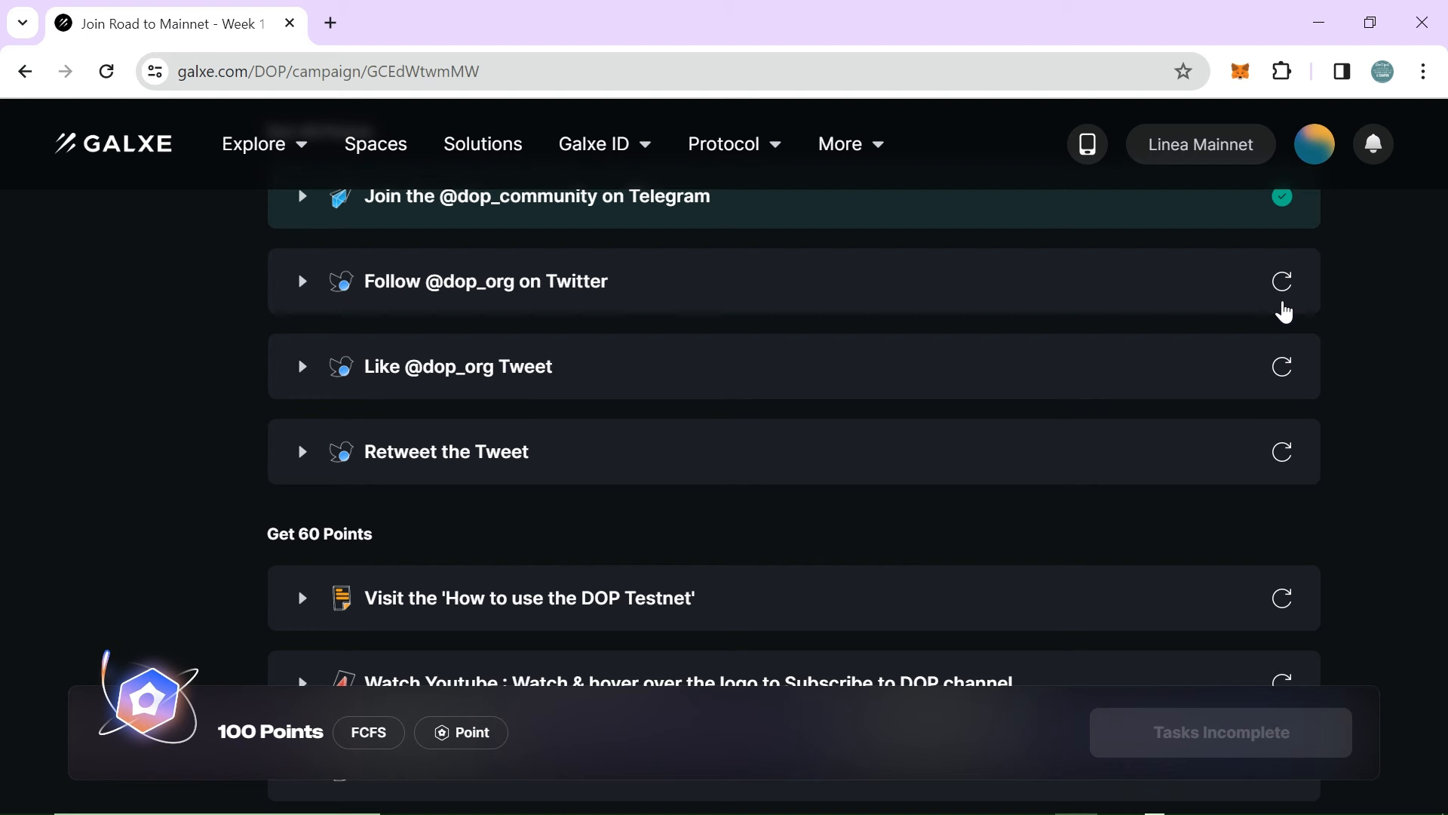
{"action": "scroll", "scroll_direction": "down", "scroll_amount": 3}
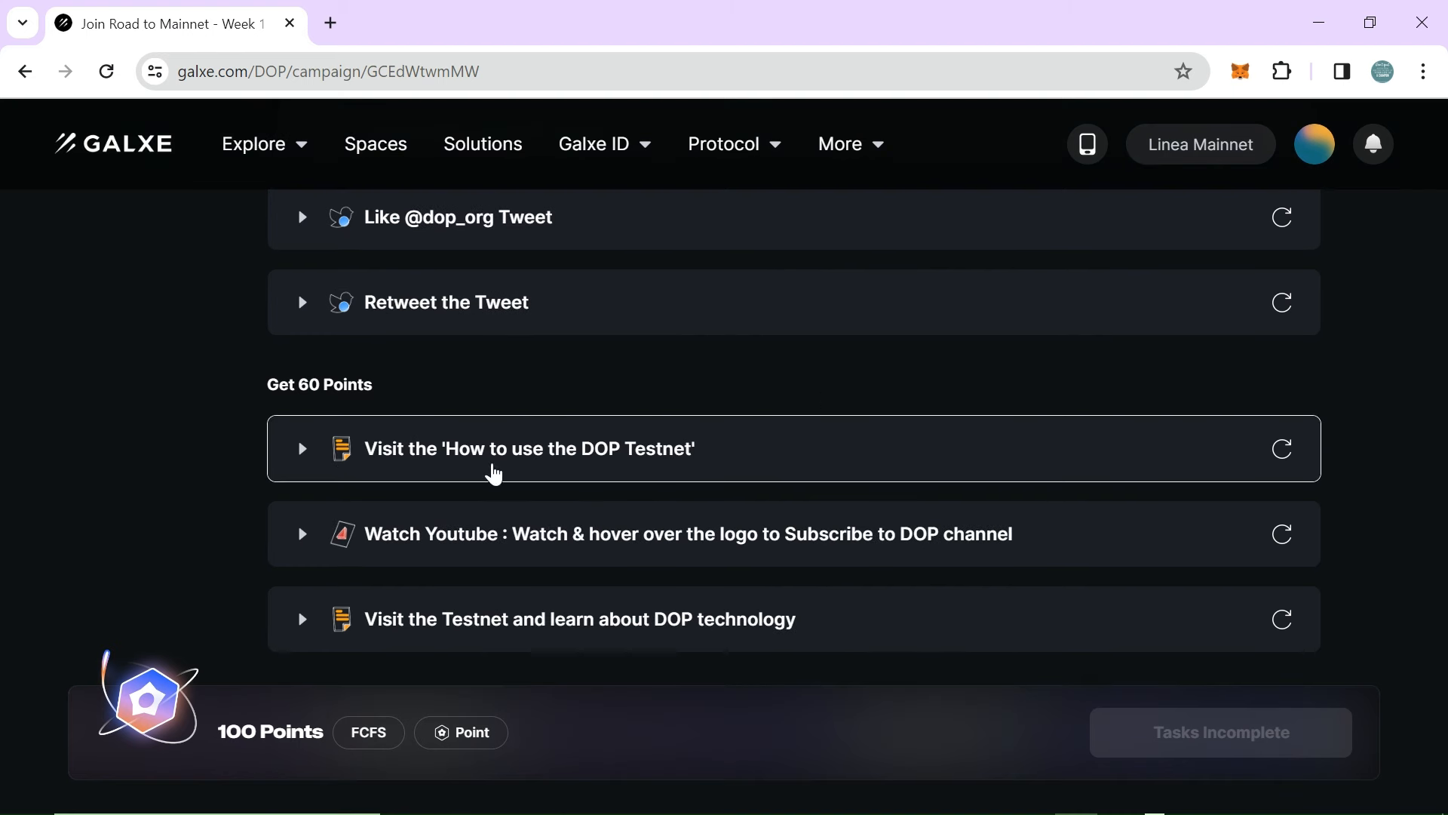
{"action": "scroll", "scroll_direction": "down", "scroll_amount": 3}
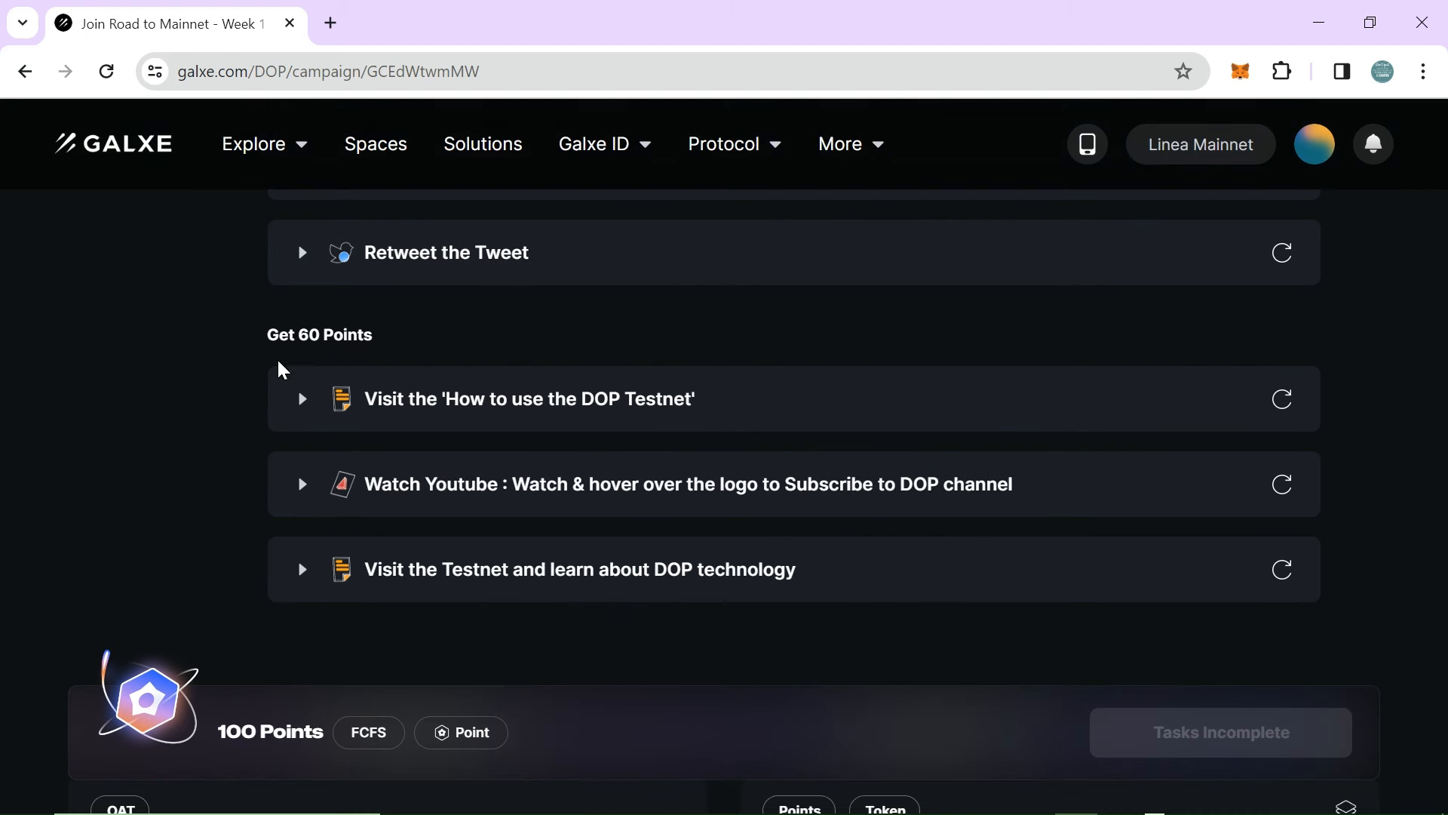
{"action": "scroll", "scroll_direction": "down", "scroll_amount": 3}
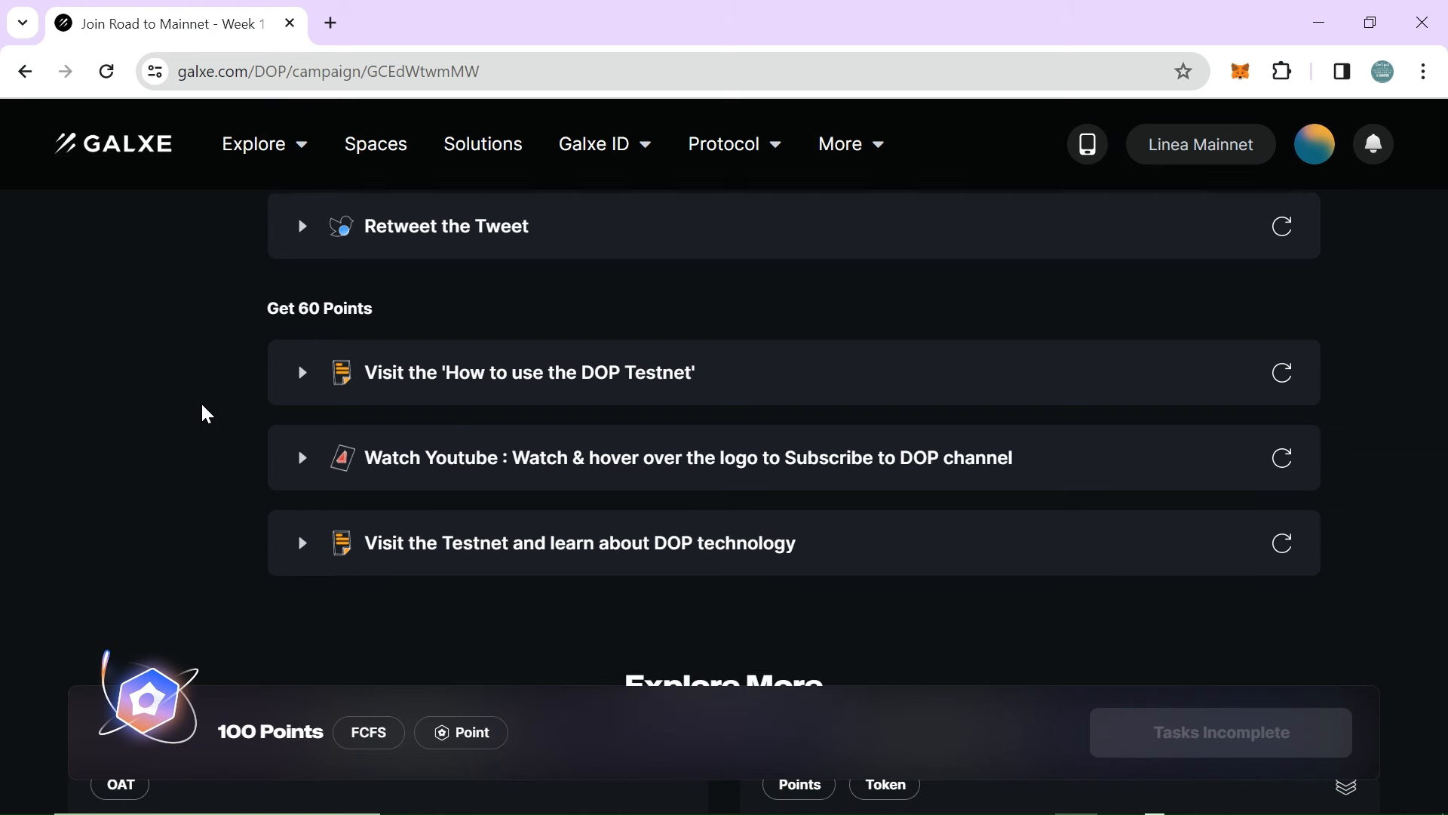
{"action": "mouse_move", "coordinate": [332, 372]}
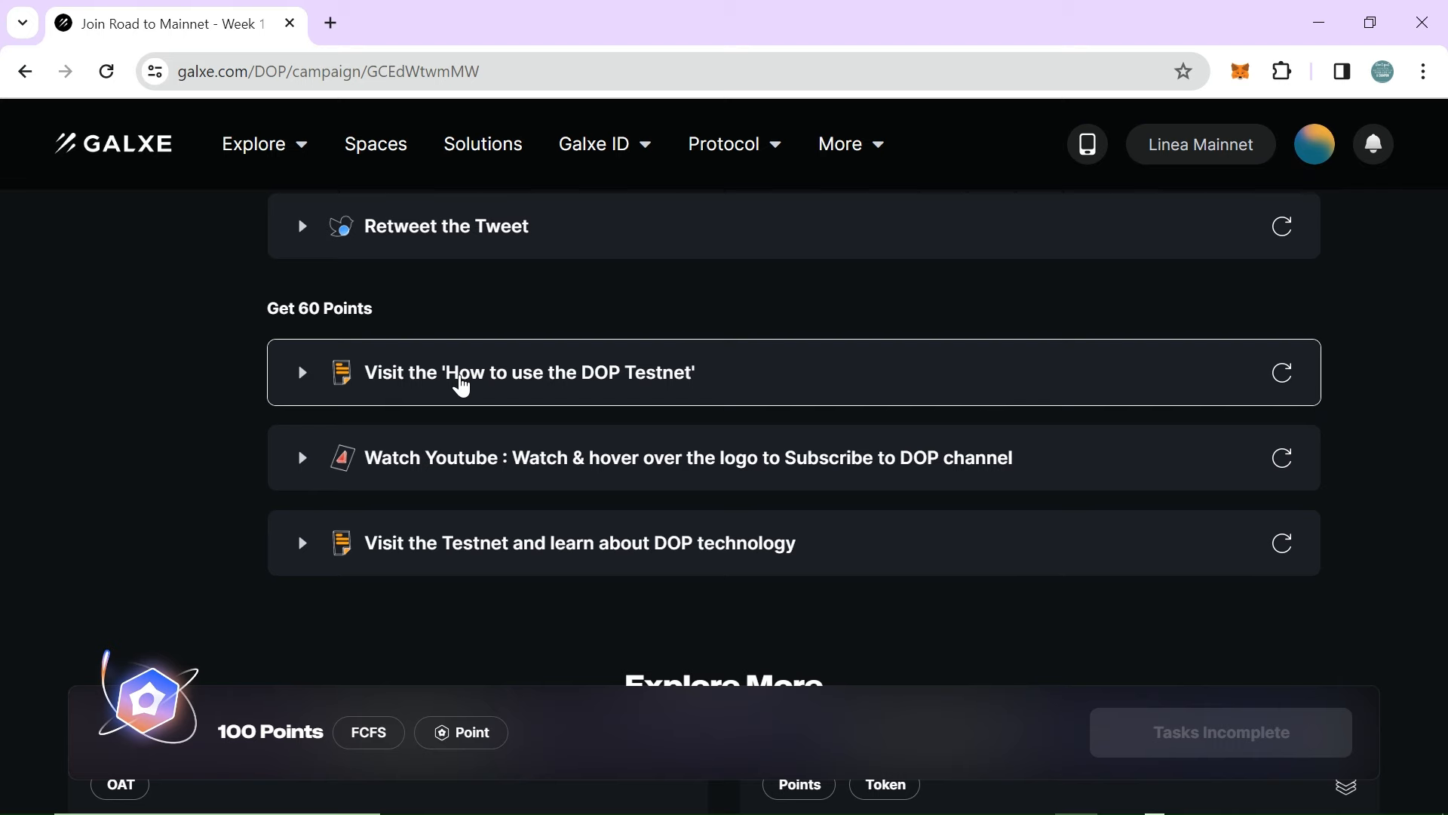
Step: Follow the 'How to use the DOP Testnet' task link and continue past the leave-site risk warning
{"action": "left_click", "coordinate": [530, 373]}
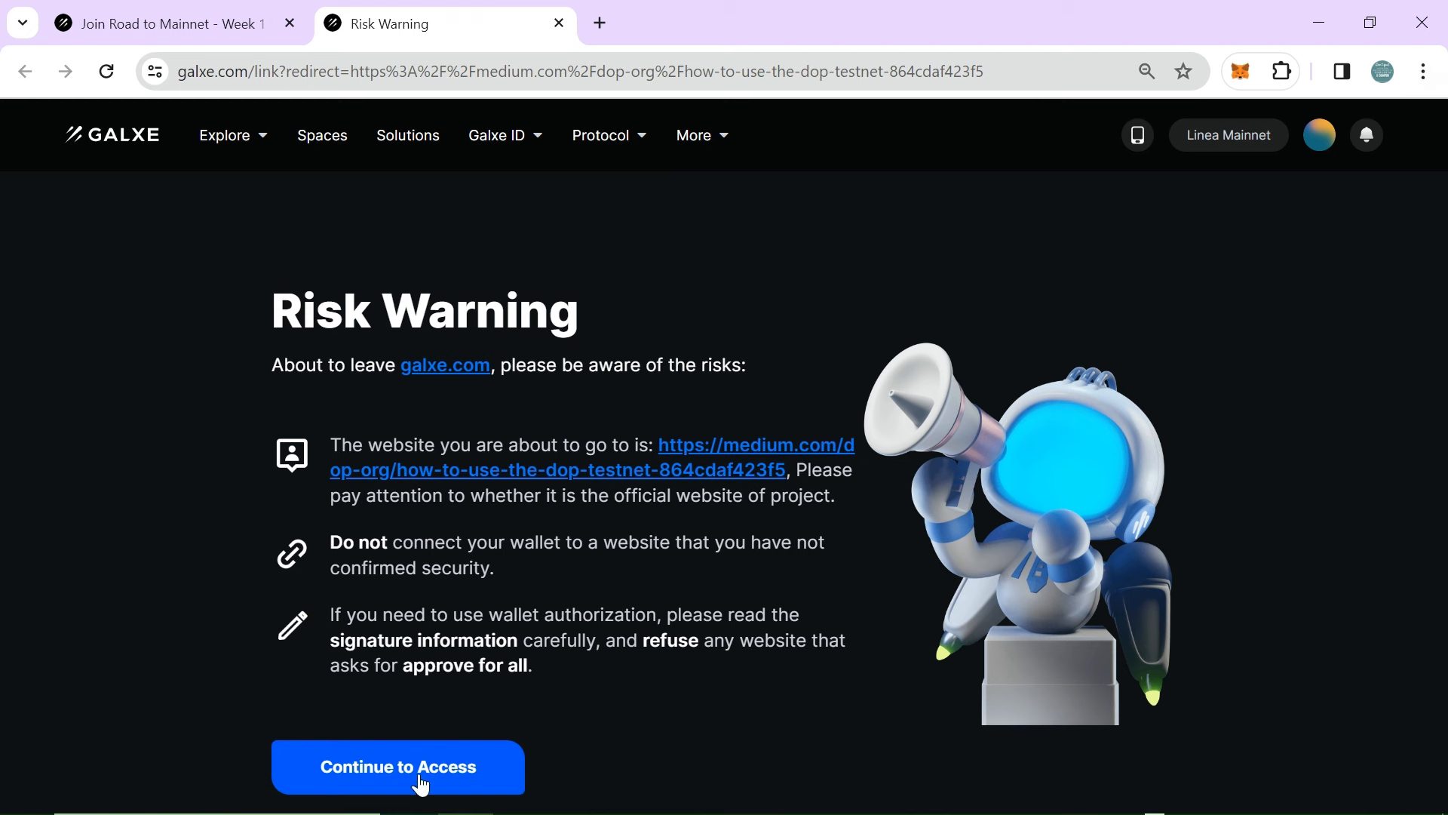
{"action": "left_click", "coordinate": [397, 766]}
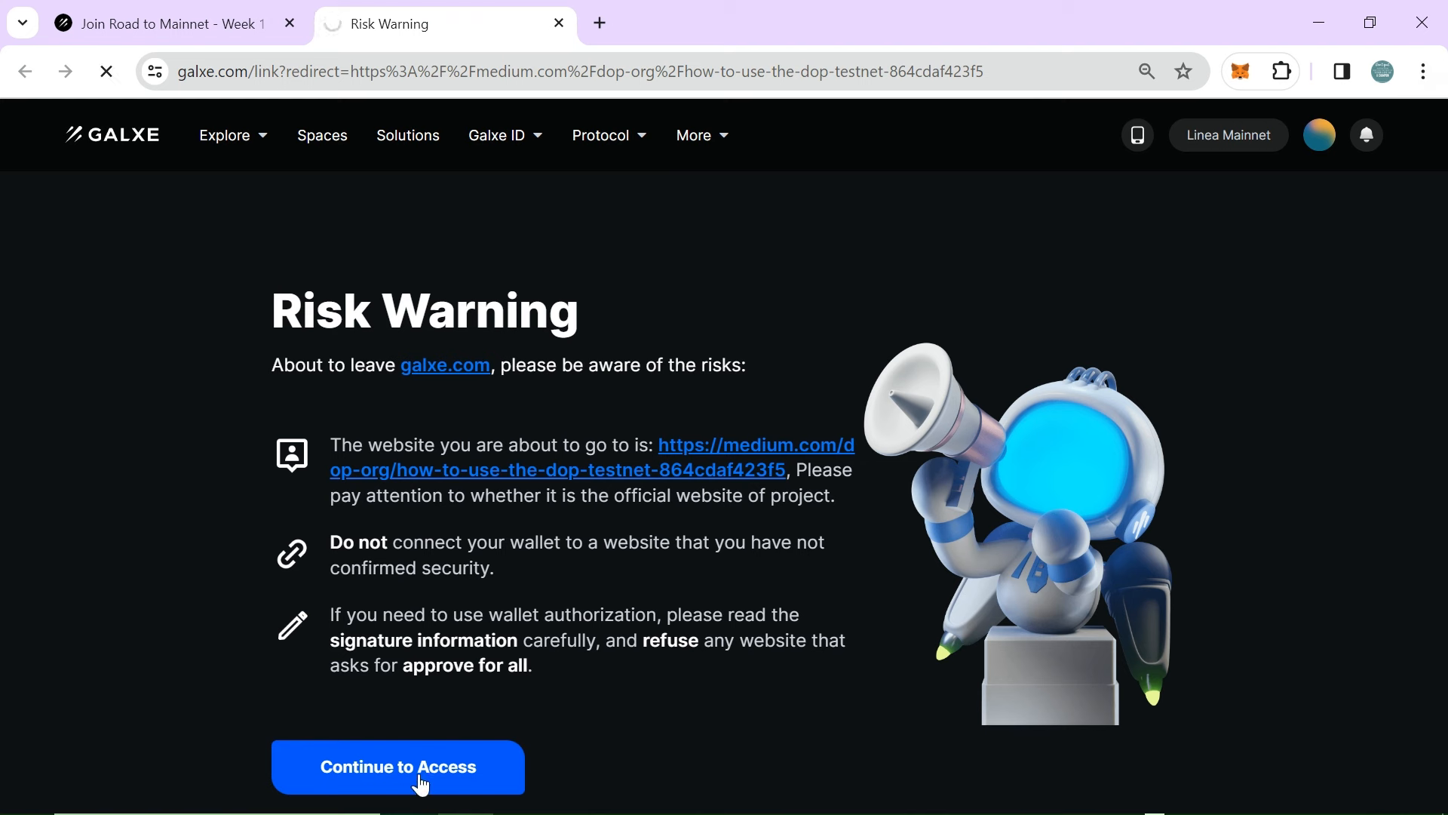
{"action": "left_click", "coordinate": [397, 766]}
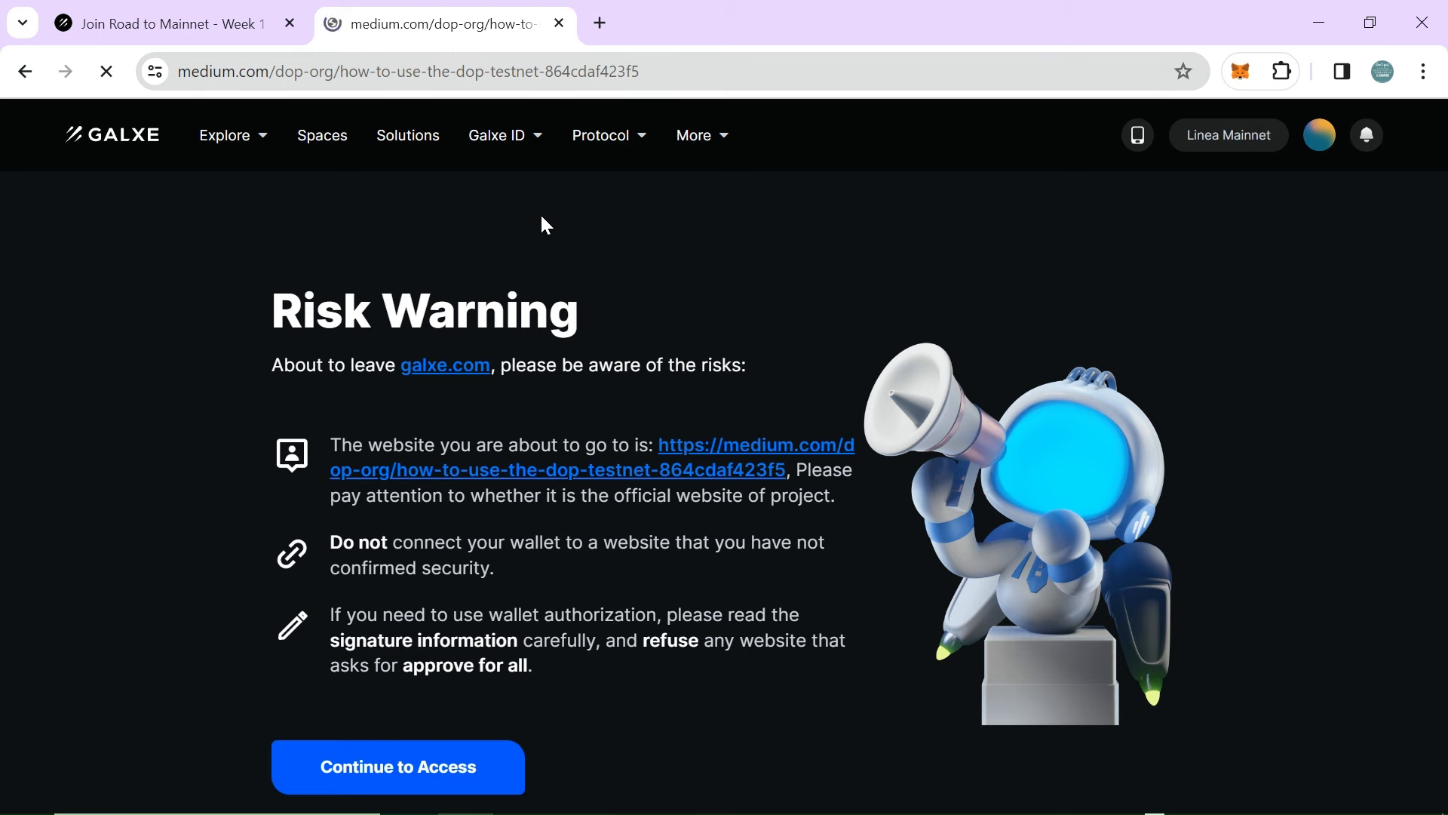
{"action": "left_click", "coordinate": [397, 766]}
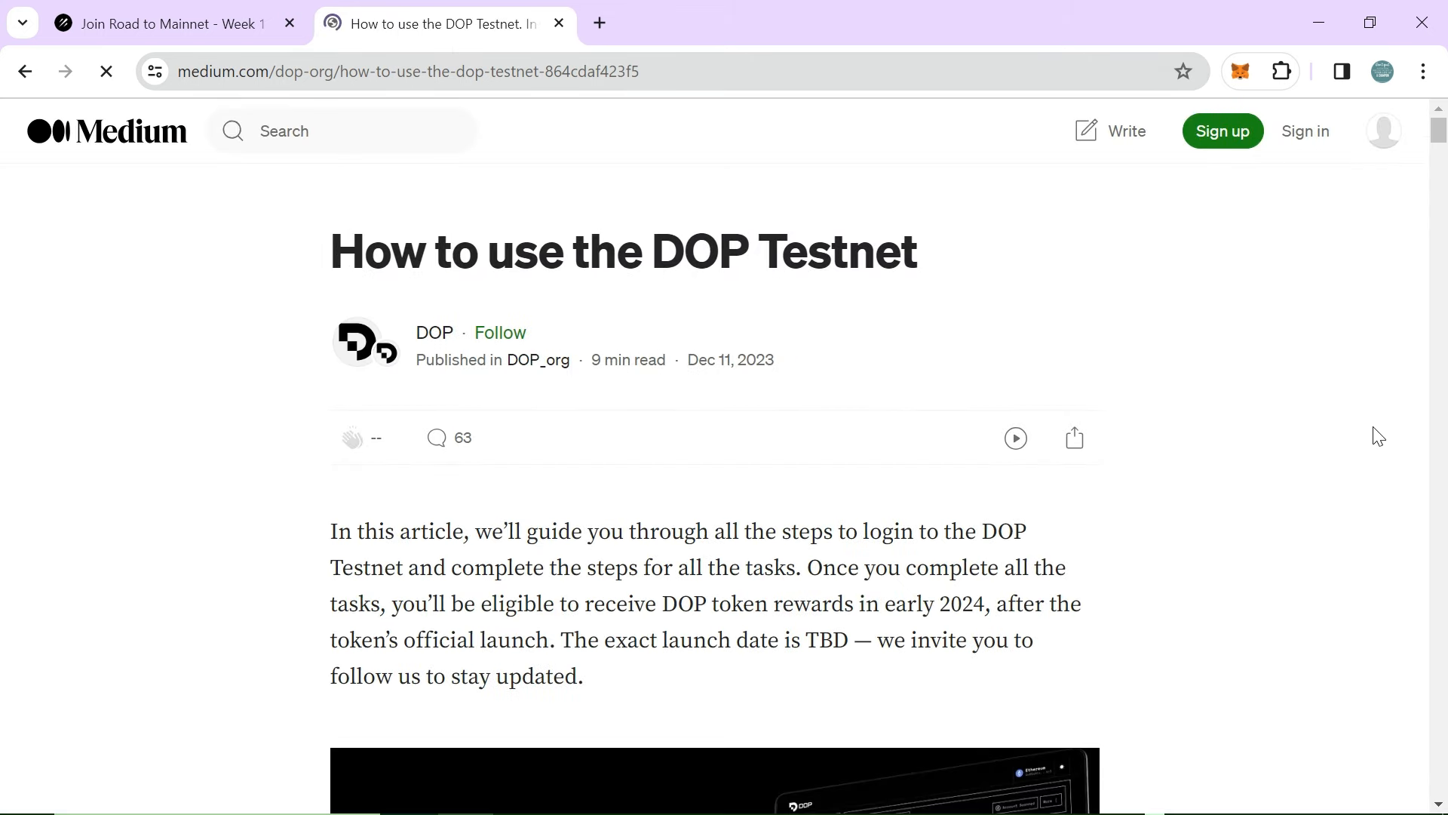
Step: Skim the Medium DOP Testnet guide and return to the 'Join Road to Mainnet' quest tab
{"action": "scroll", "scroll_direction": "down", "scroll_amount": 3}
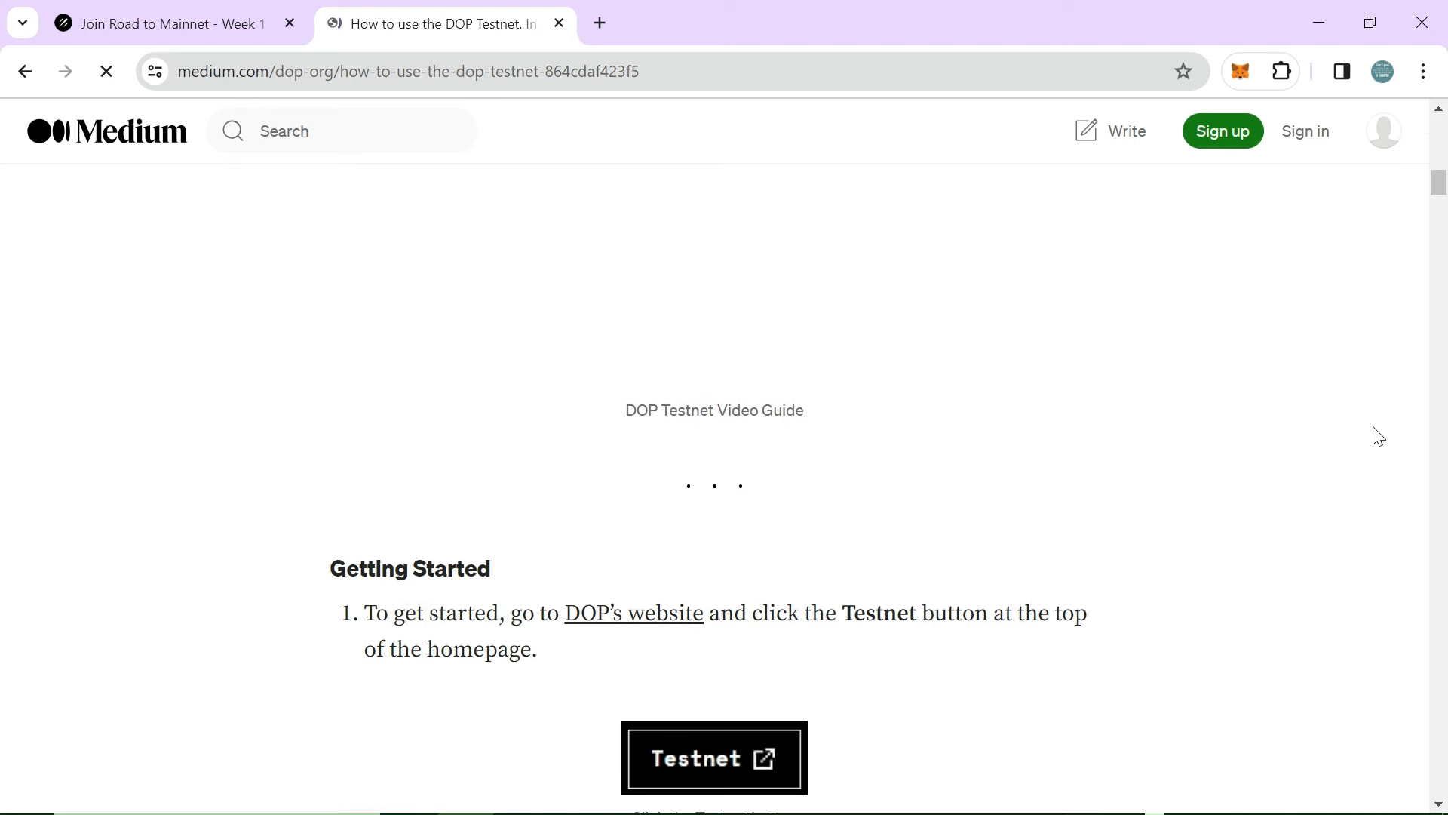
{"action": "scroll", "scroll_direction": "down", "scroll_amount": 3}
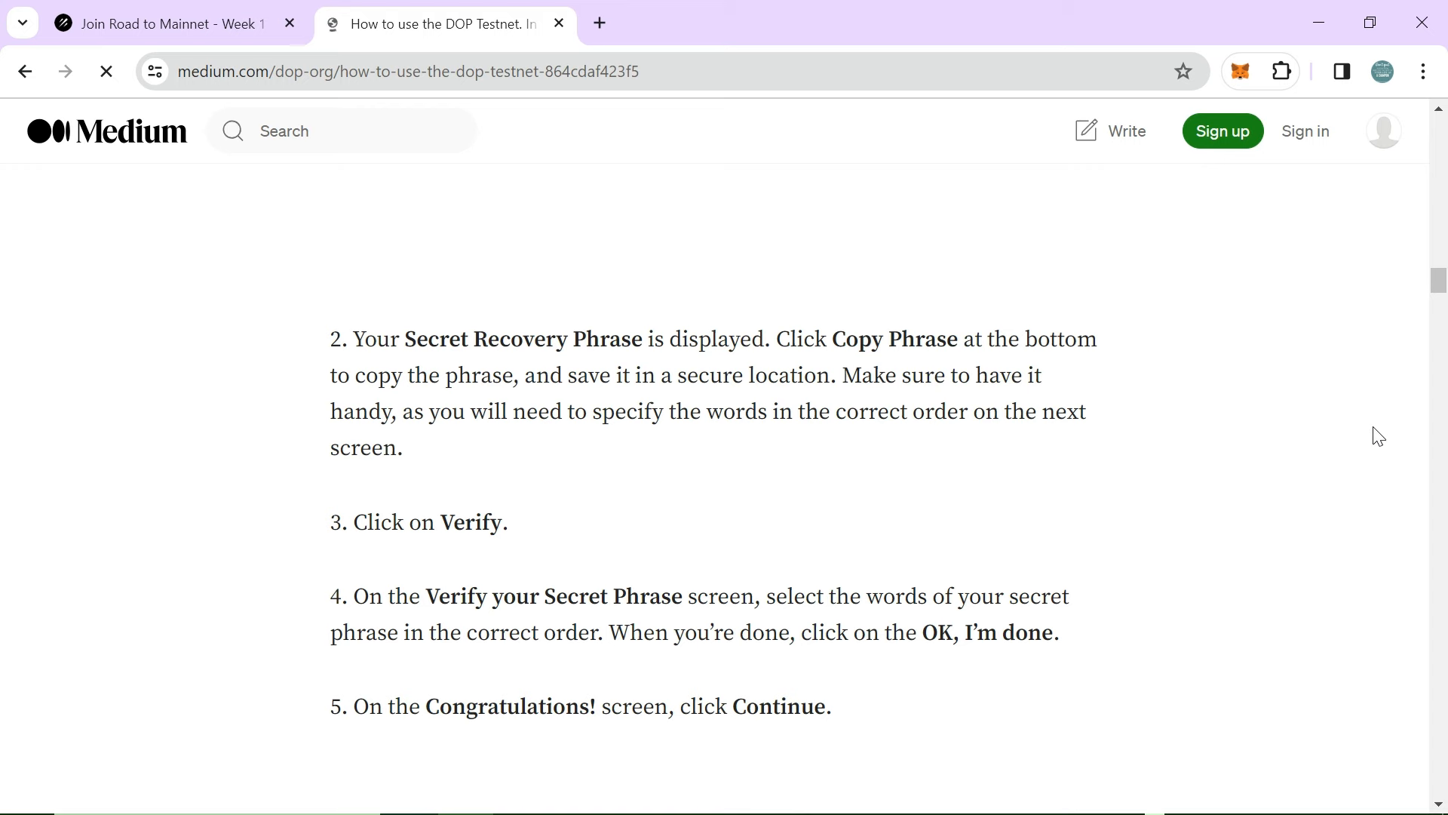
{"action": "scroll", "scroll_direction": "down", "scroll_amount": 3}
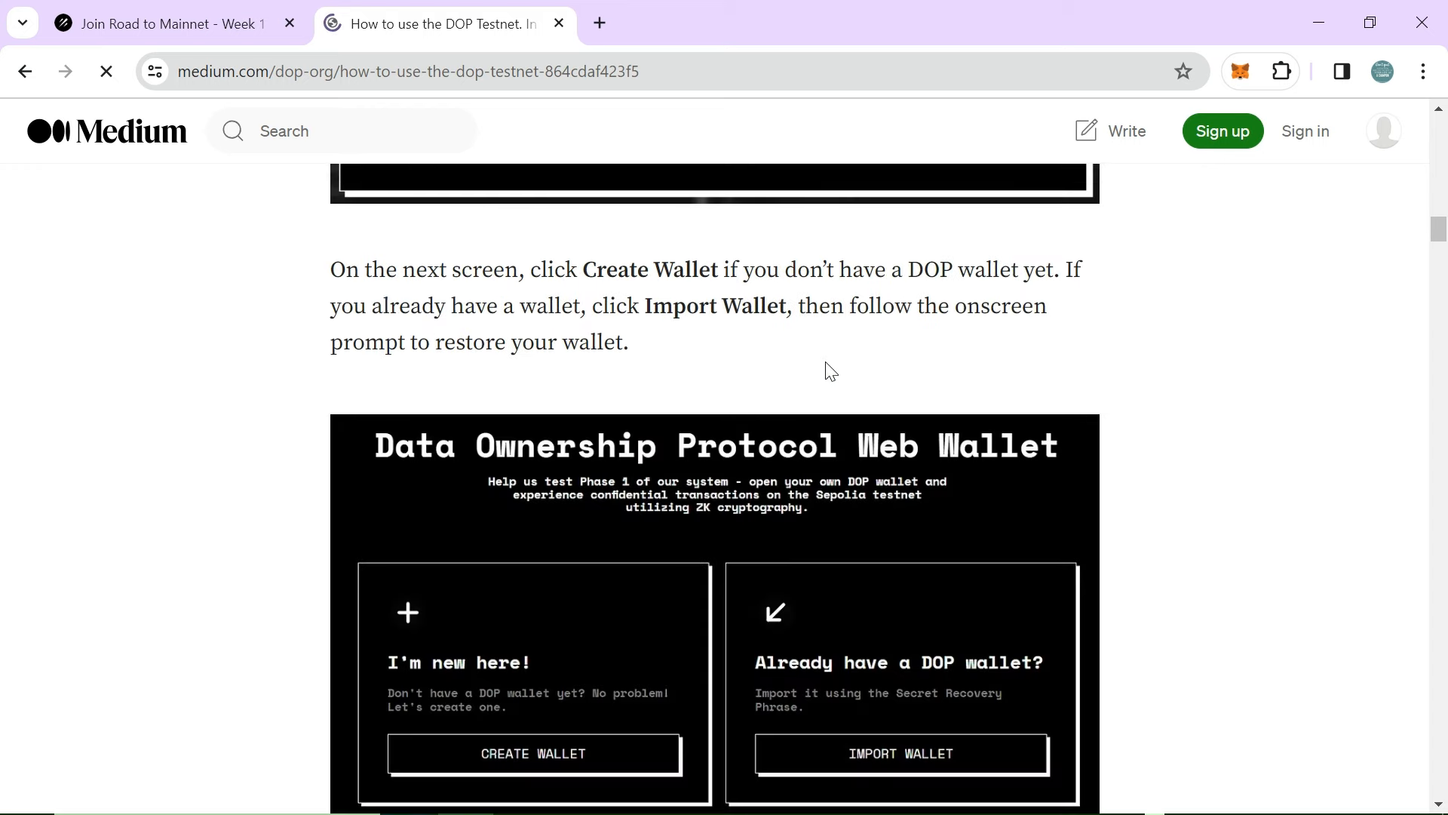
{"action": "left_click", "coordinate": [166, 23]}
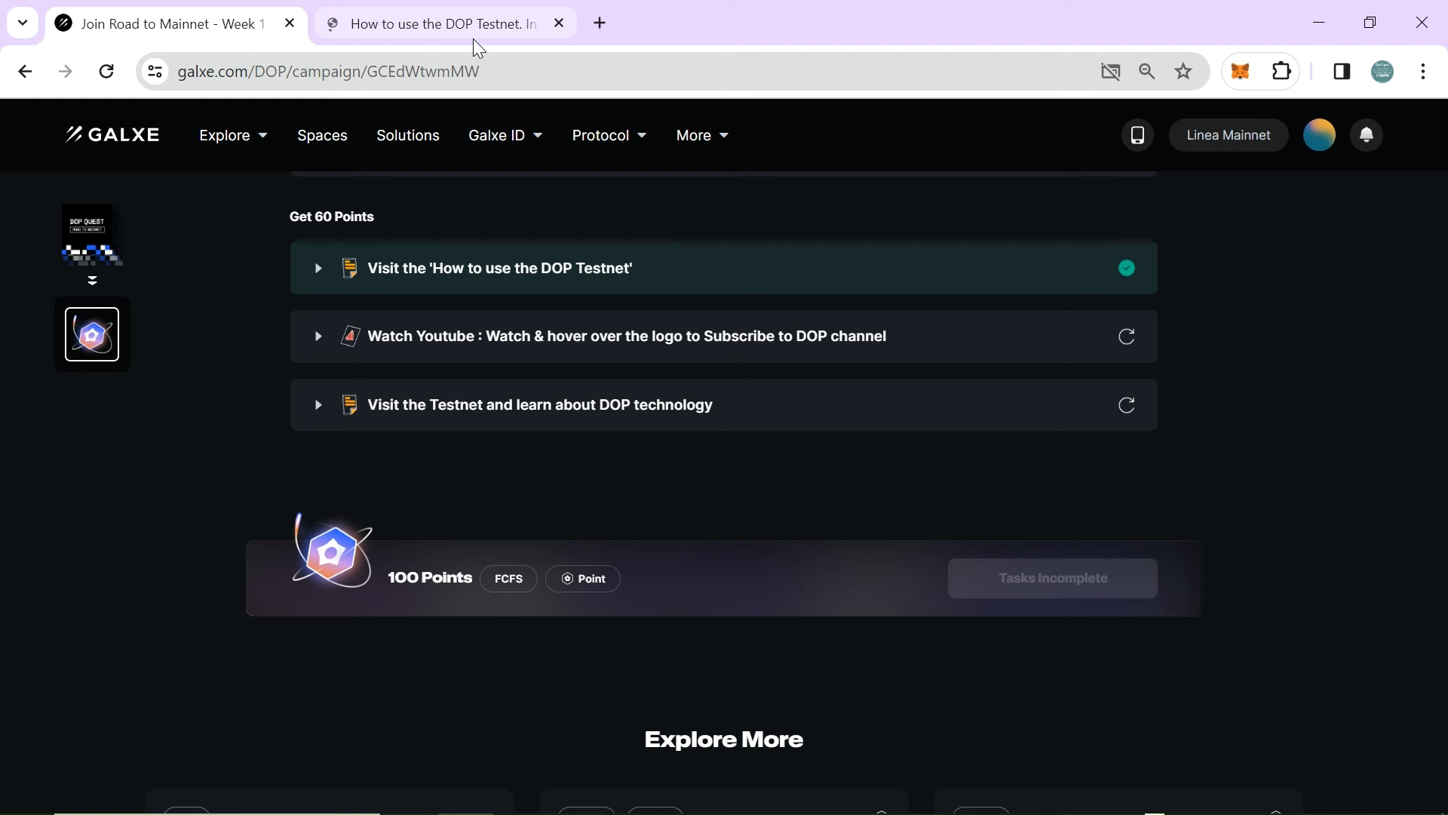
Step: Play the embedded DOP Testnet Tutorial video briefly, then close the video overlay
{"action": "left_click", "coordinate": [558, 22]}
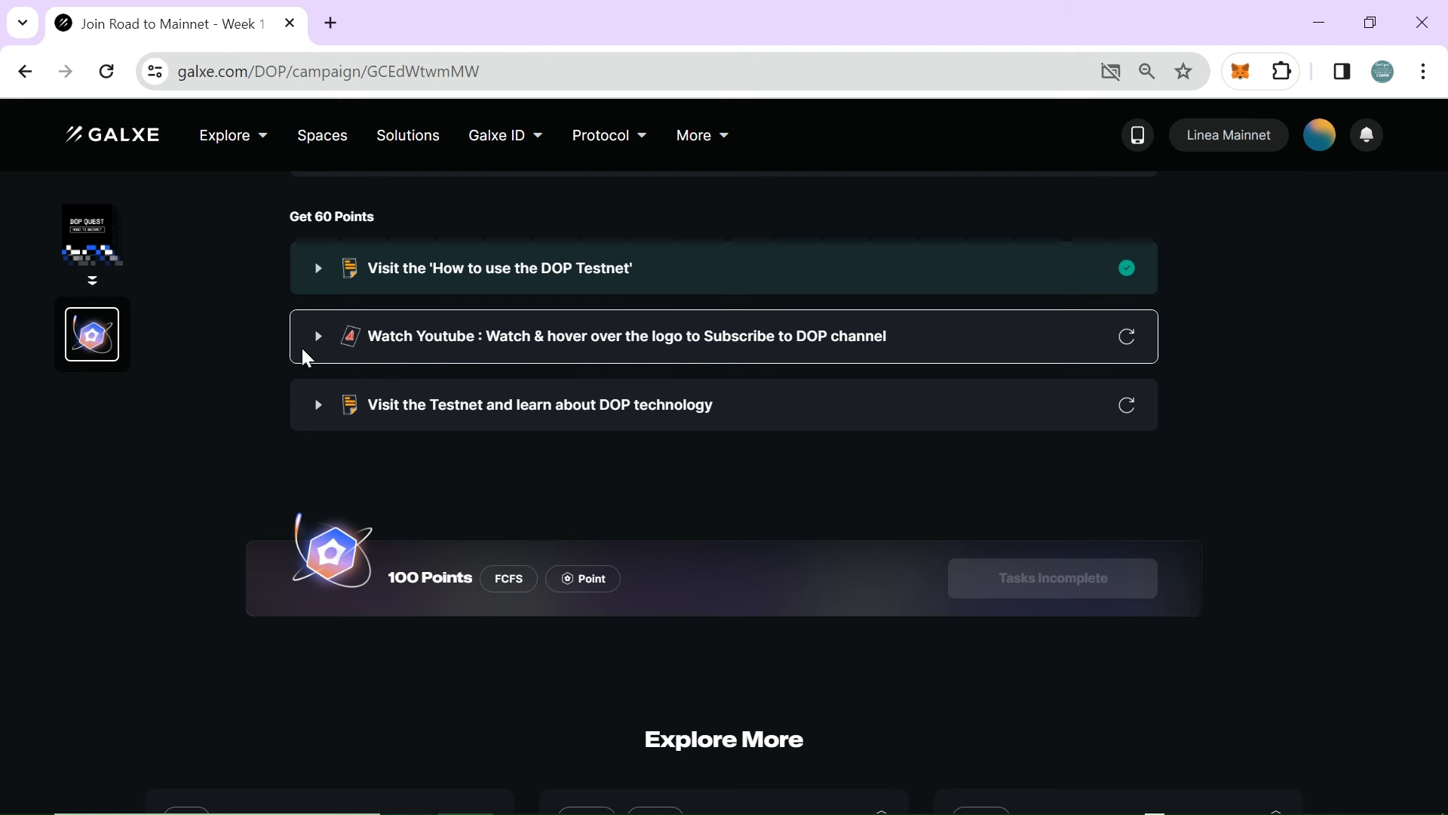
{"action": "mouse_move", "coordinate": [698, 339]}
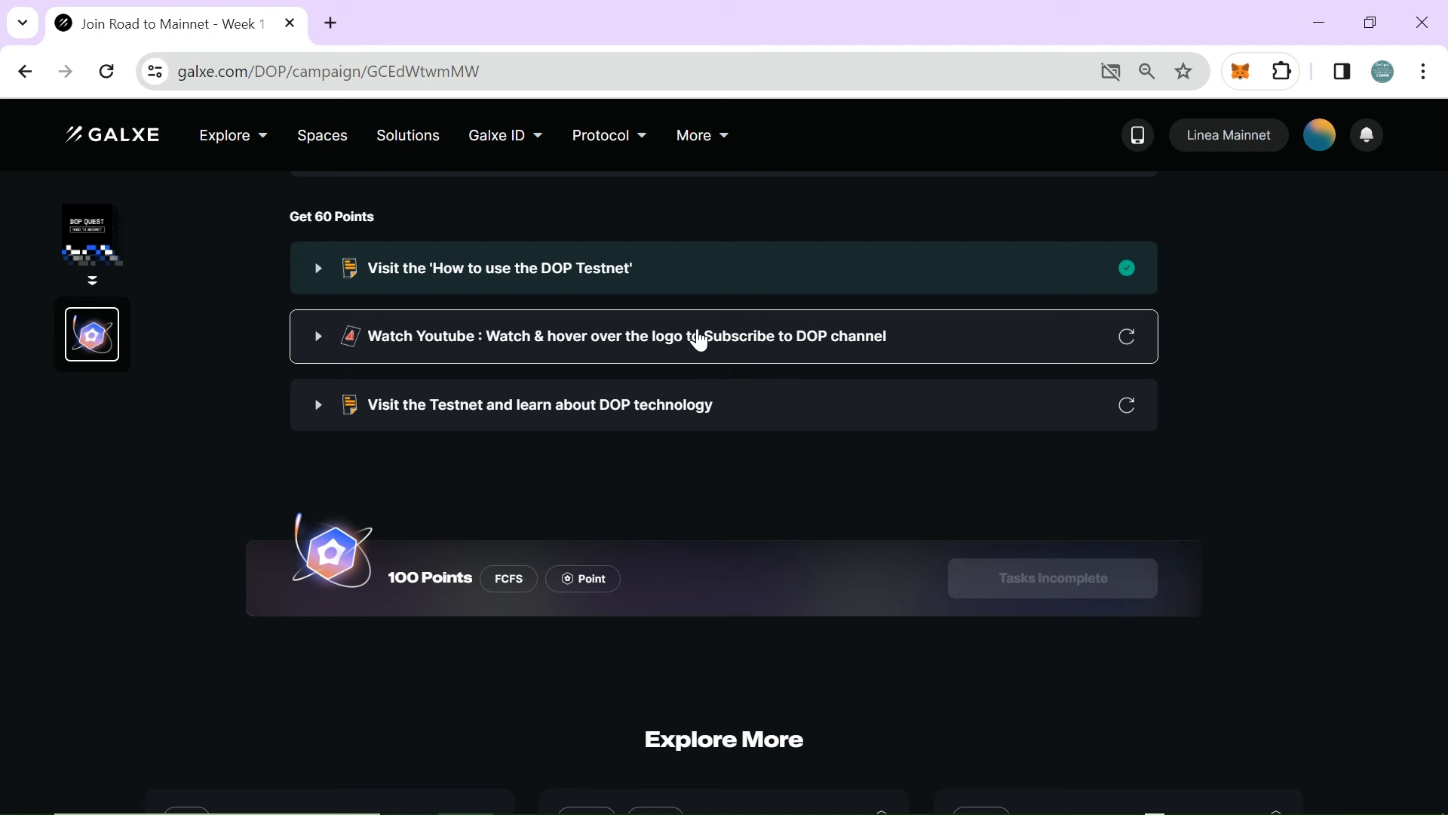
{"action": "mouse_move", "coordinate": [535, 352]}
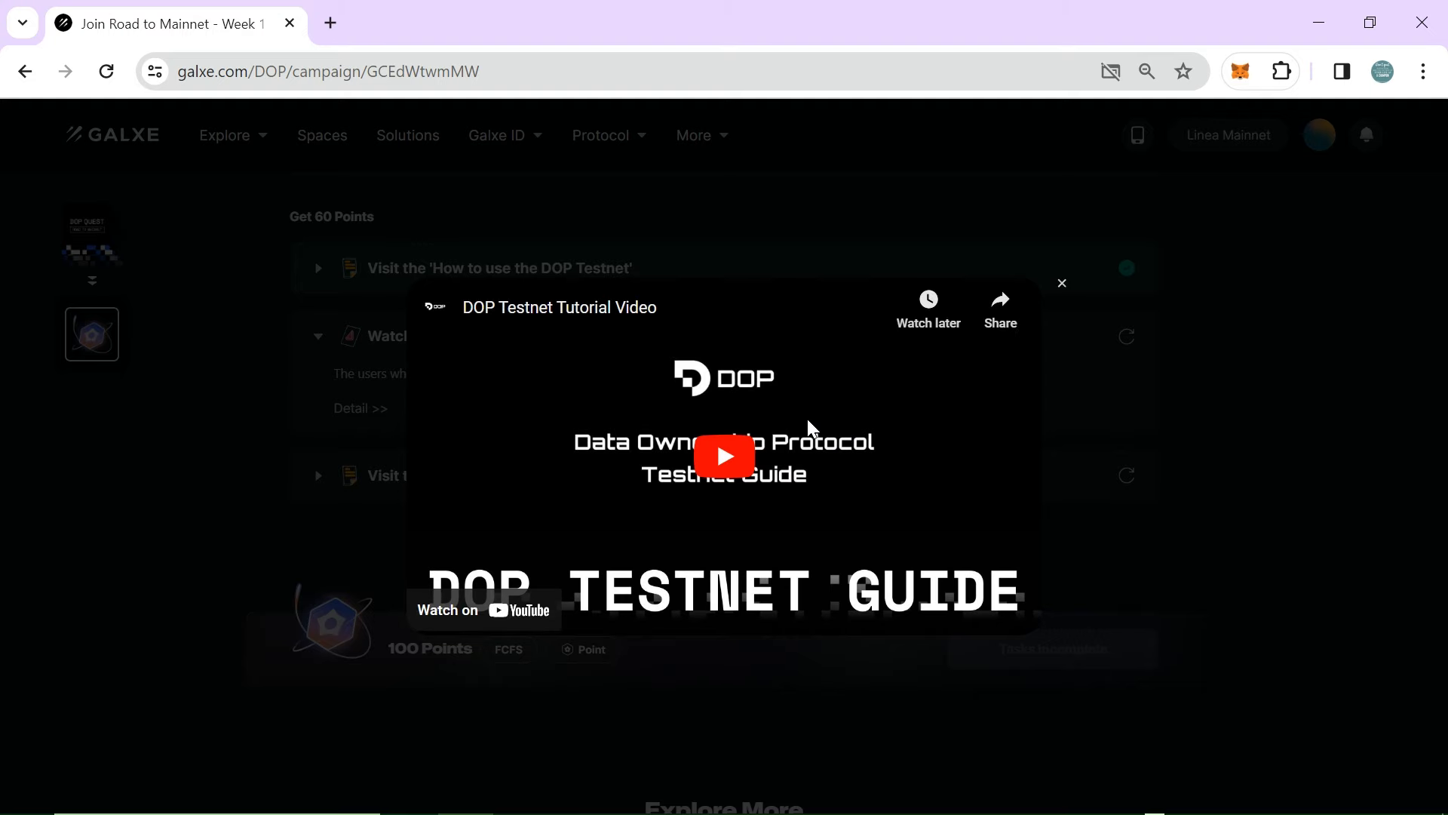
{"action": "left_click", "coordinate": [723, 454]}
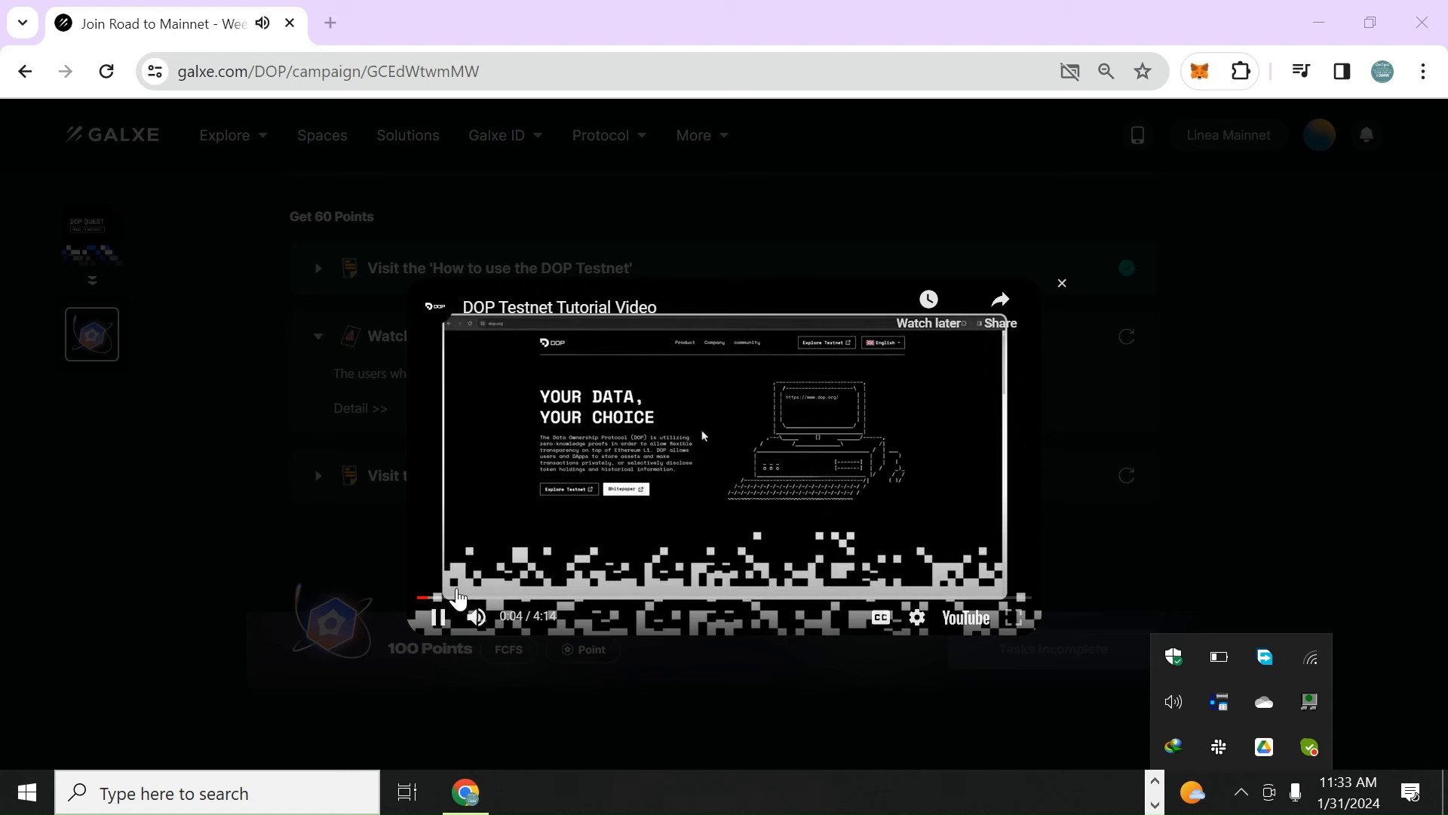
{"action": "left_click", "coordinate": [1060, 282]}
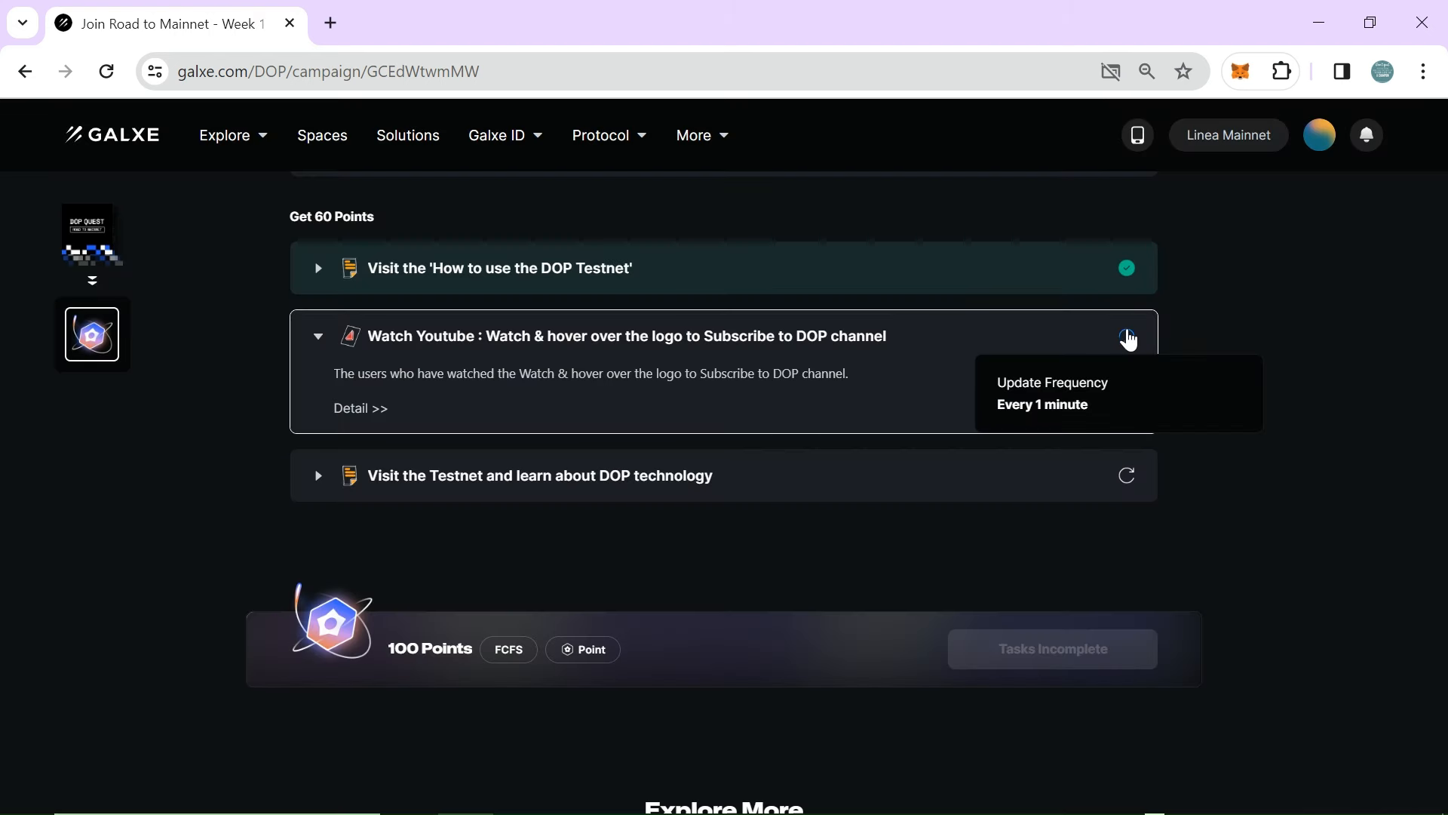
{"action": "mouse_move", "coordinate": [1153, 356]}
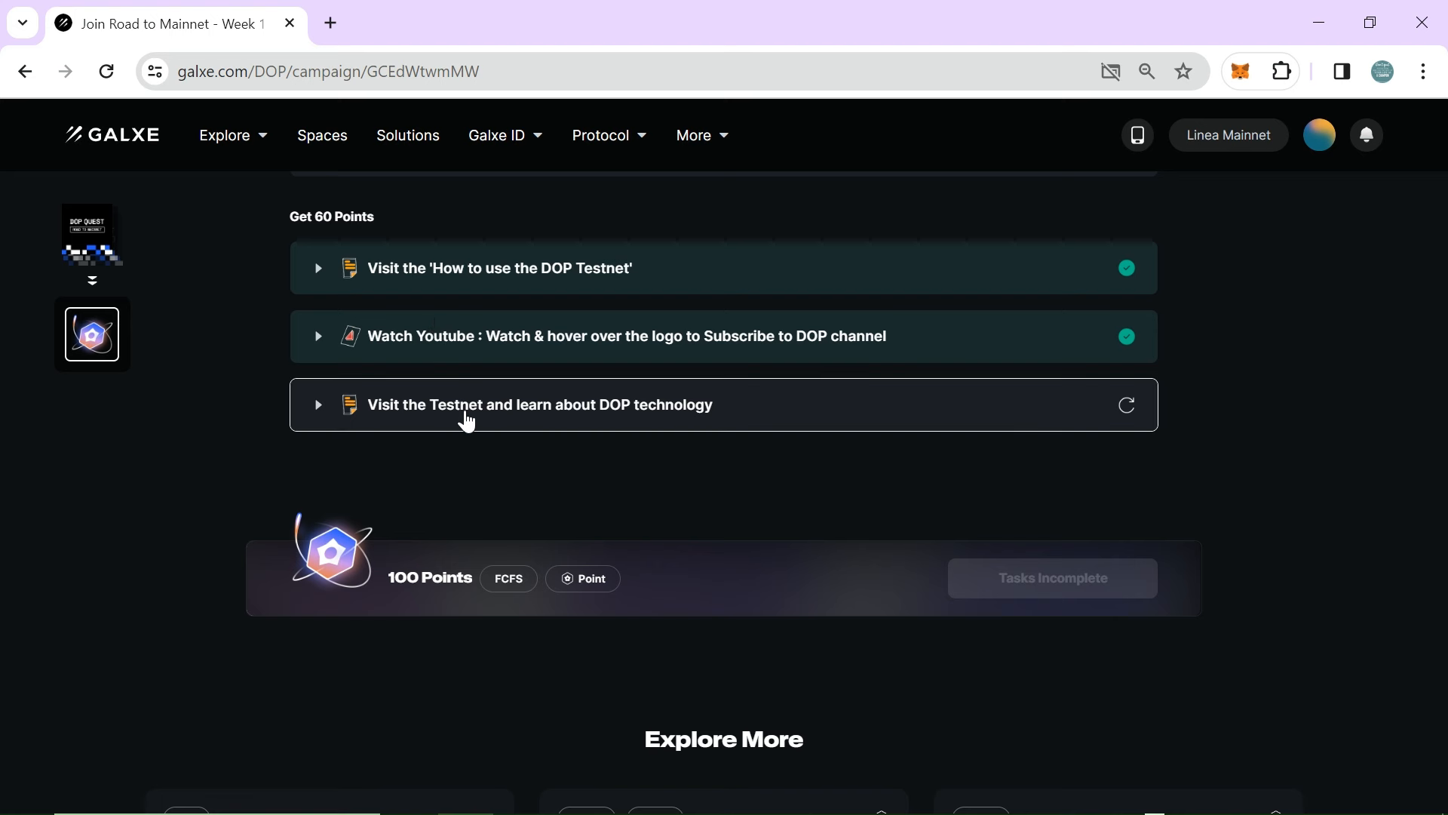
Step: Follow the 'Visit the Testnet and learn about DOP technology' task link to its risk warning
{"action": "left_click", "coordinate": [539, 405]}
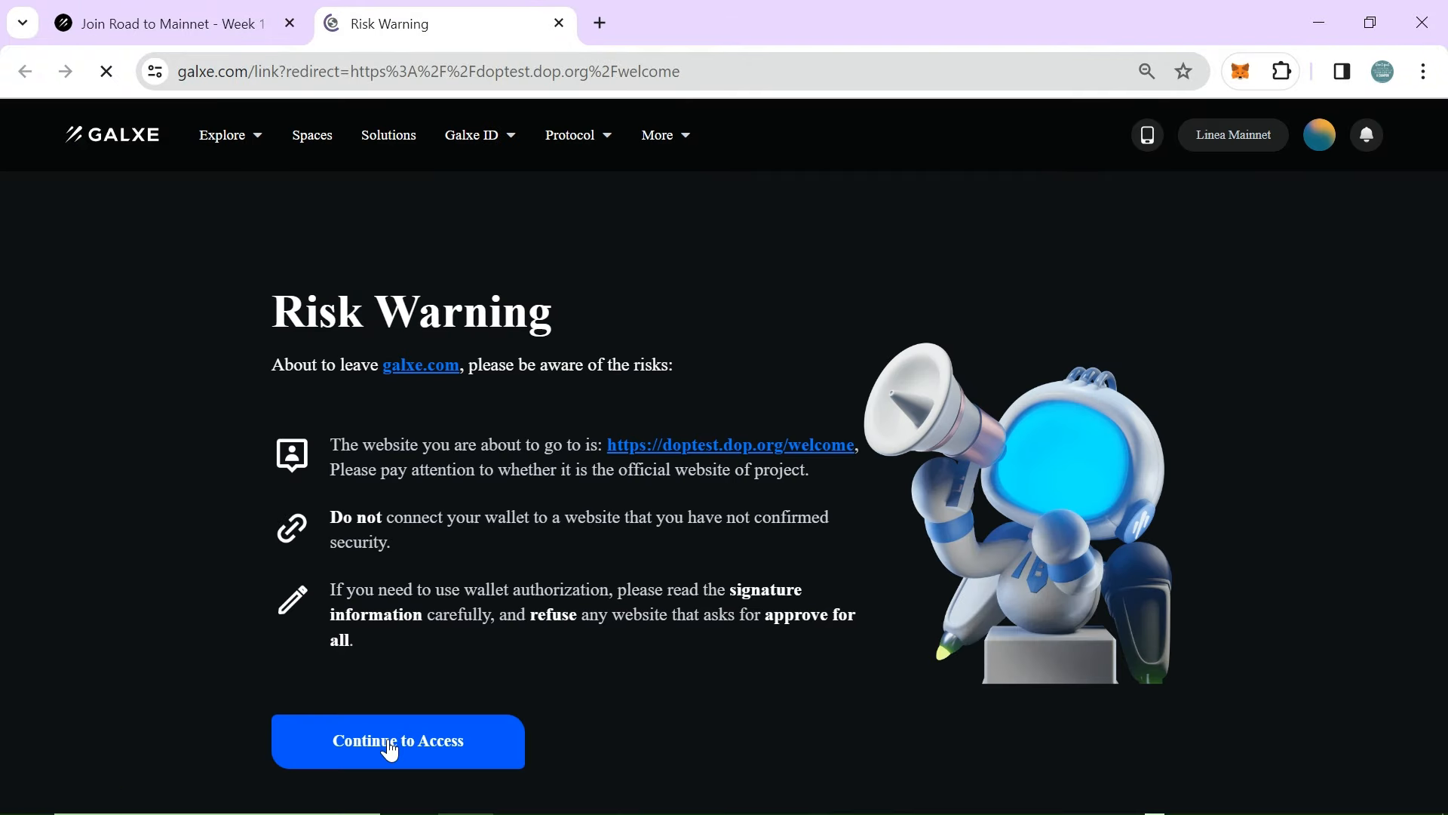
Step: Continue to doptest.dop.org past the risk warning and return to the quest tab
{"action": "left_click", "coordinate": [396, 741]}
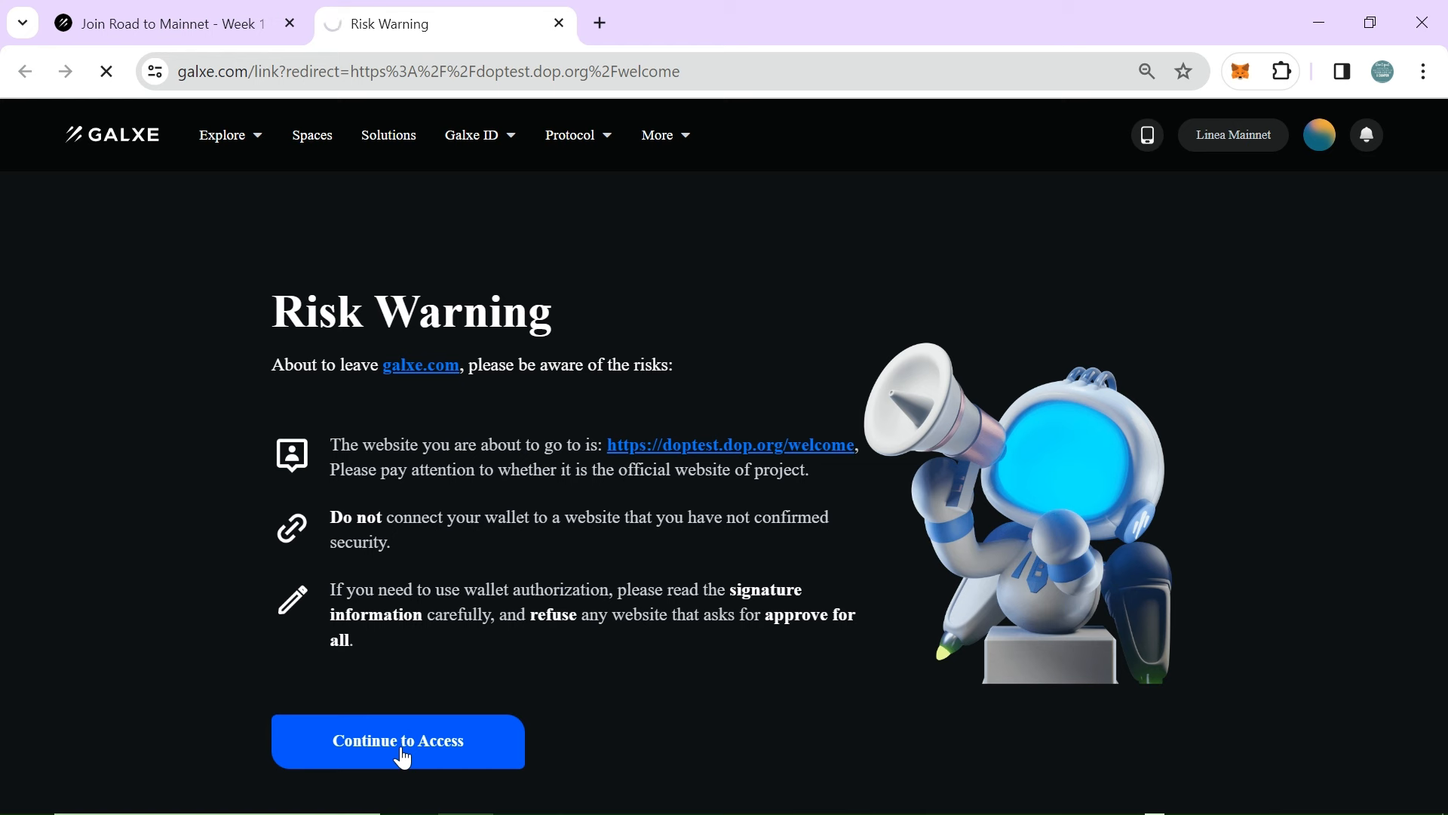
{"action": "left_click", "coordinate": [397, 739]}
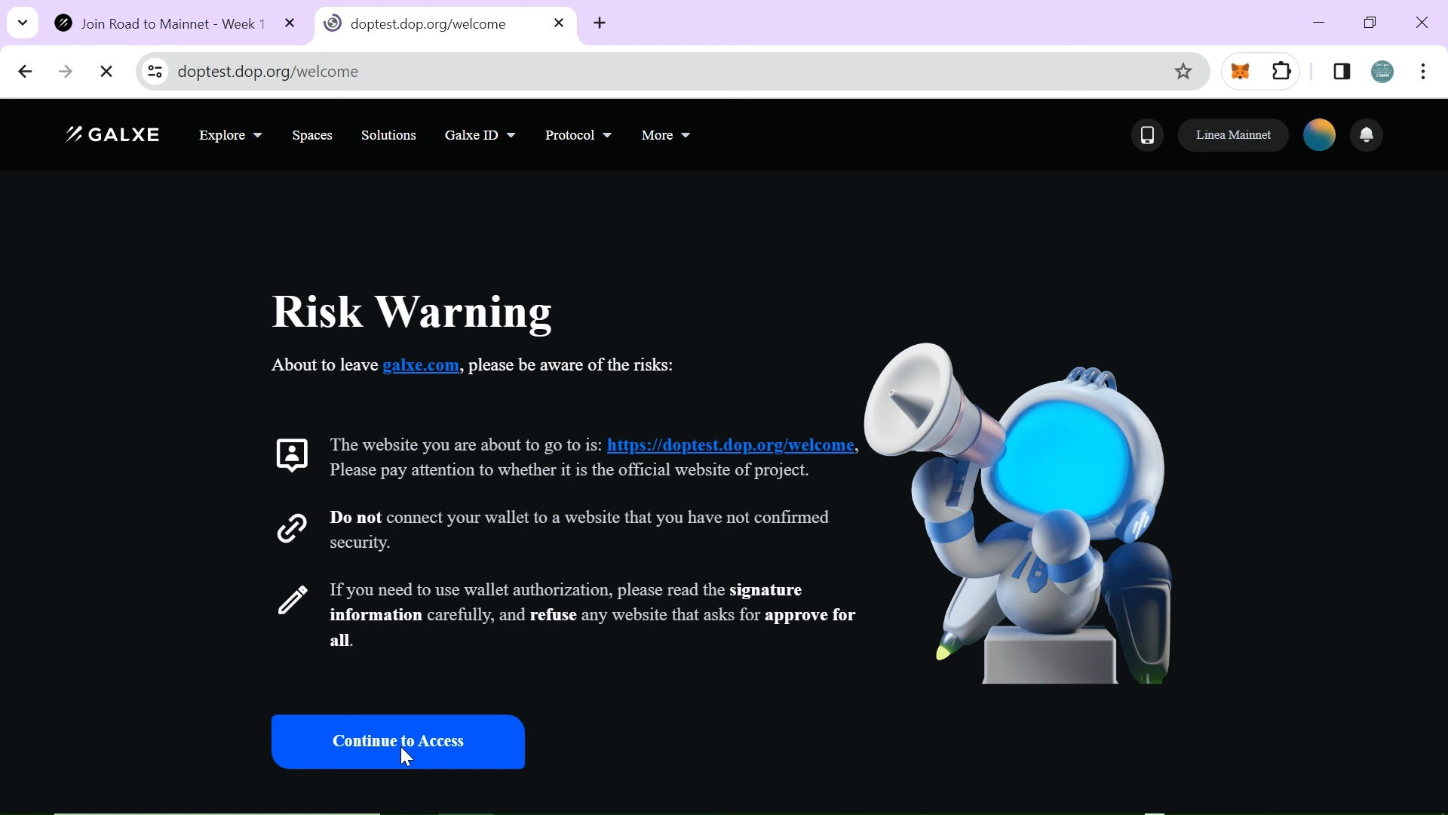
{"action": "left_click", "coordinate": [396, 739]}
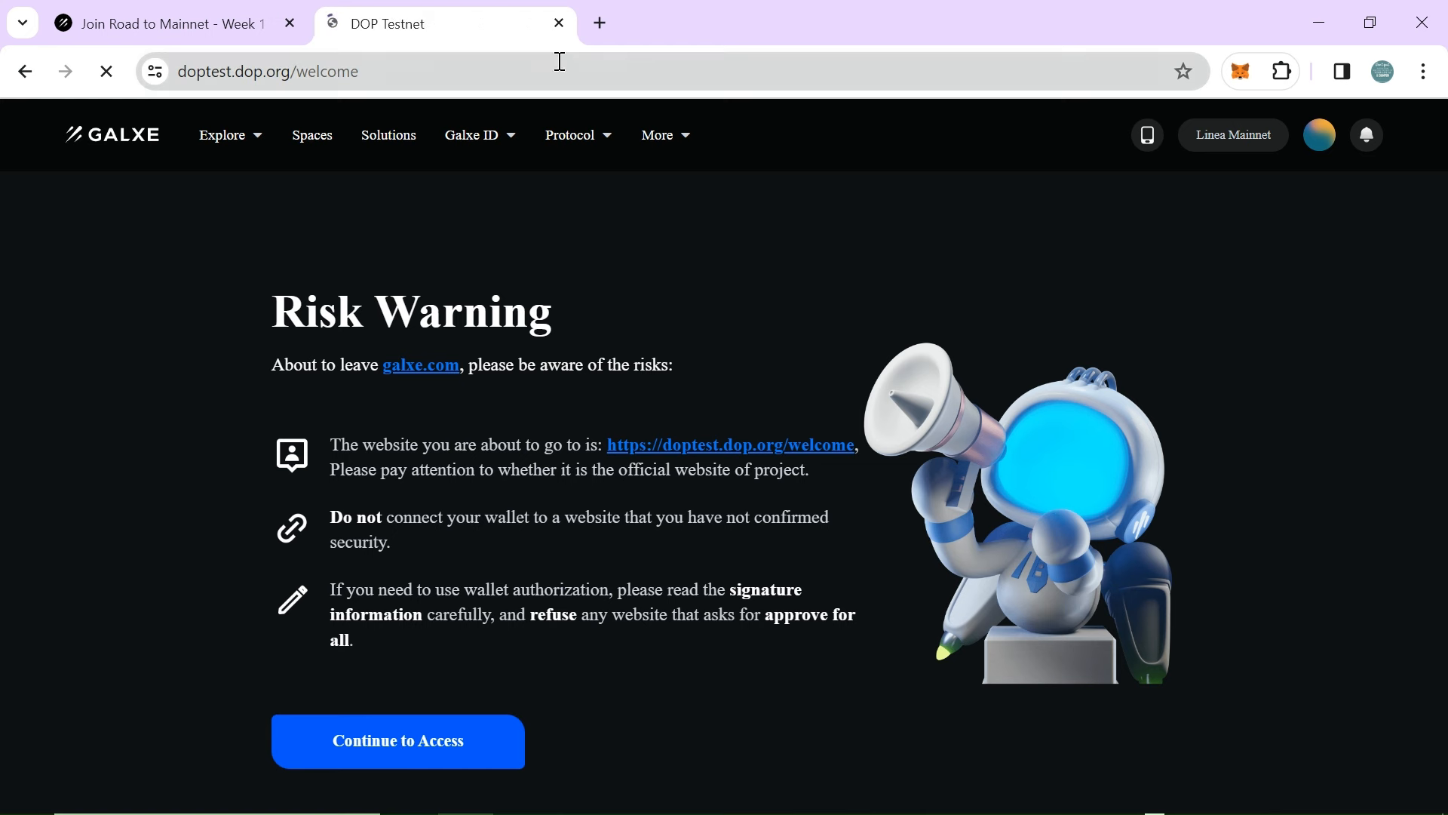
{"action": "left_click", "coordinate": [166, 23]}
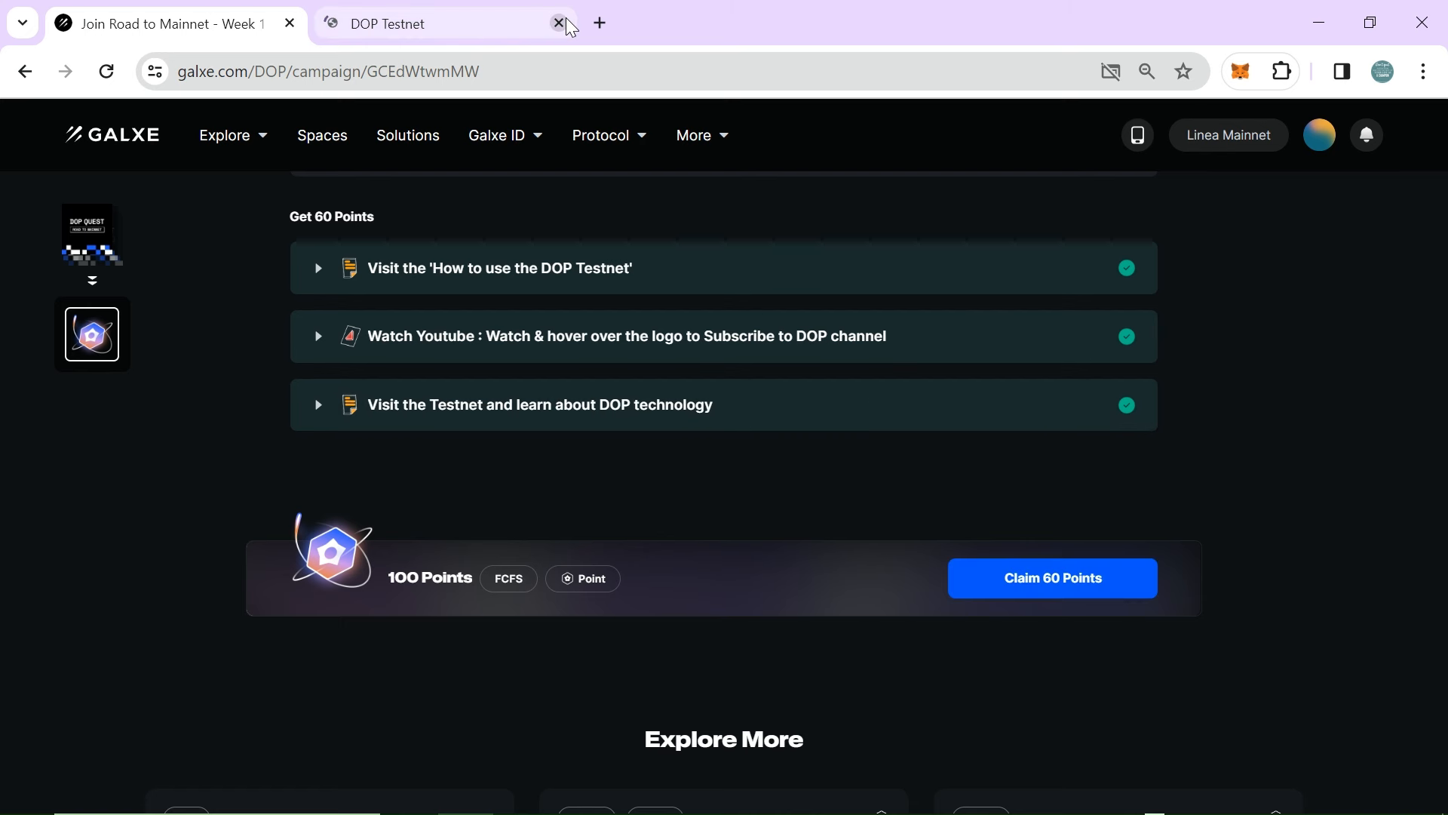
Step: Close the DOP Testnet tab and claim the 60 points, dismissing the 'Transaction has been submitted' dialog, until it shows Claimed
{"action": "left_click", "coordinate": [559, 22]}
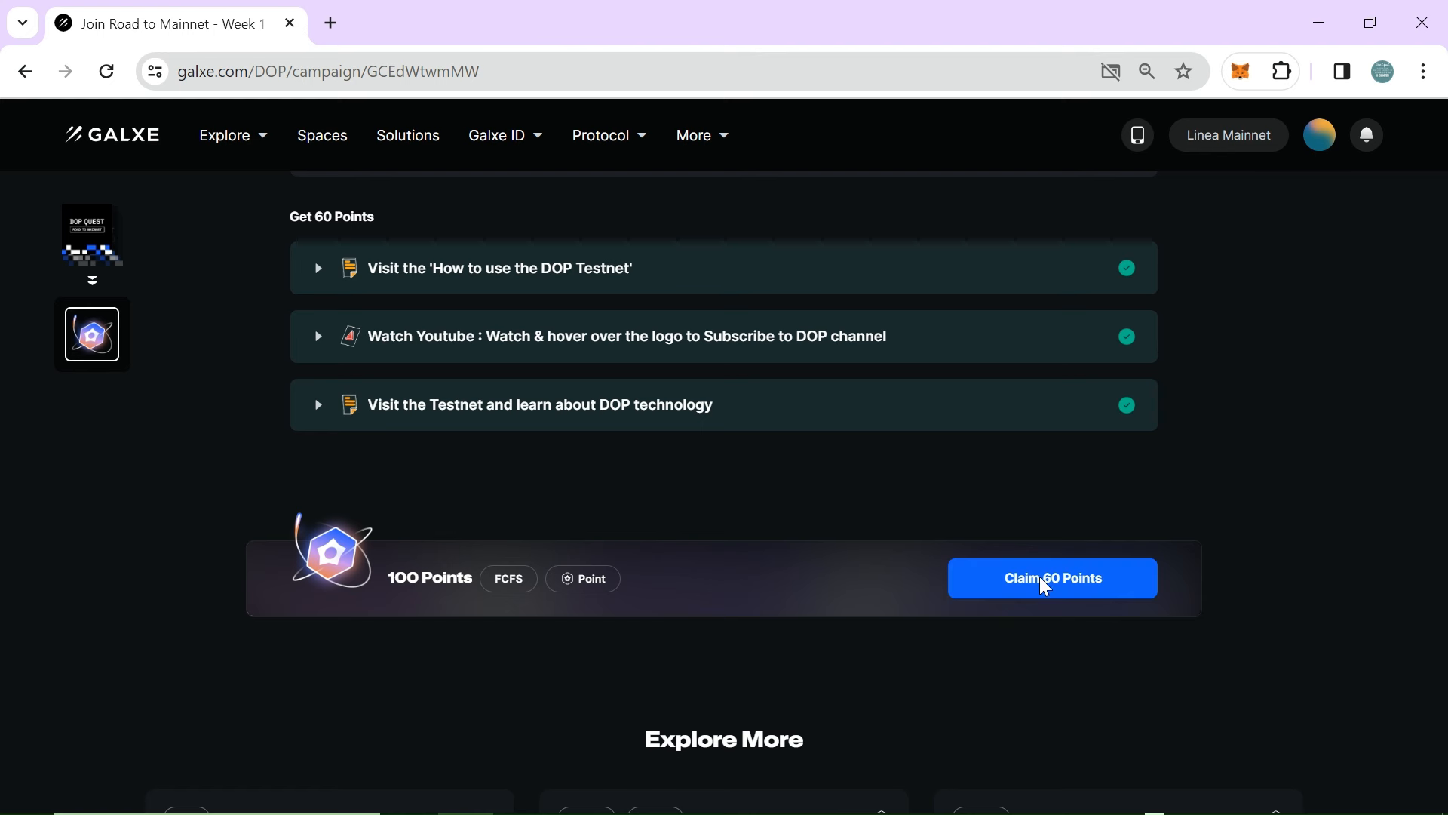
{"action": "left_click", "coordinate": [1051, 577]}
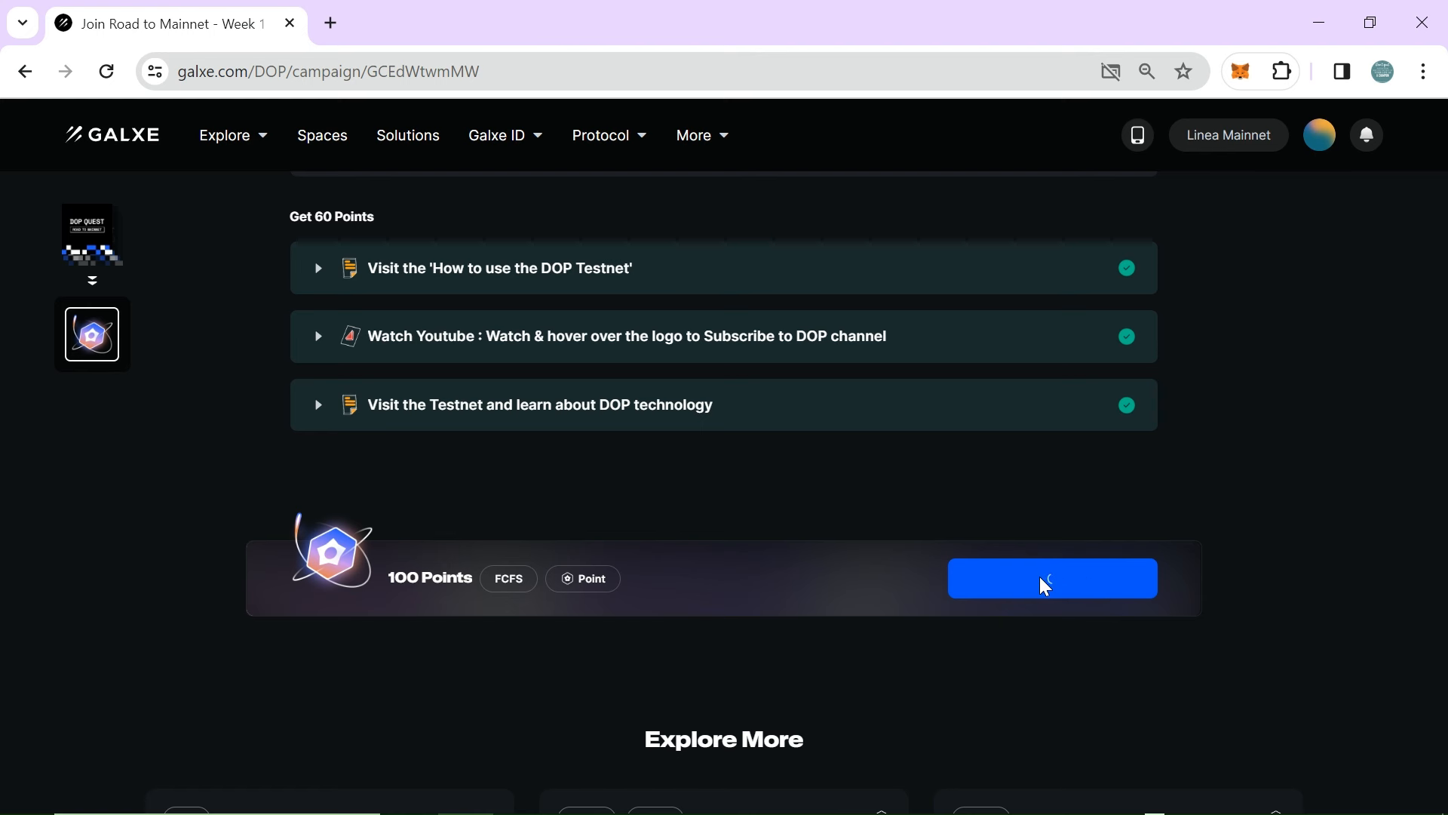
{"action": "left_click", "coordinate": [1051, 578]}
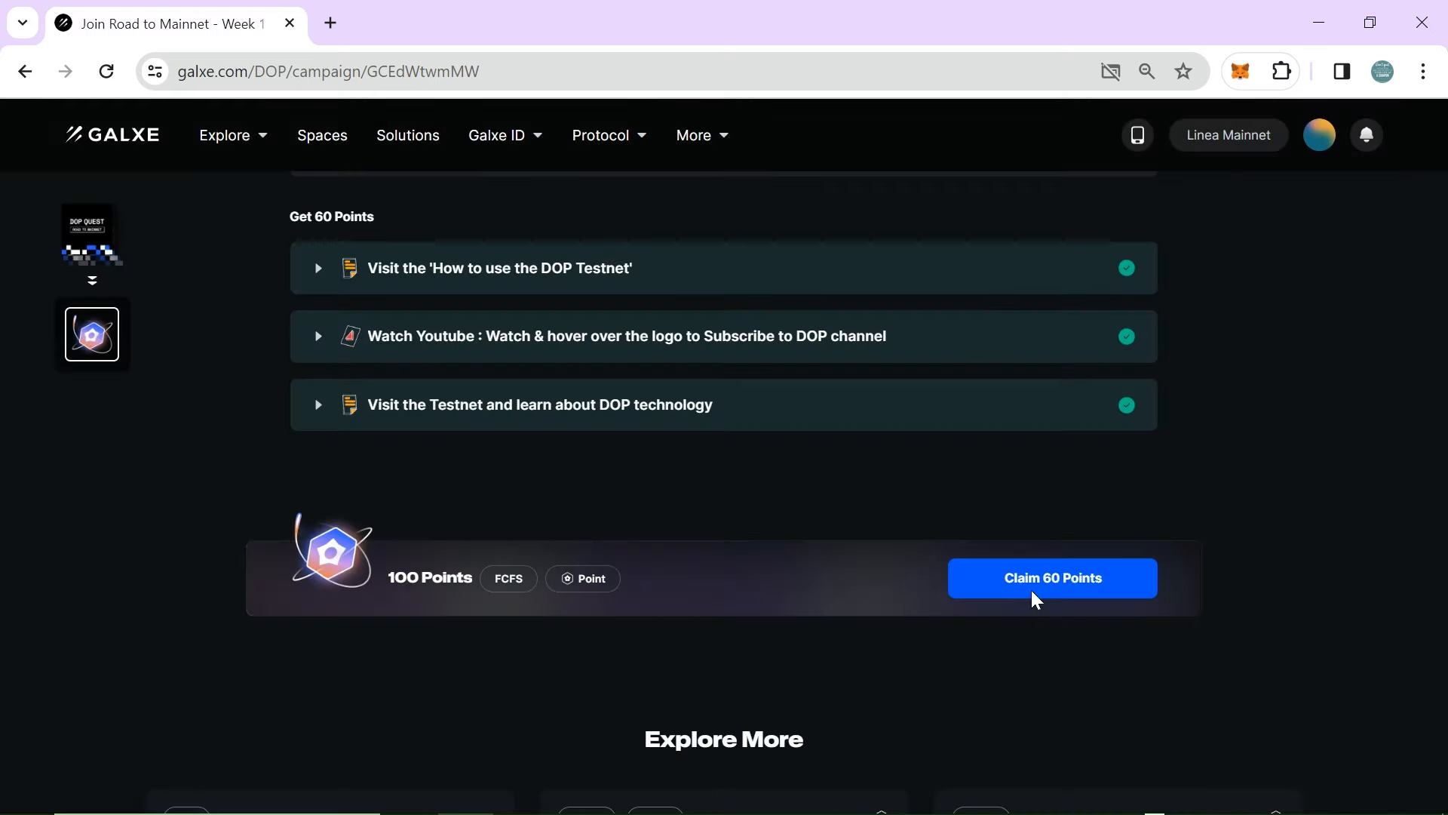
{"action": "left_click", "coordinate": [1051, 578]}
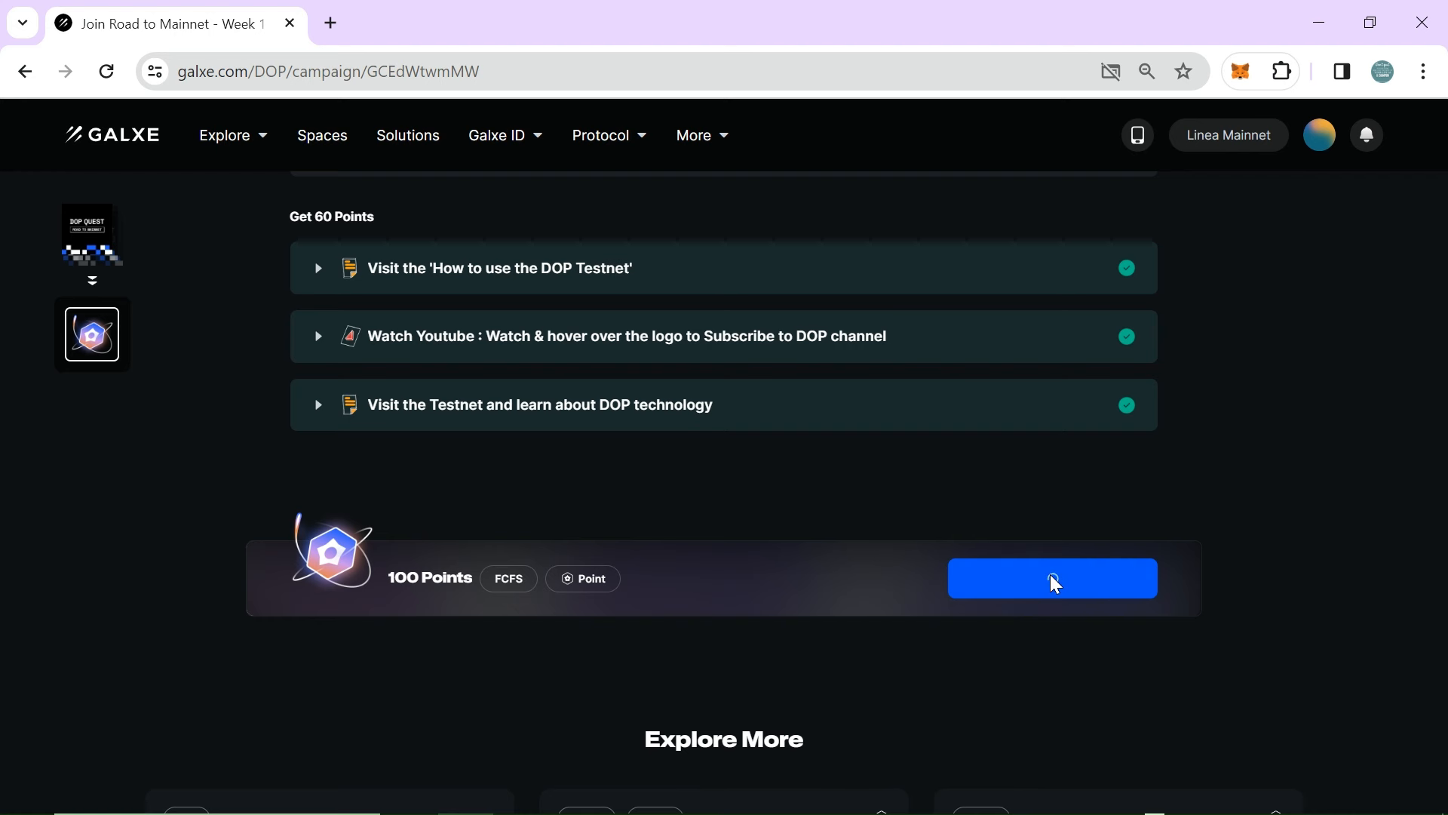
{"action": "left_click", "coordinate": [1051, 577]}
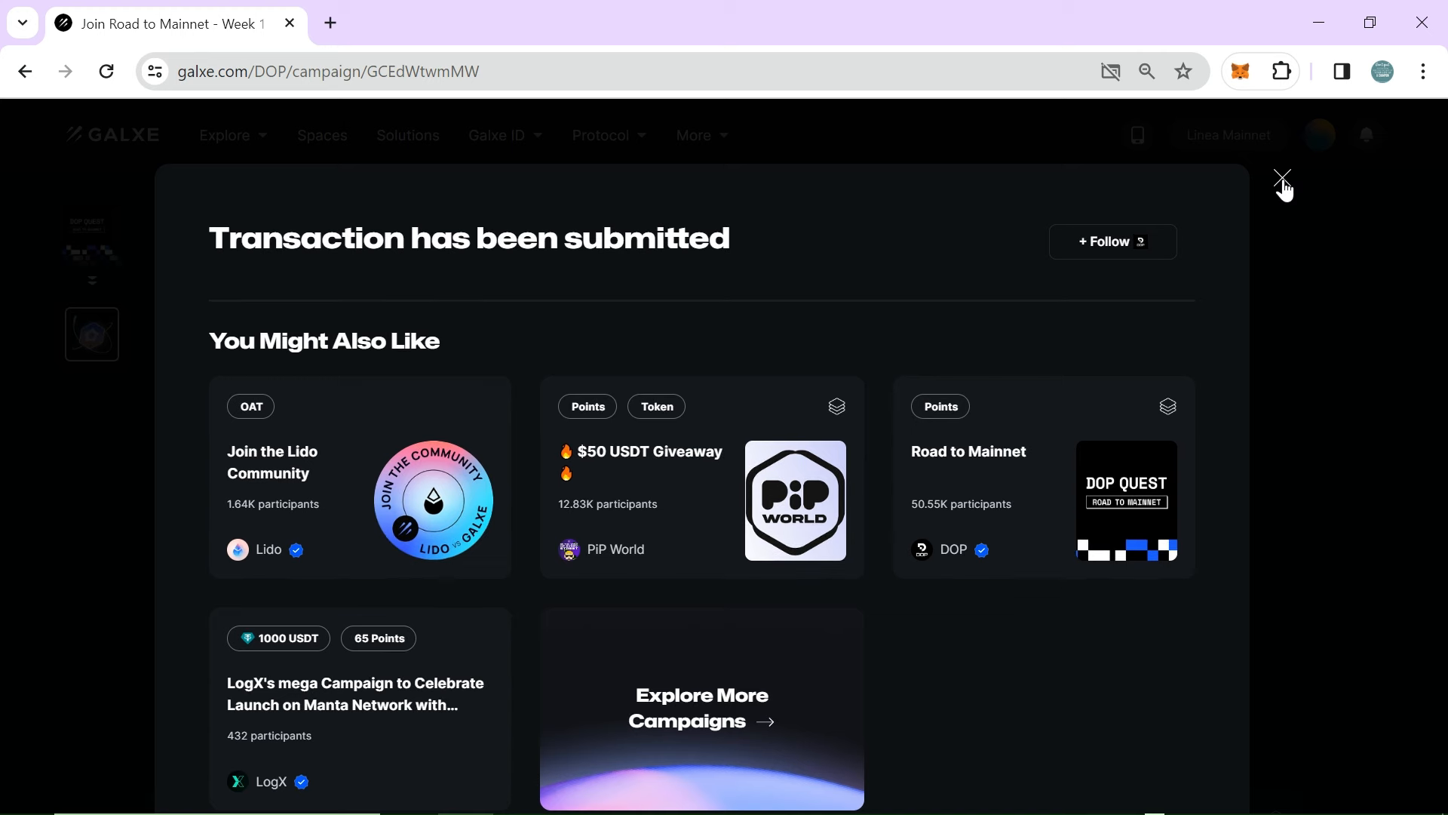
{"action": "left_click", "coordinate": [1282, 176]}
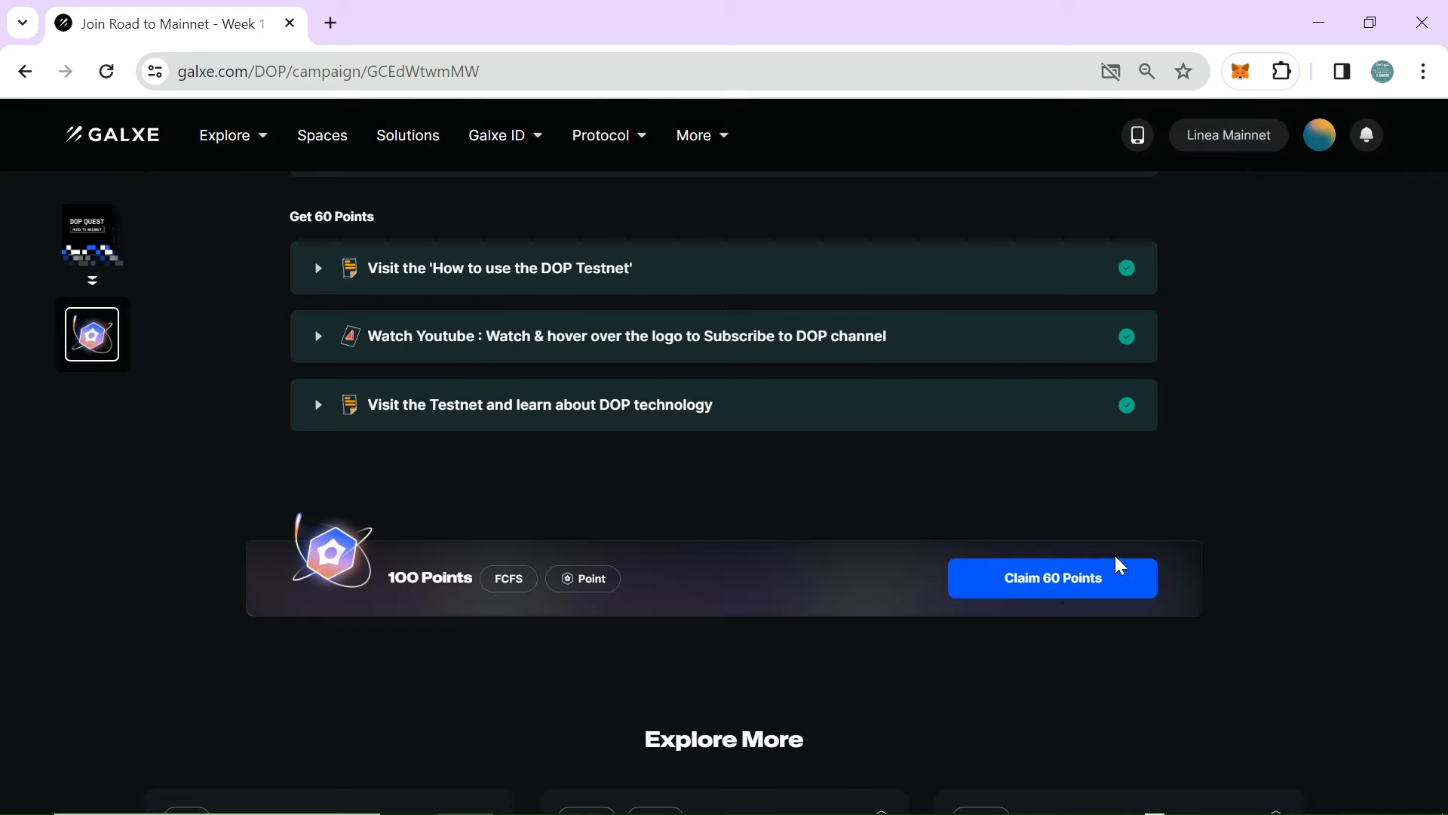
{"action": "left_click", "coordinate": [1052, 578]}
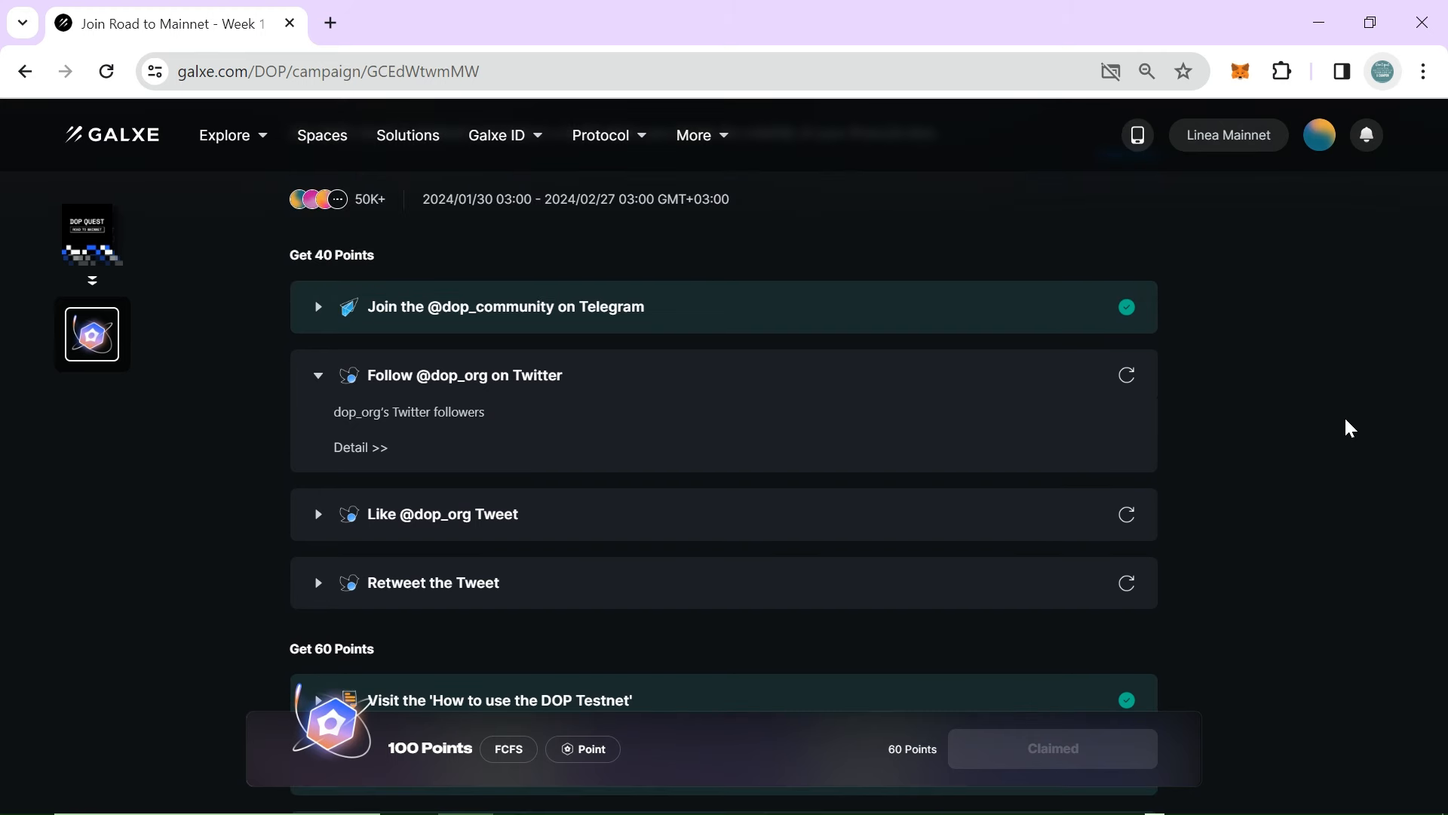
Step: Scroll through the quest while the Telegram, follow, like and retweet tasks verify and 100 points show Claimed
{"action": "scroll", "scroll_direction": "down", "scroll_amount": 3}
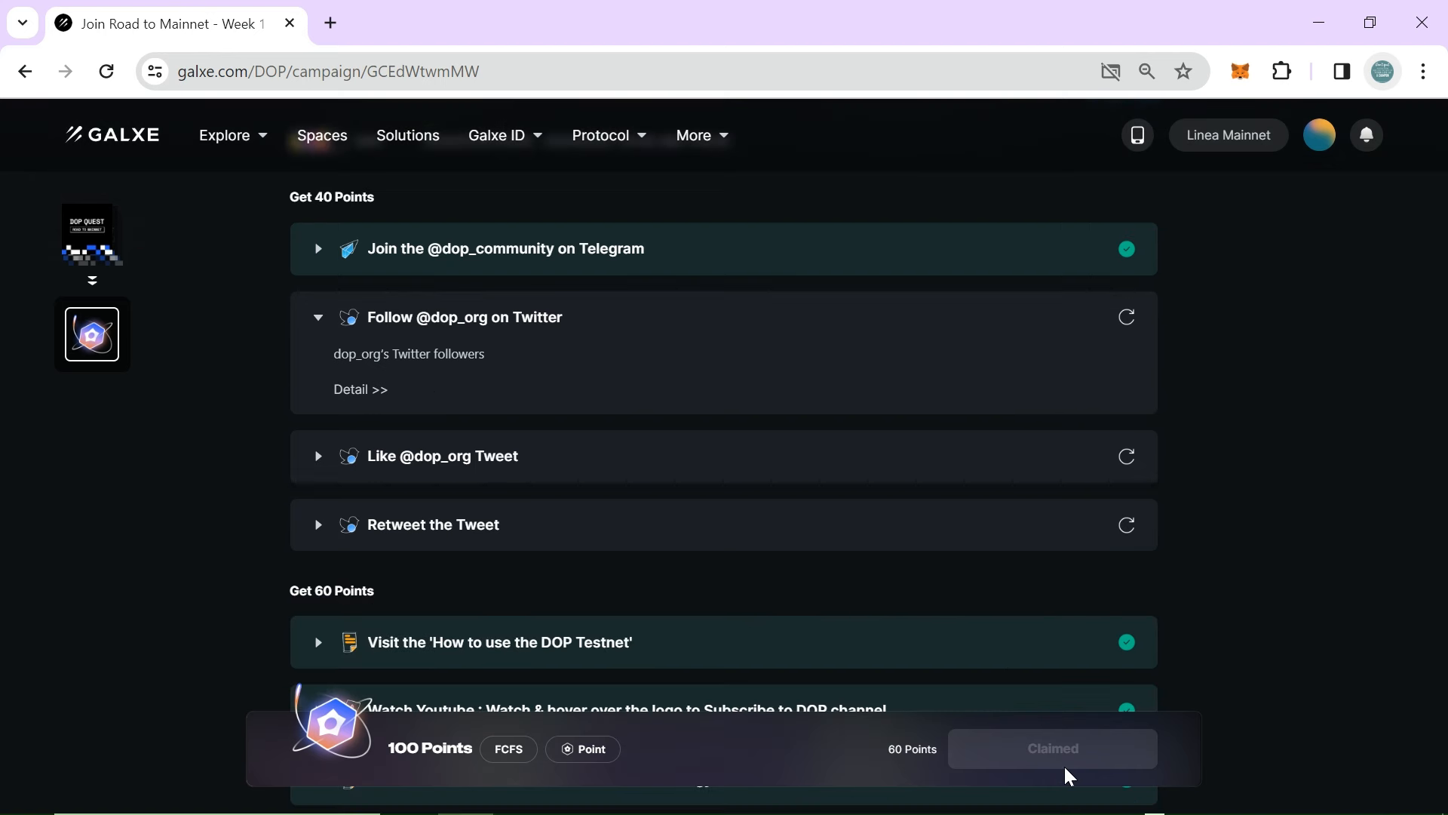
{"action": "scroll", "scroll_direction": "down", "scroll_amount": 3}
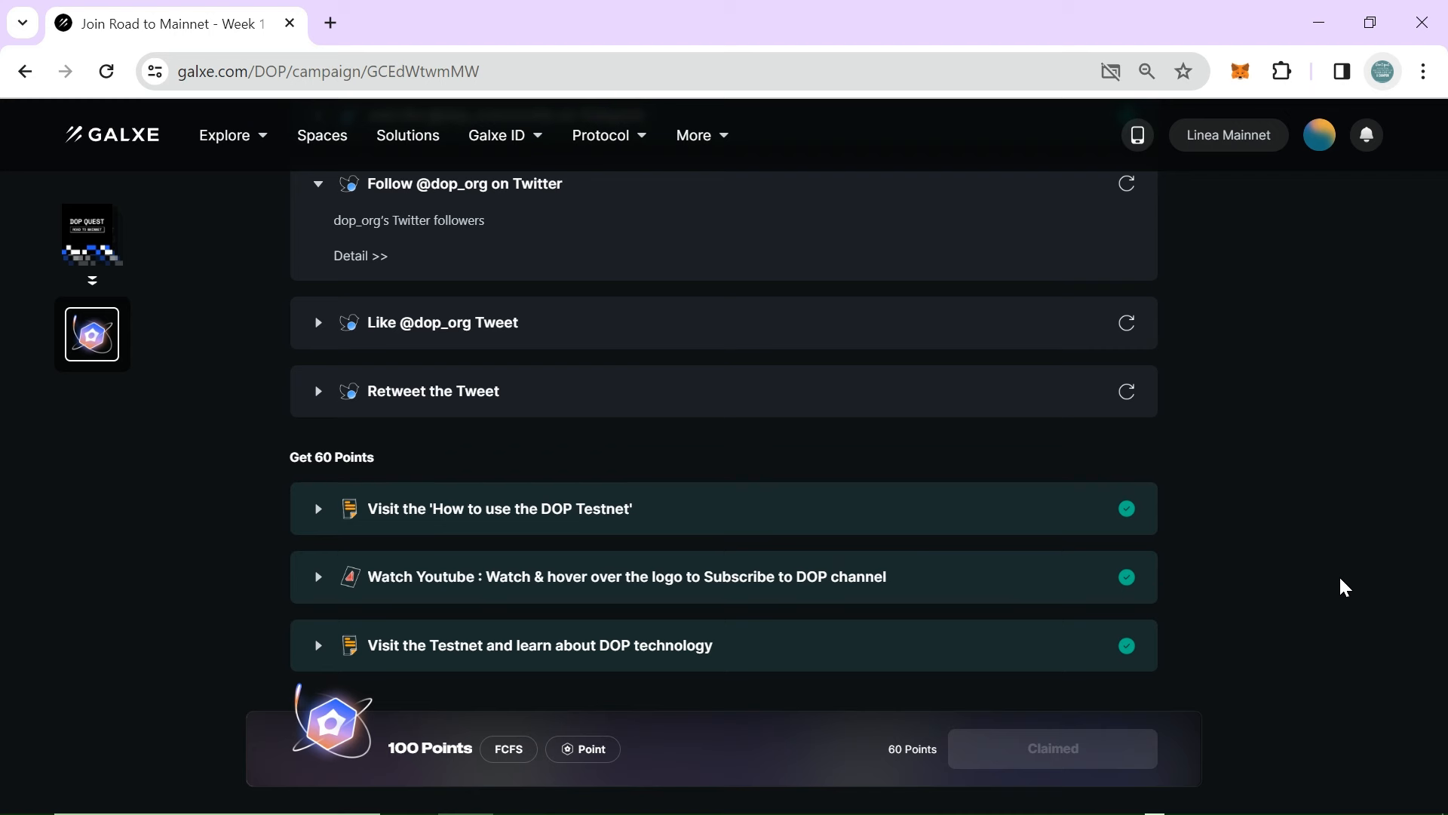
{"action": "scroll", "scroll_direction": "down", "scroll_amount": 3}
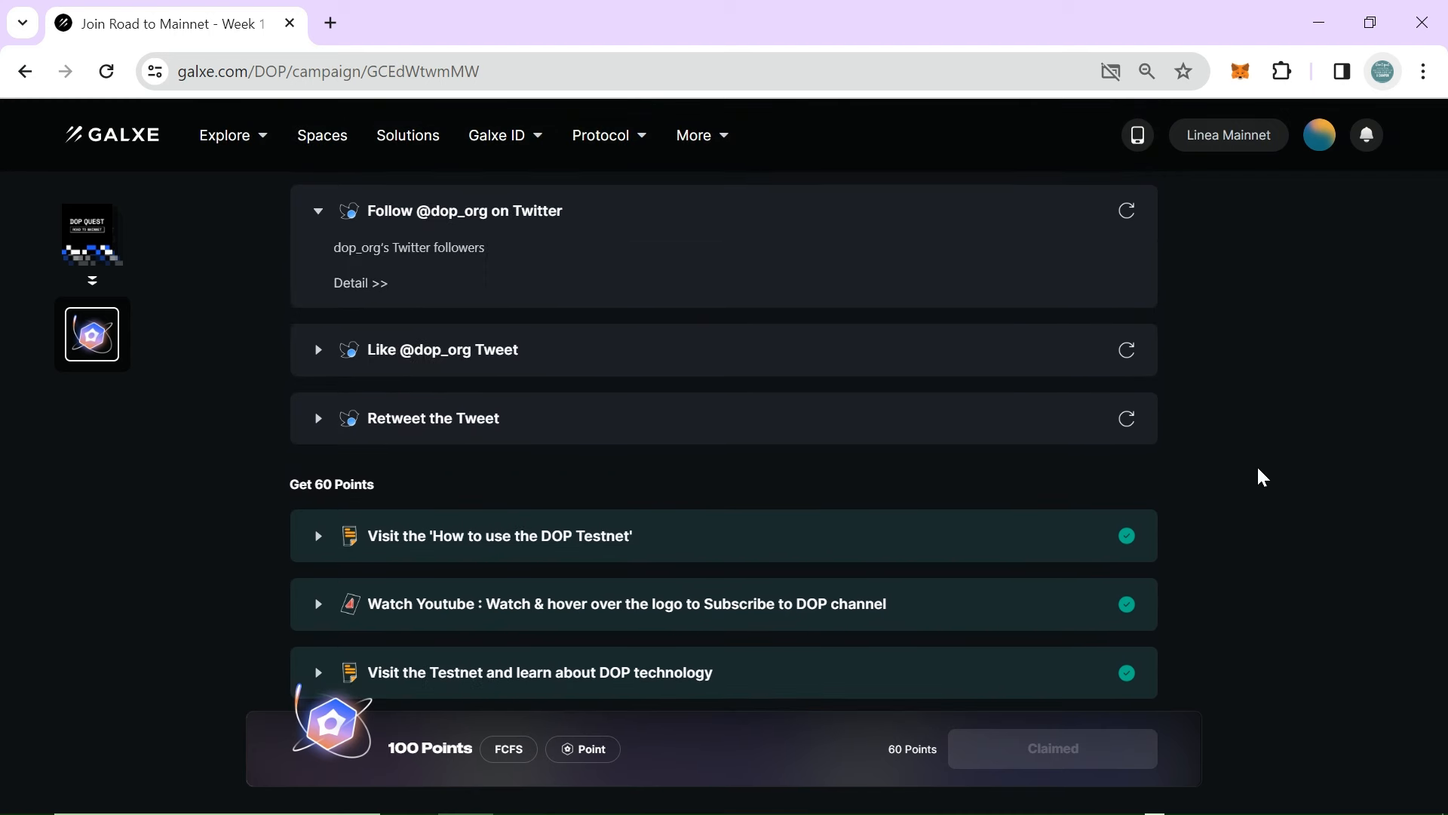
{"action": "scroll", "scroll_direction": "down", "scroll_amount": 3}
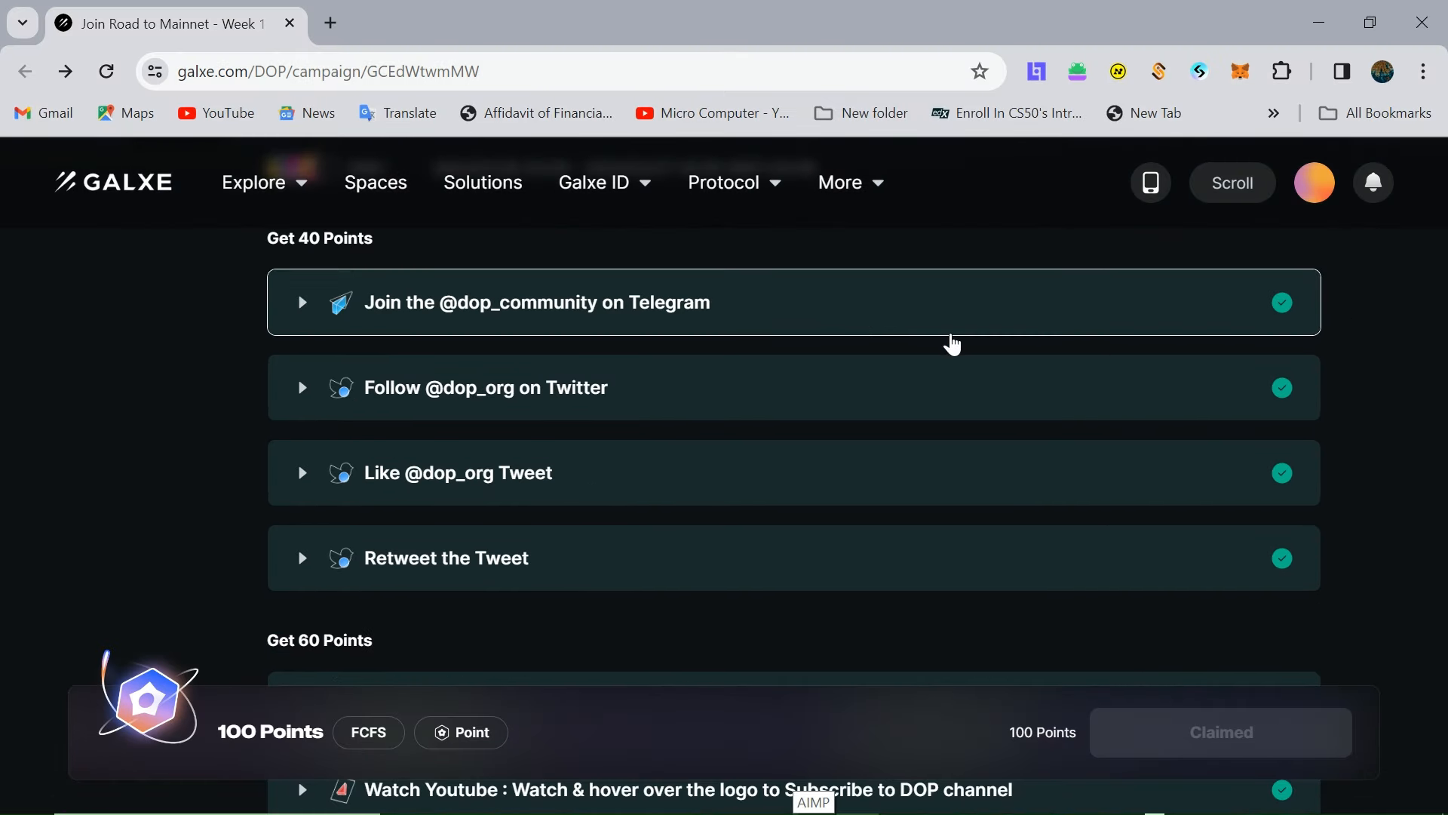
{"action": "mouse_move", "coordinate": [640, 380]}
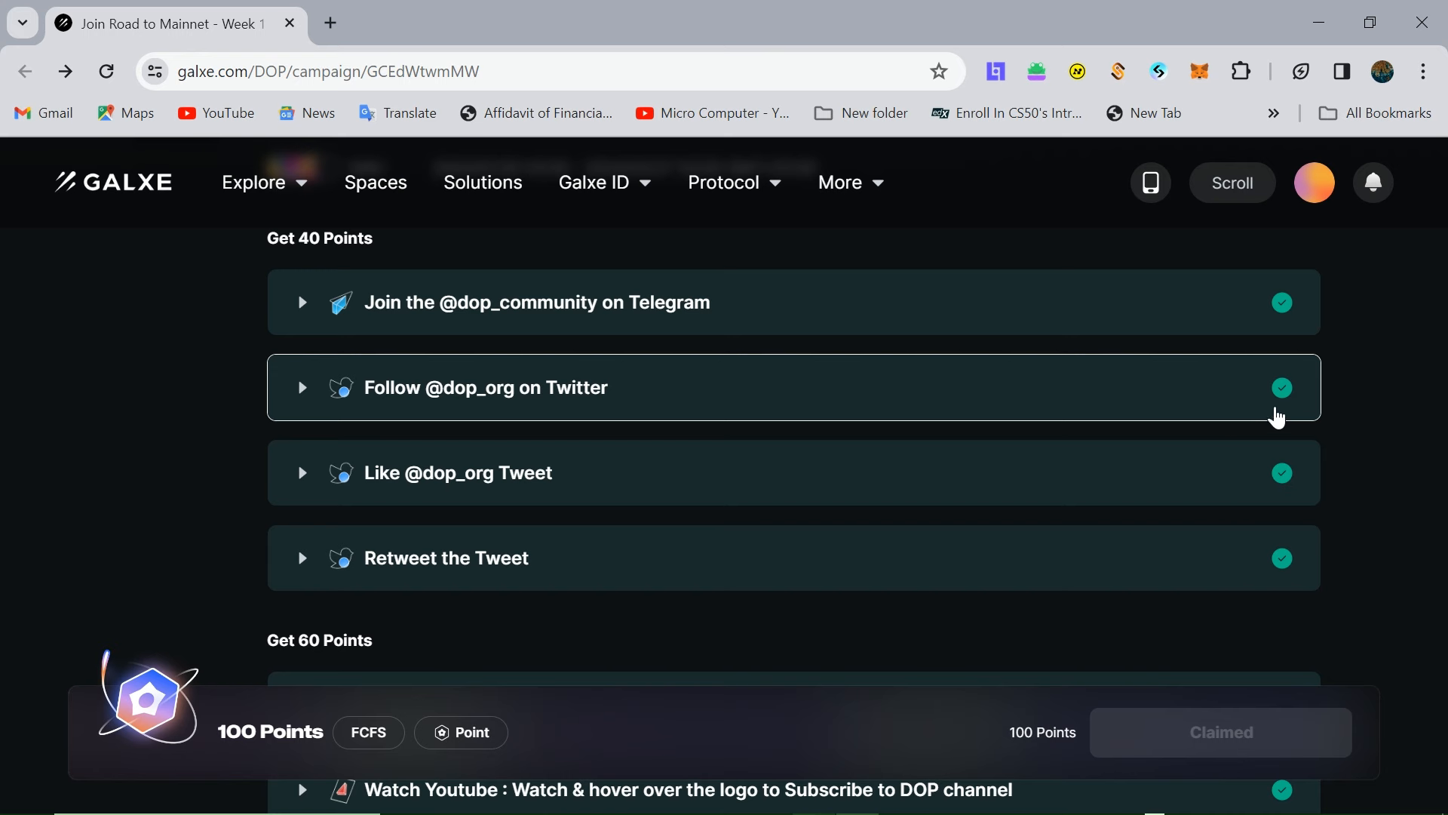
{"action": "scroll", "scroll_direction": "down", "scroll_amount": 3}
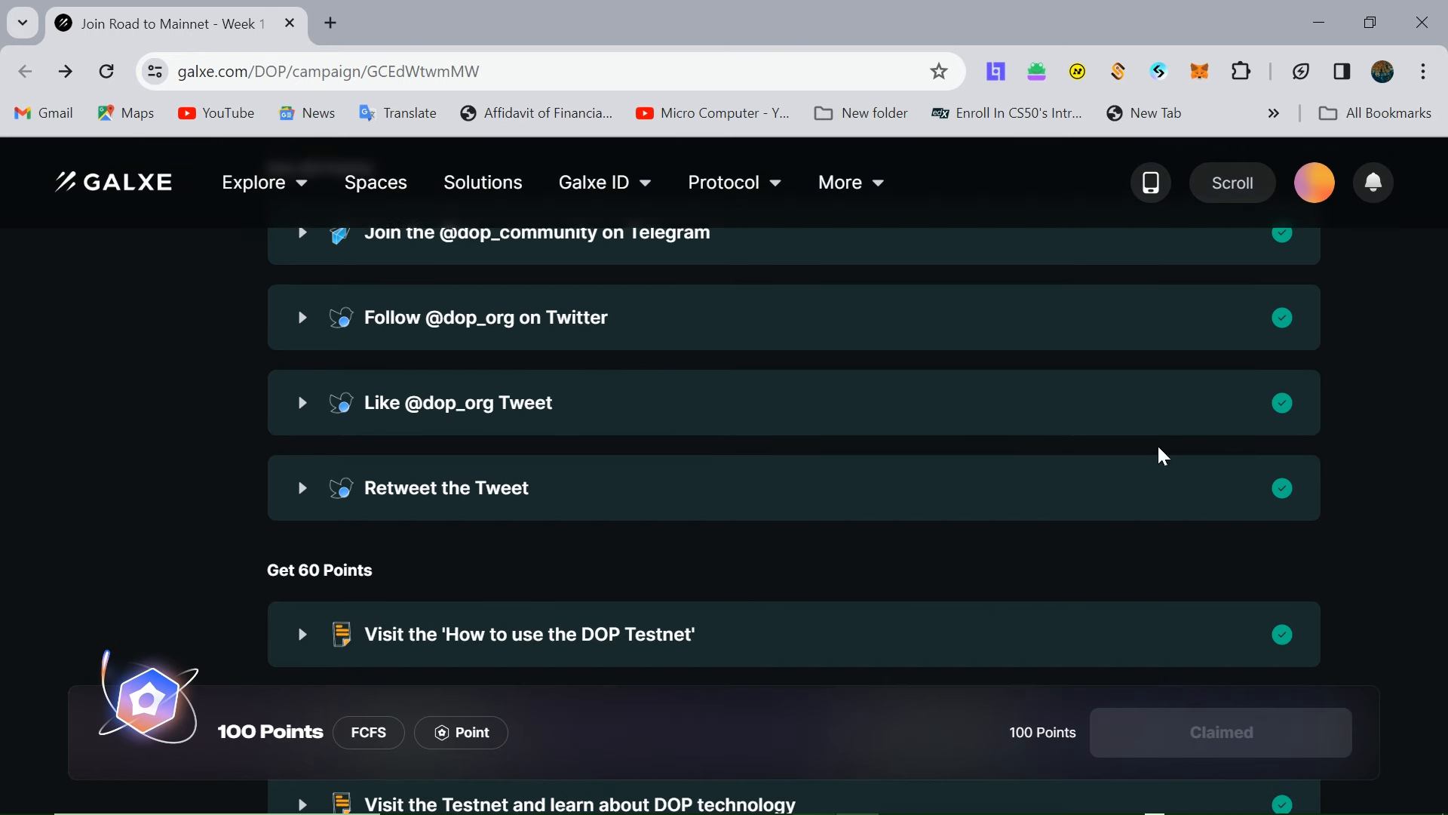
{"action": "scroll", "scroll_direction": "down", "scroll_amount": 3}
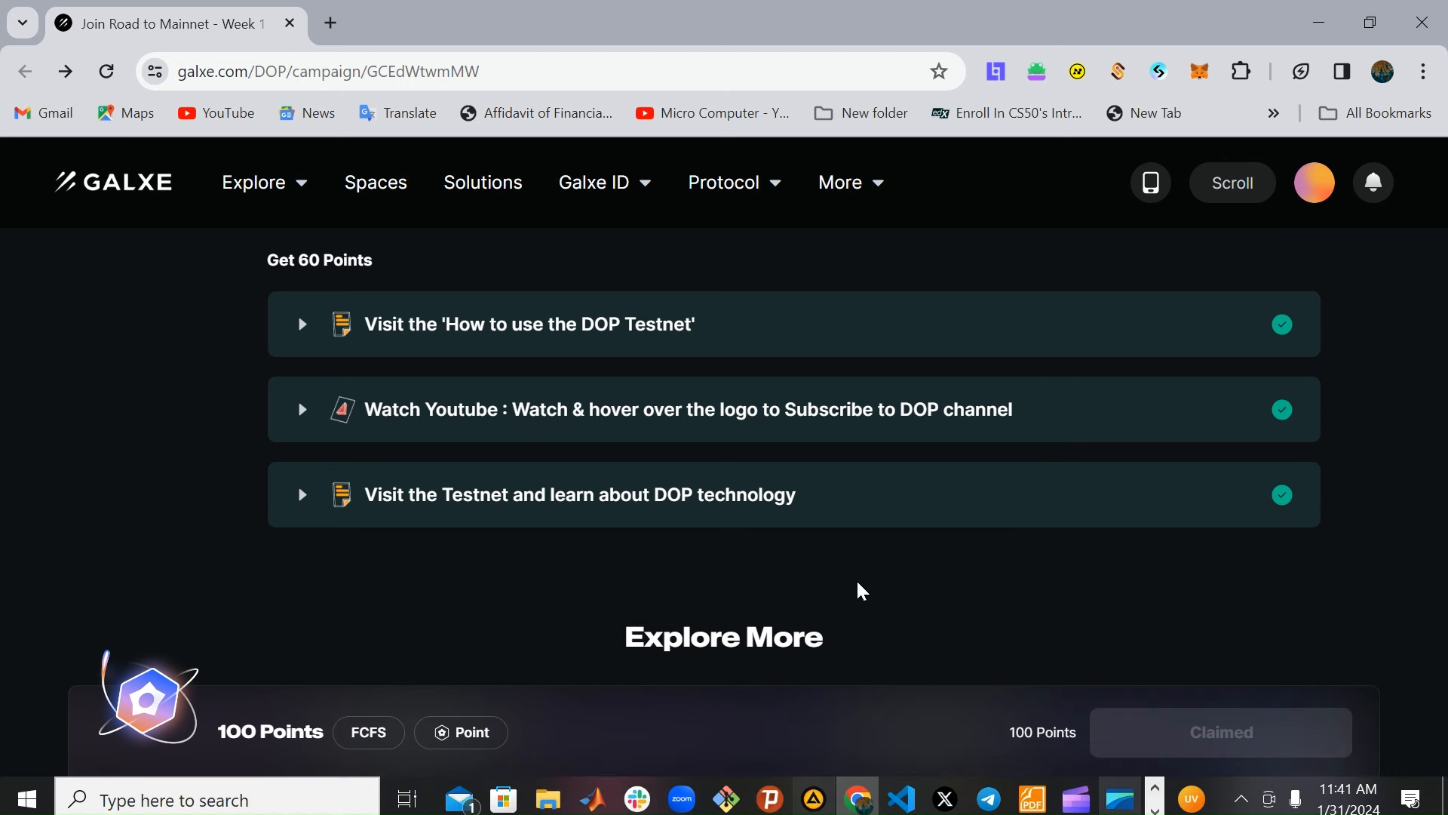
{"action": "scroll", "scroll_direction": "up", "scroll_amount": 3}
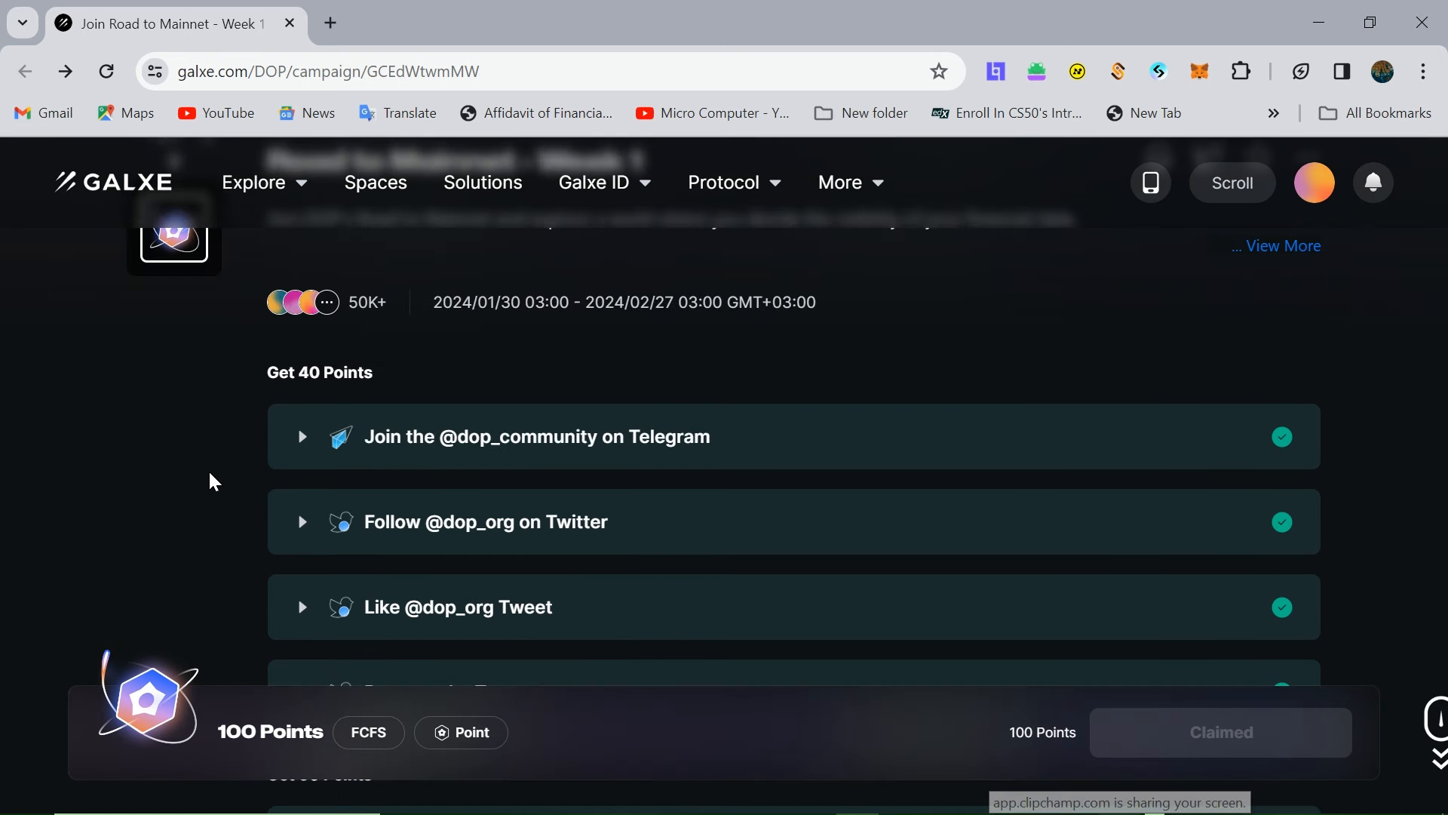
{"action": "scroll", "scroll_direction": "down", "scroll_amount": 3}
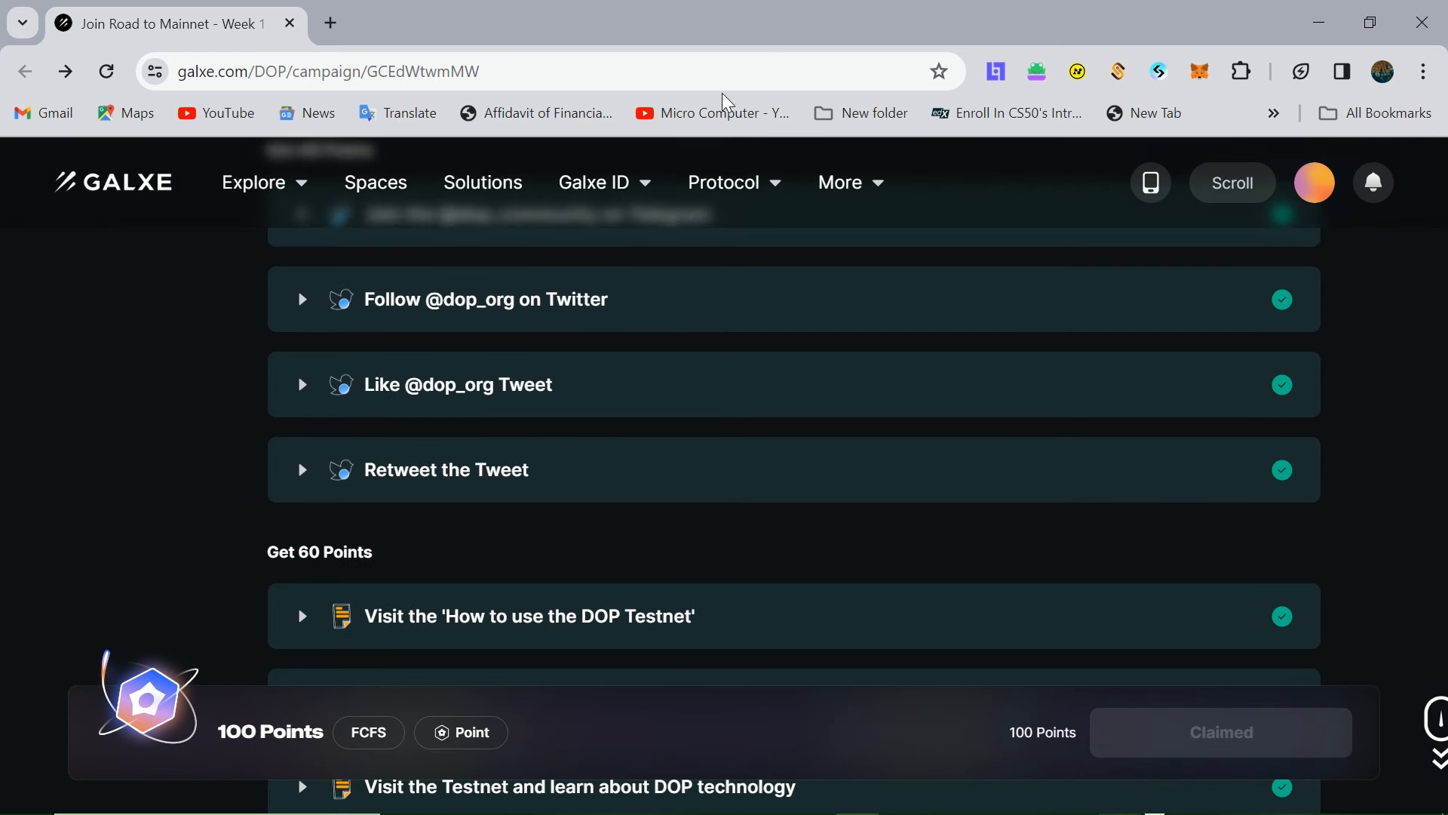